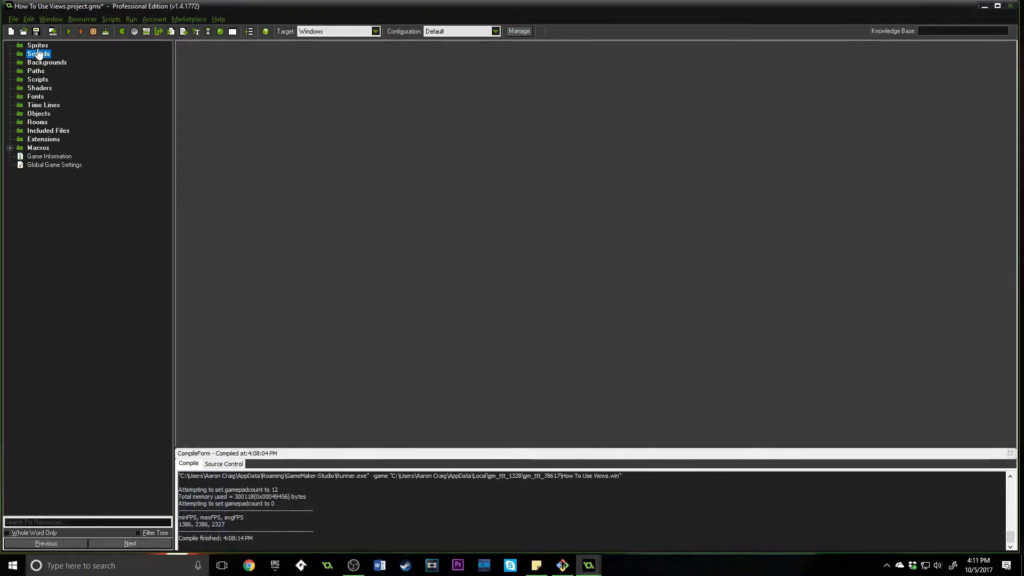
Create sprite sprSquare with a new 64×64 image, then start another sprite for sprCircle.
double_click(36, 45)
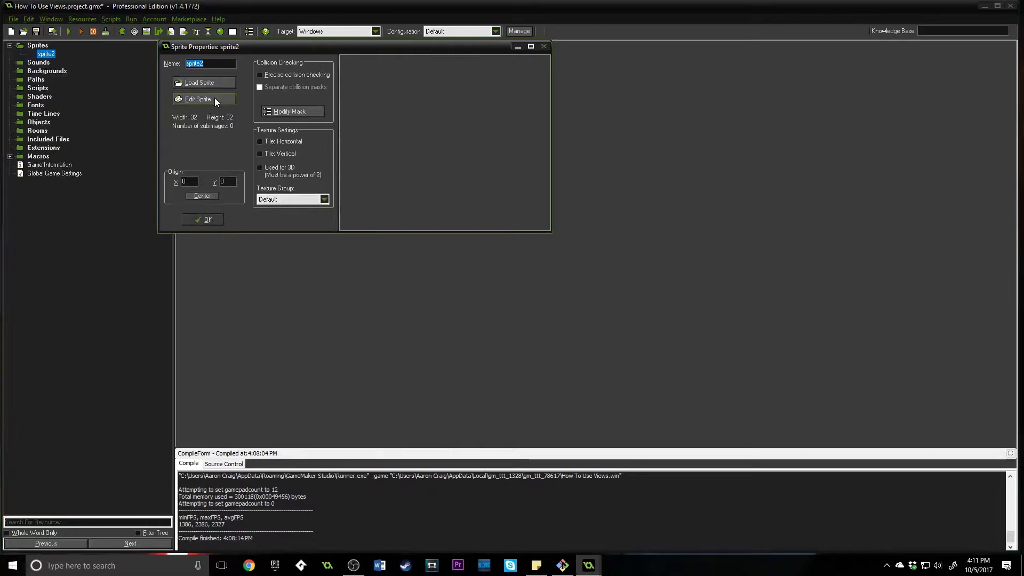
type("sprSquare")
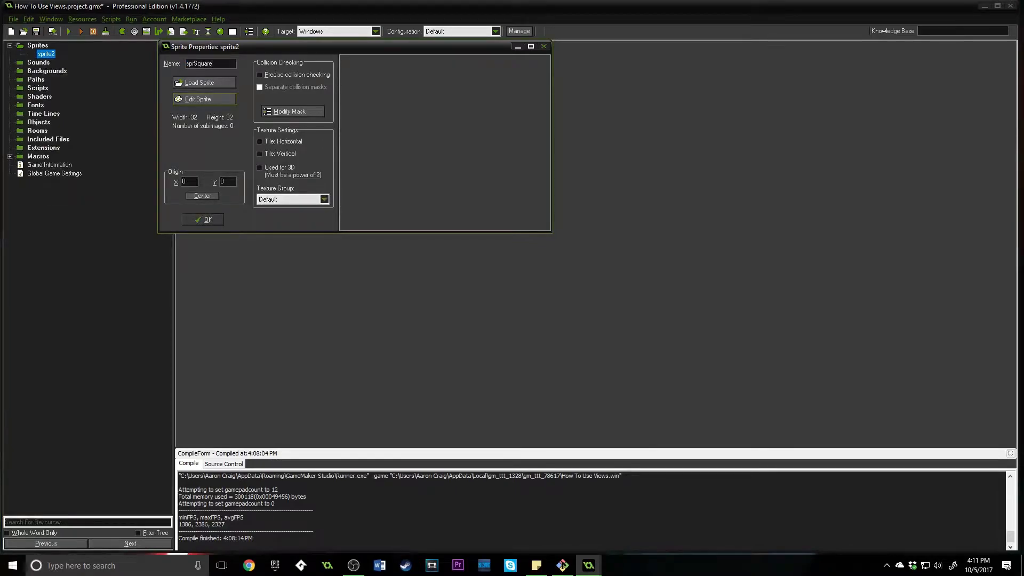
left_click(204, 98)
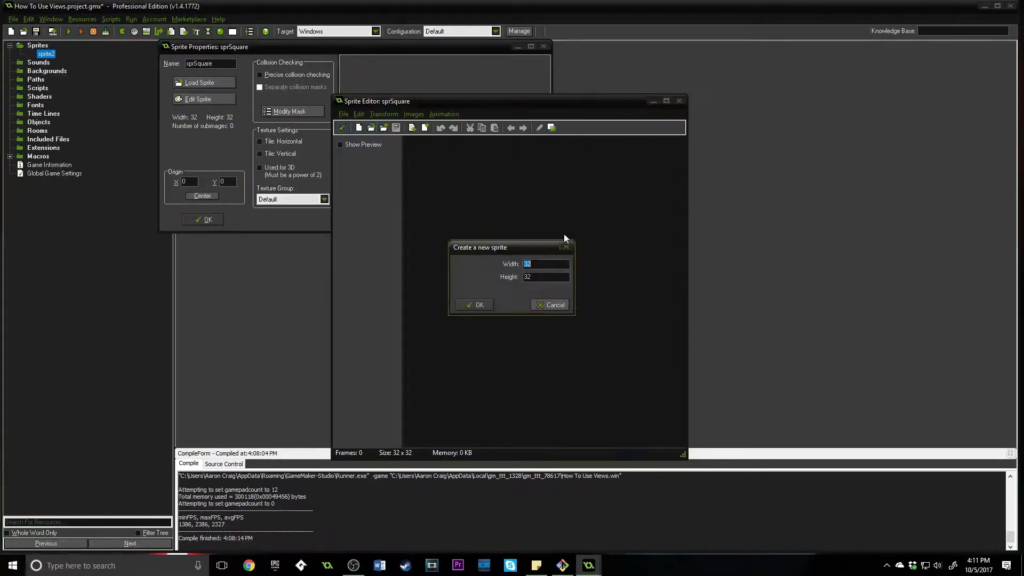
type("64")
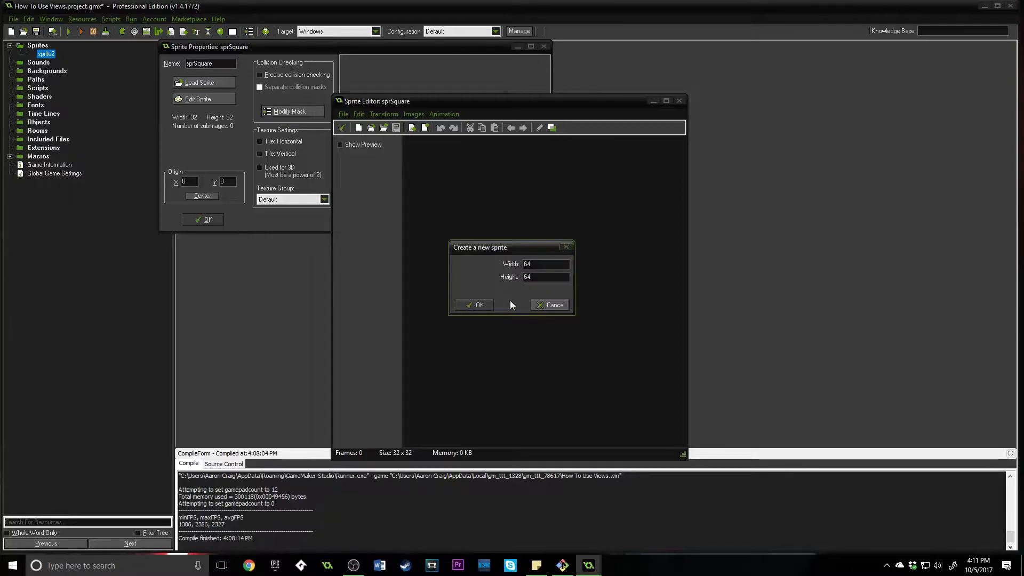
left_click(473, 305)
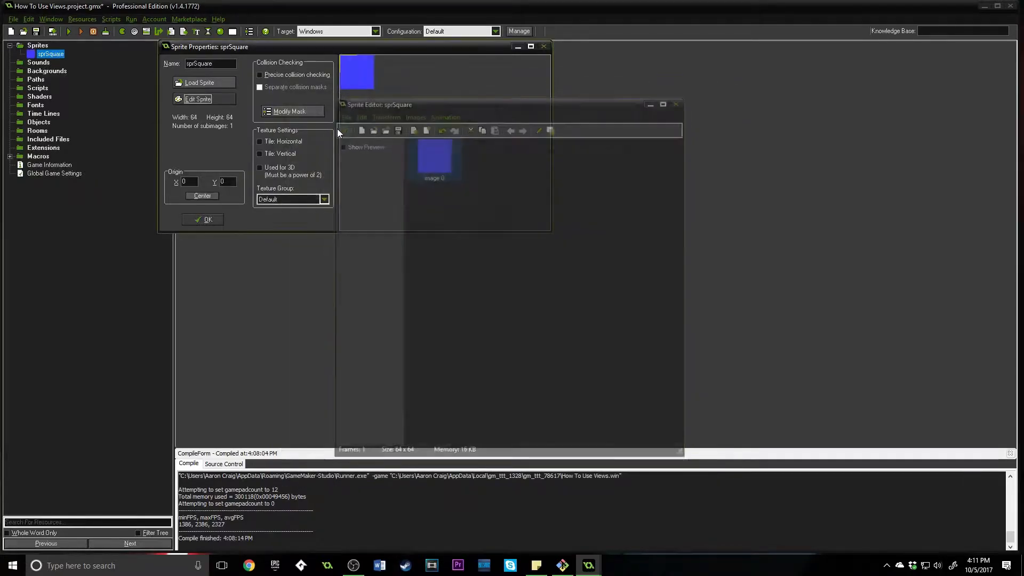
left_click(203, 220)
type("sprCircle")
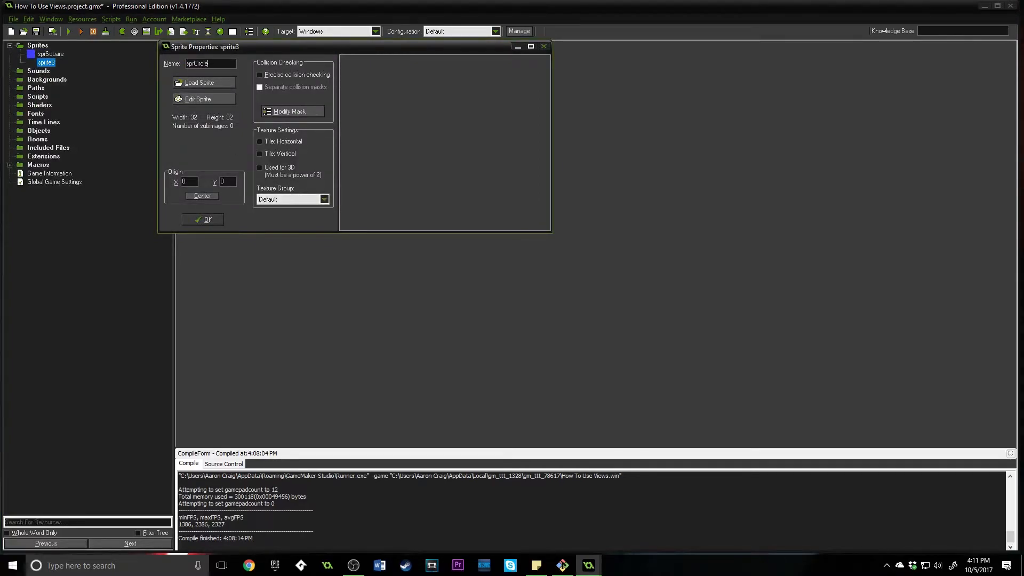
Give sprCircle a new blank 64×64 image and open its frame for painting.
left_click(204, 98)
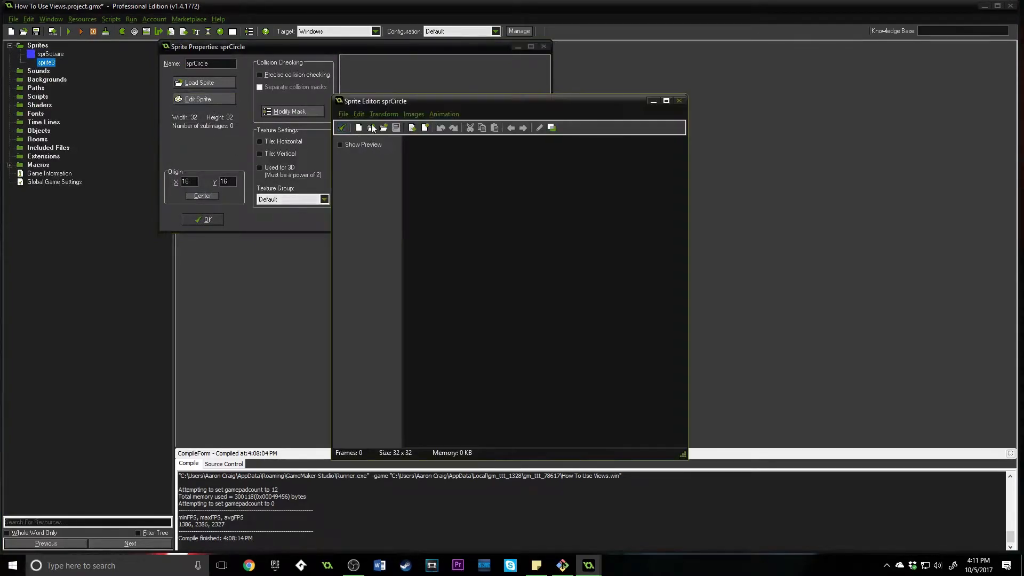
left_click(371, 127)
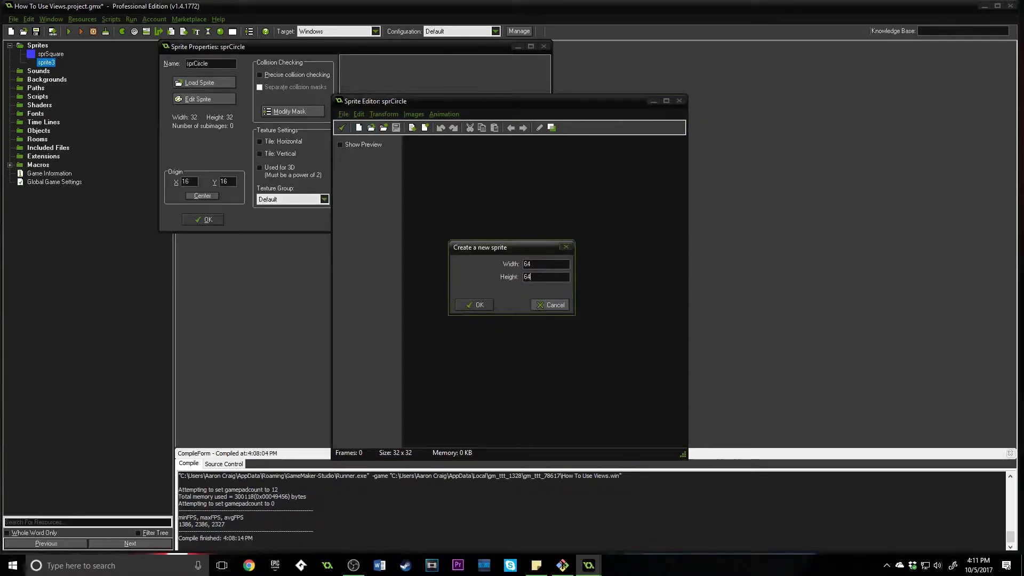
left_click(473, 305)
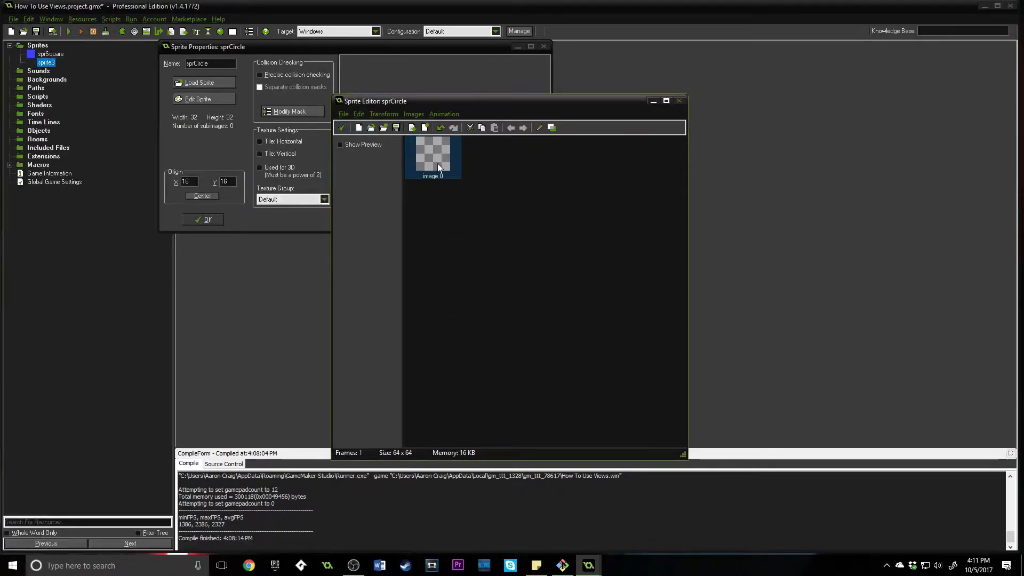
double_click(434, 158)
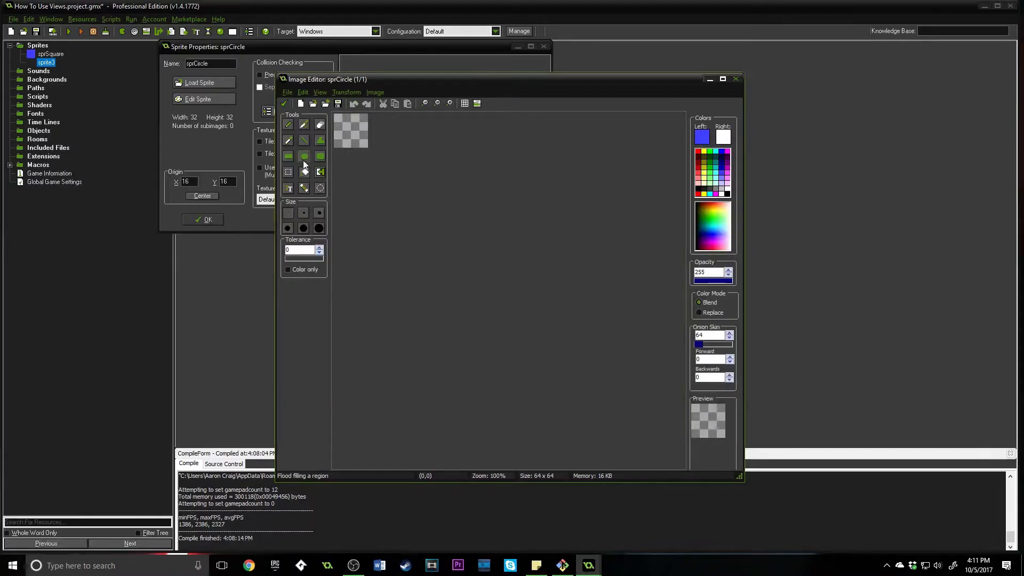
Paint a filled cyan circle across the canvas, keep it, close sprCircle and start adding an object.
left_click(303, 155)
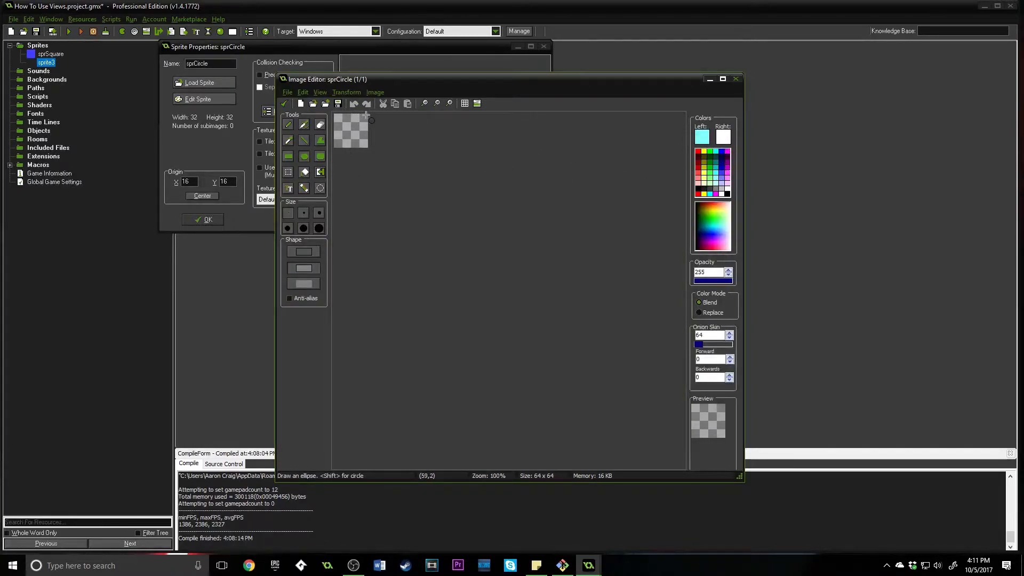
left_click_drag(340, 116, 362, 137)
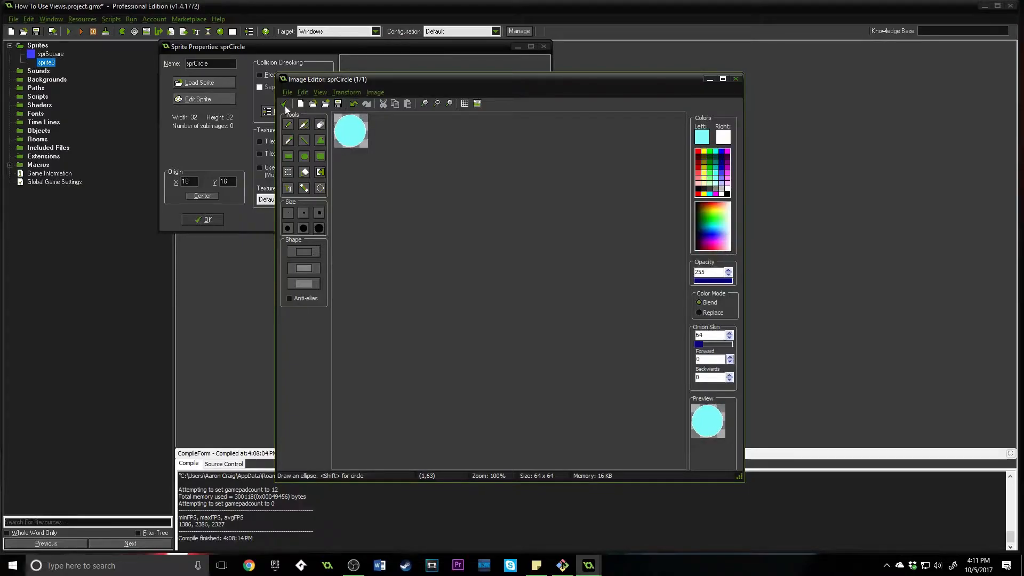
left_click(735, 79)
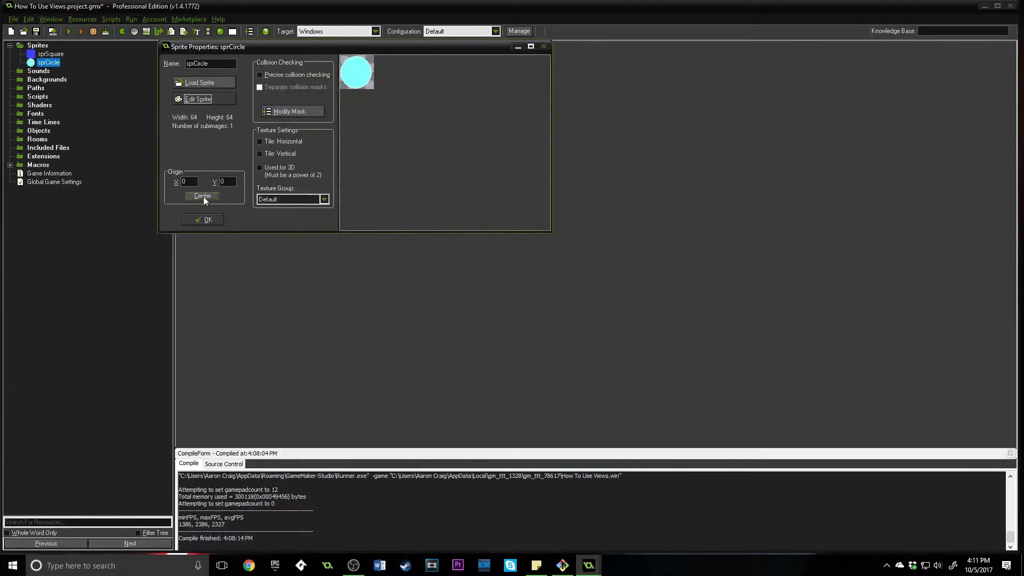
left_click(202, 219)
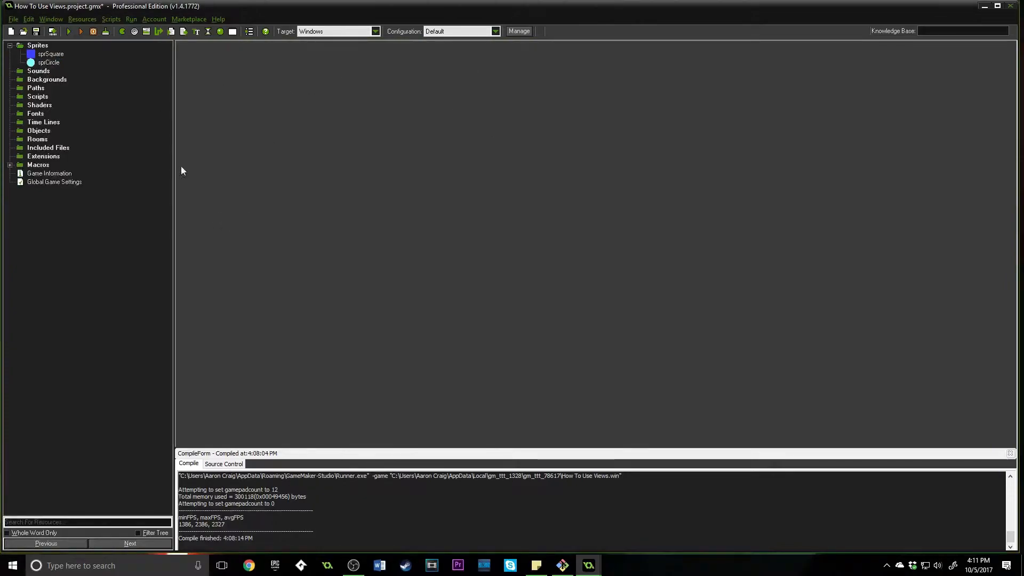
right_click(38, 130)
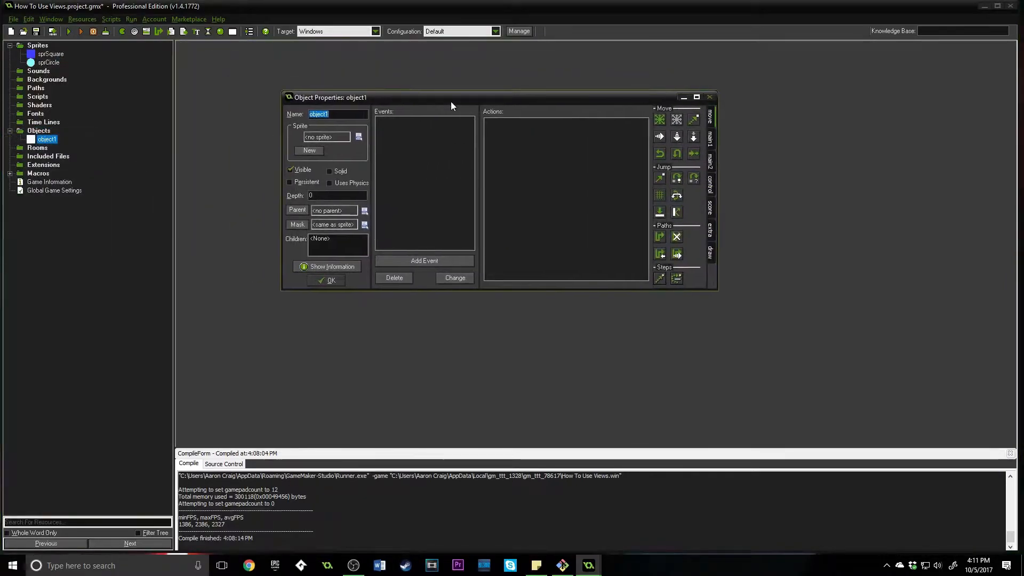
Name the first object objSquare and create a second object named objSystem.
type("o")
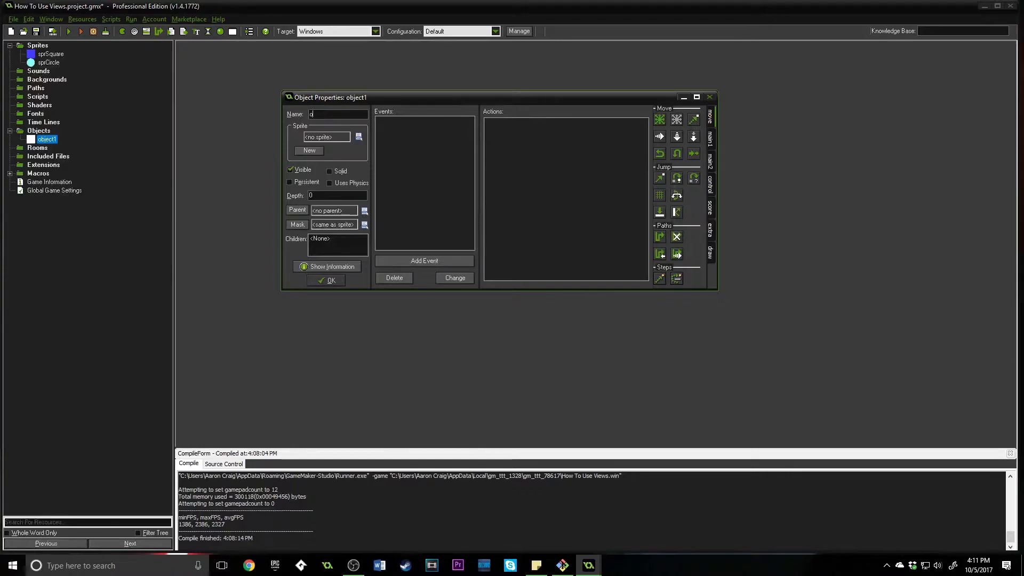
type("objSquare")
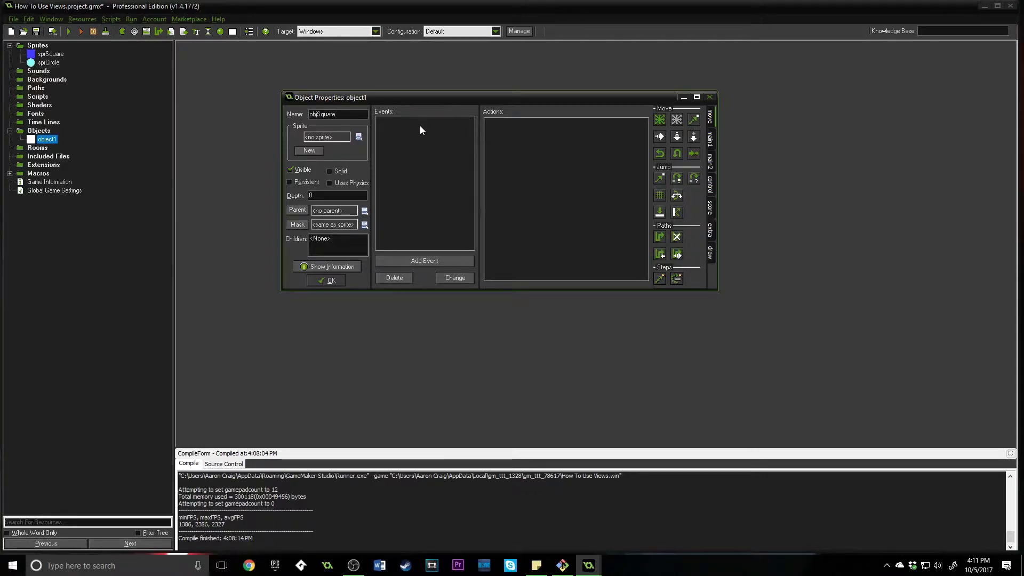
left_click(358, 137)
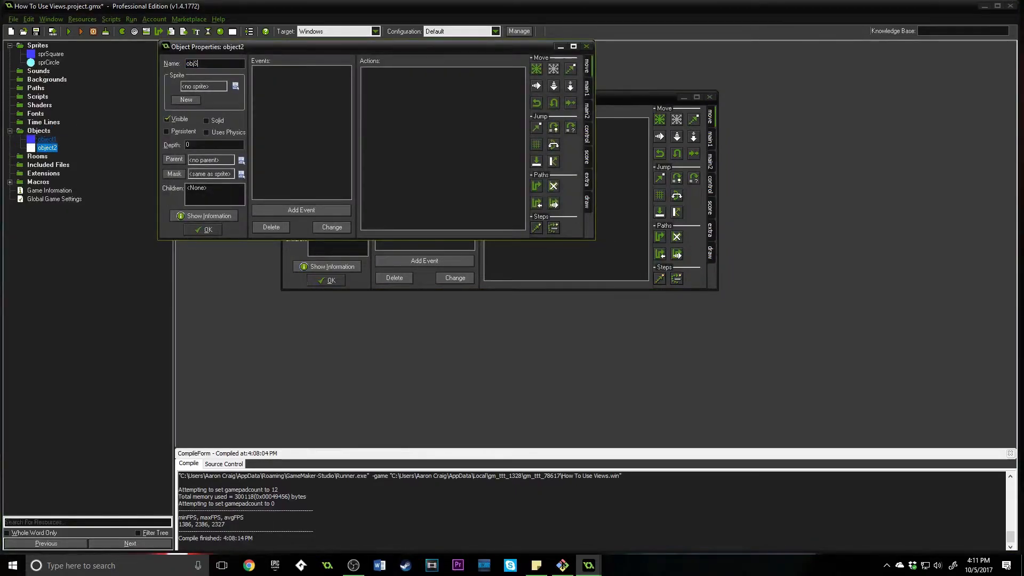
type("ystem")
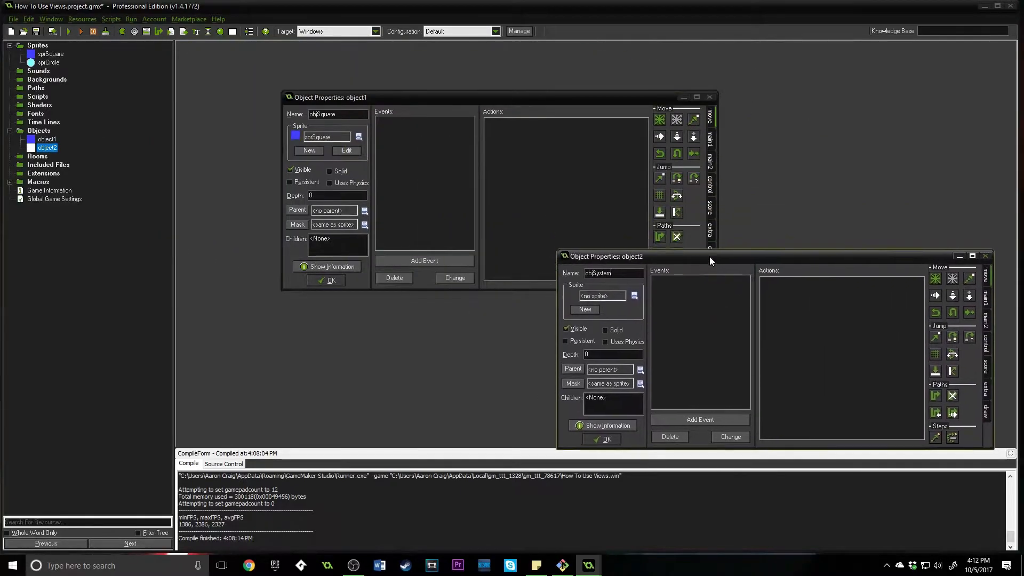
left_click_drag(711, 260, 702, 249)
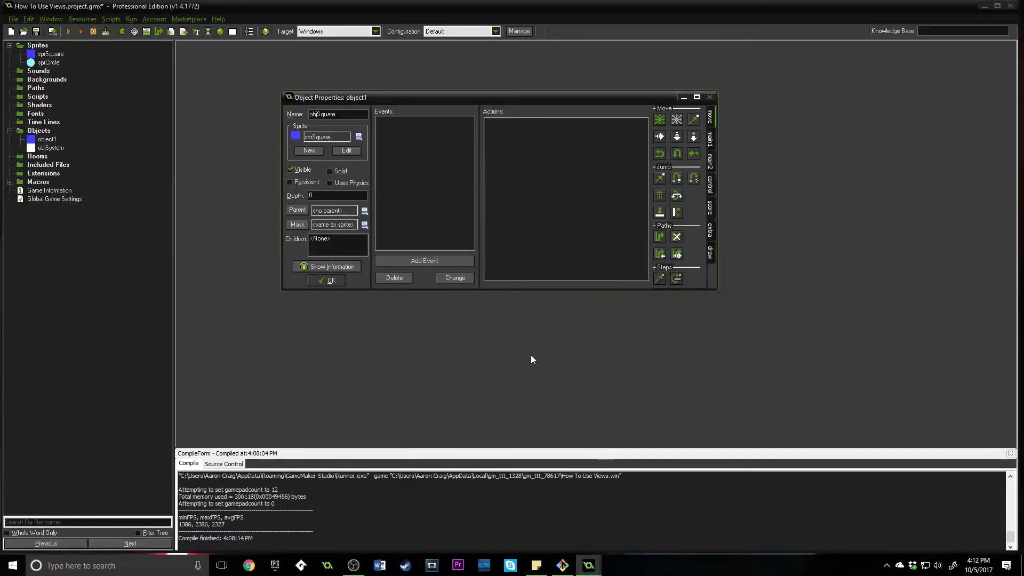
mouse_move(465, 260)
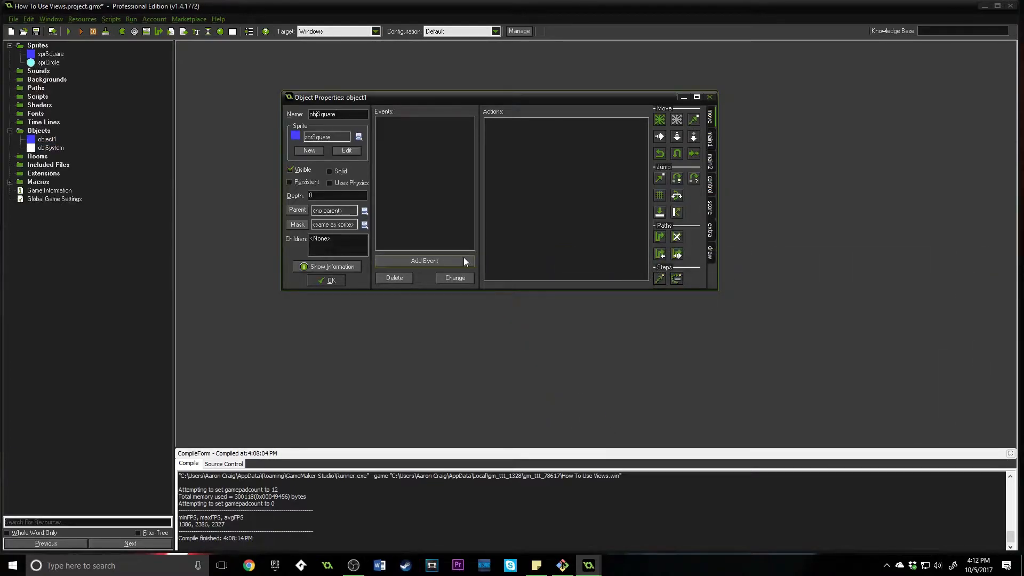
Add a Create event to objSquare with code trueCube = false;.
left_click(425, 260)
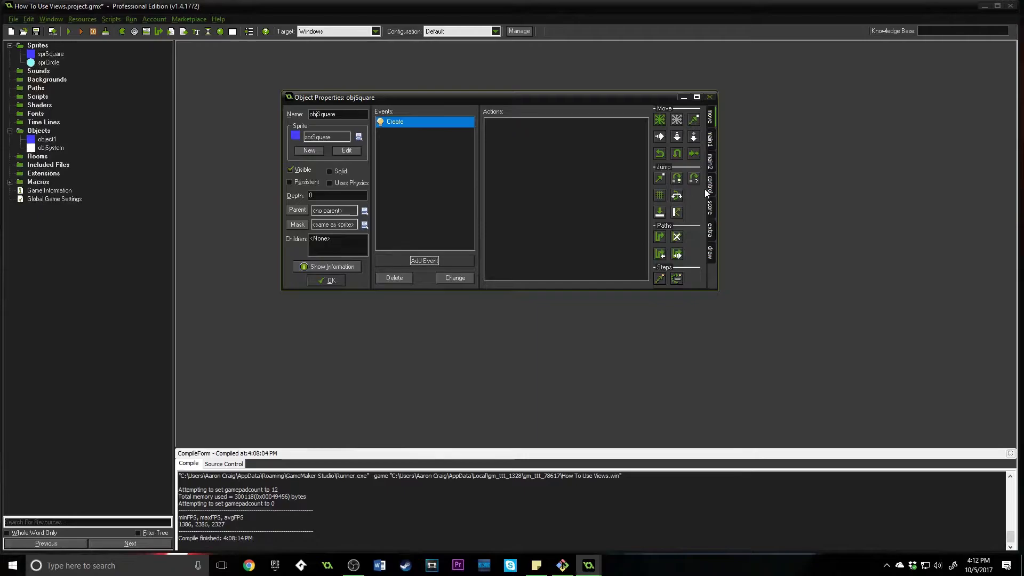
left_click(659, 220)
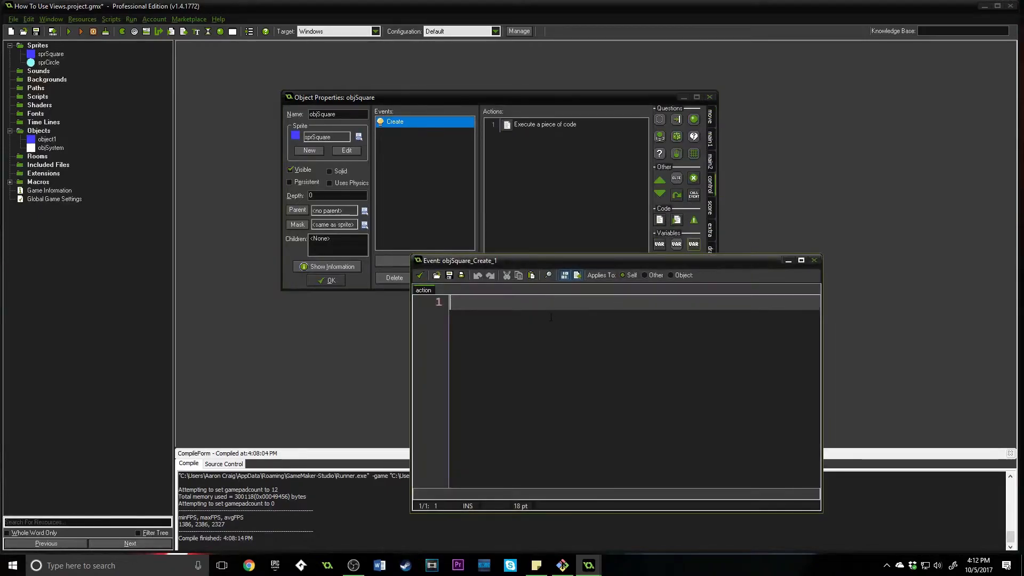
type("trueCube")
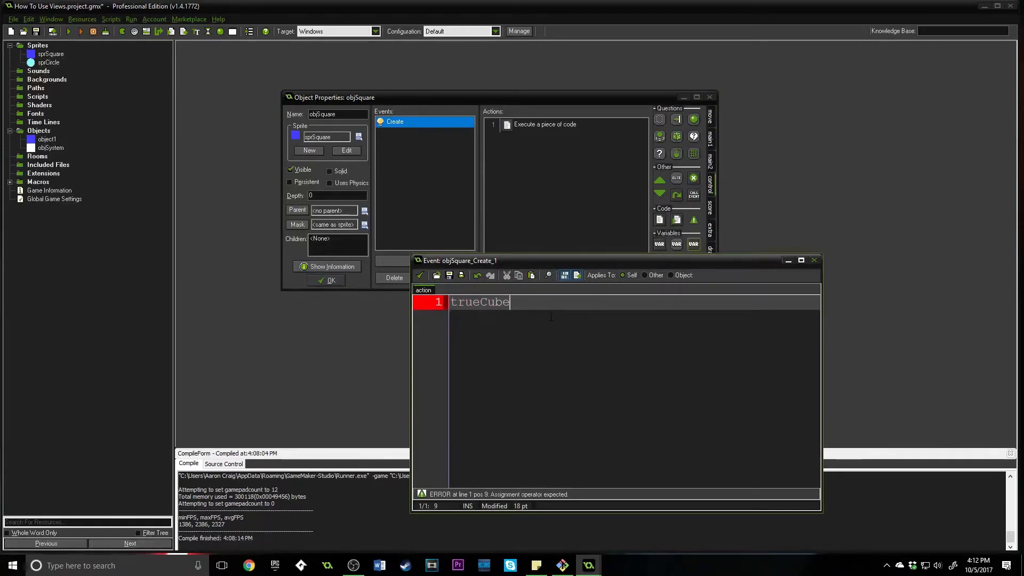
type("= false;")
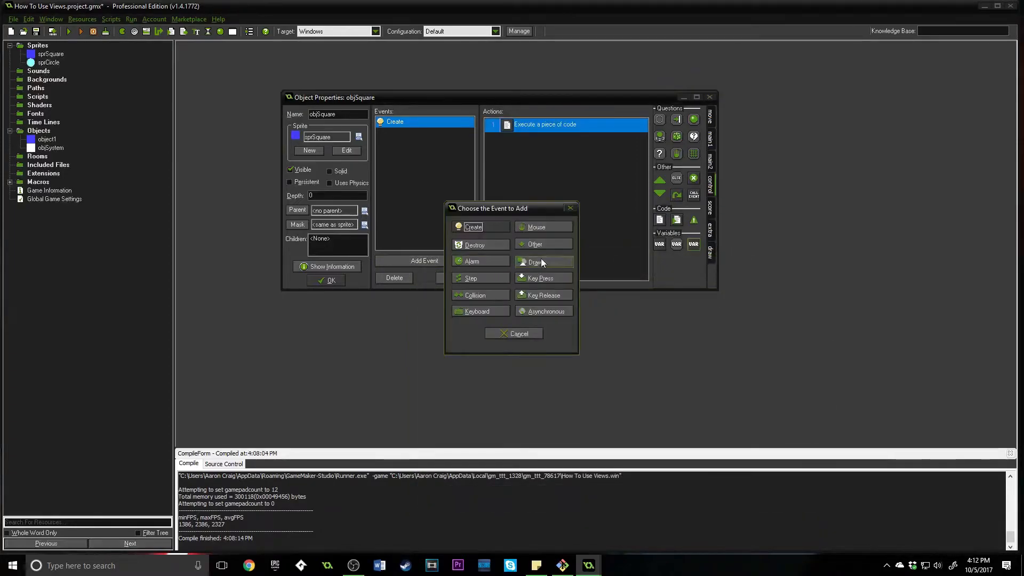
Add a Step event with code if(trueCube) { x = mouse_x; y = mouse_y; }.
left_click(470, 277)
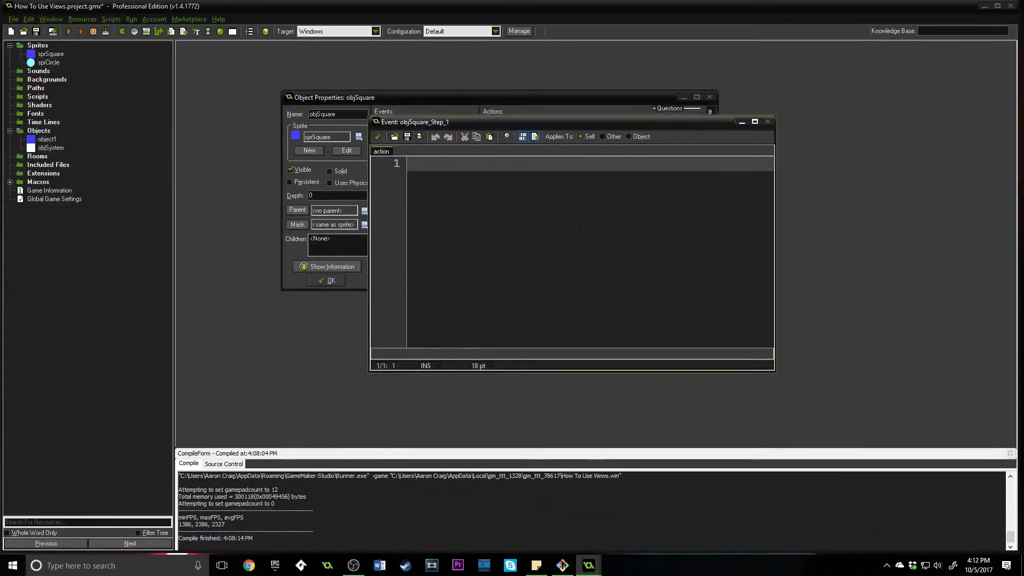
left_click_drag(775, 374, 821, 410)
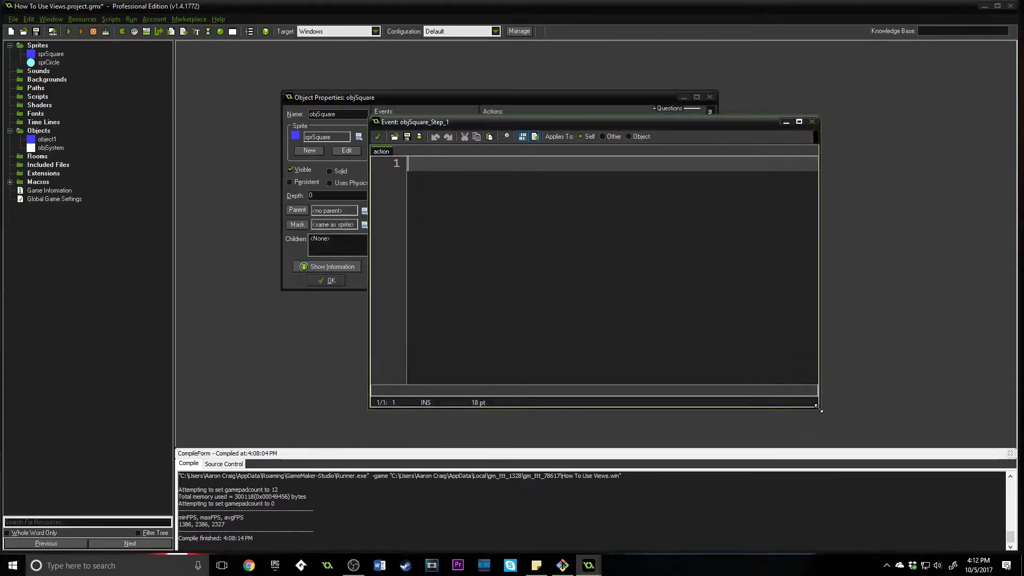
type("if(")
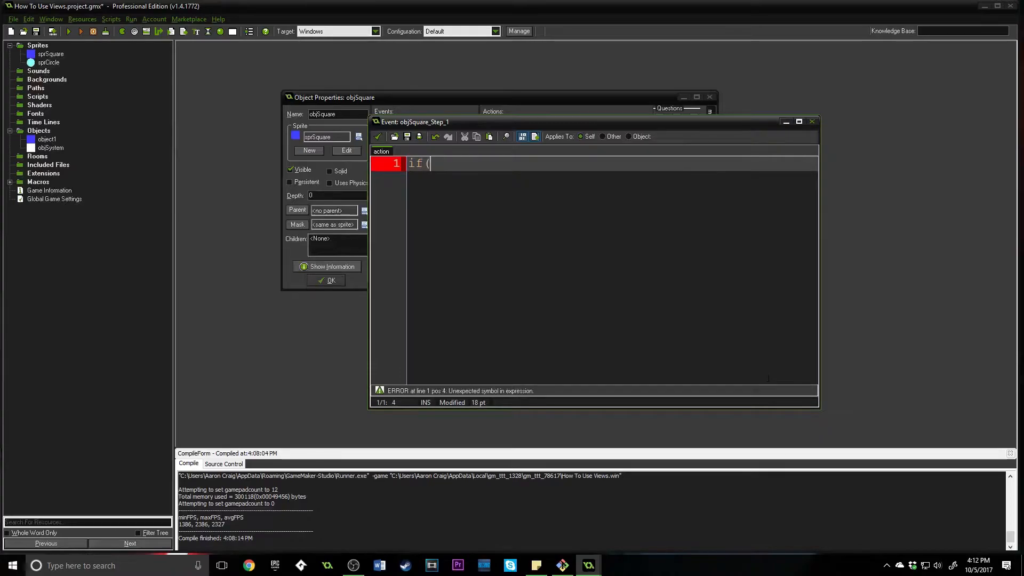
type("trueCub")
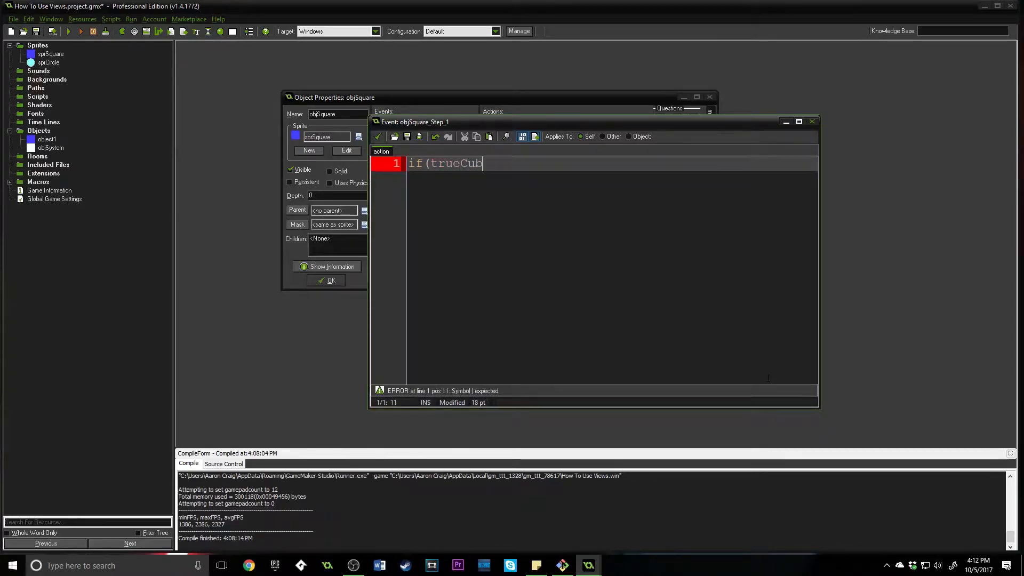
type("e")
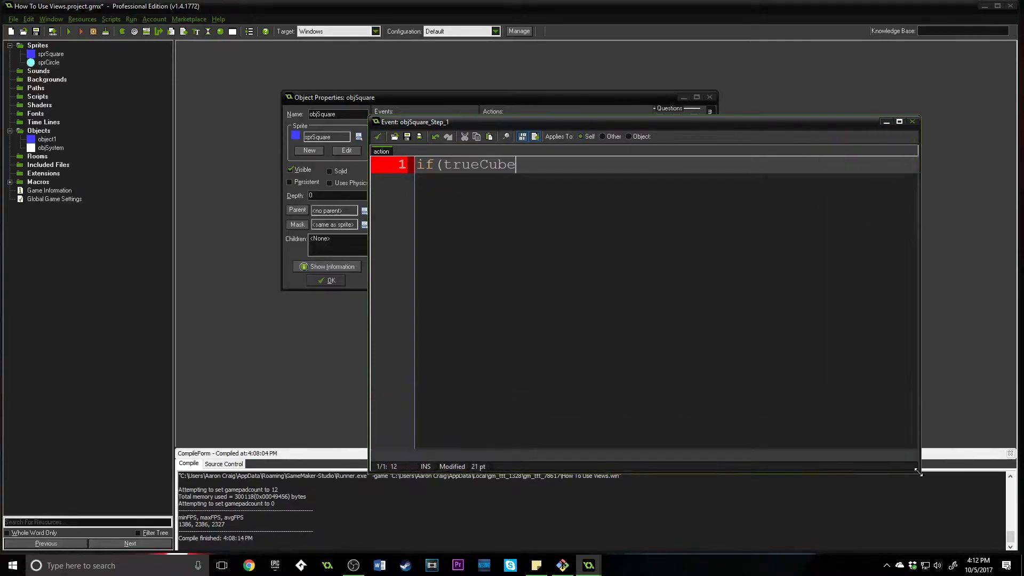
type(")")
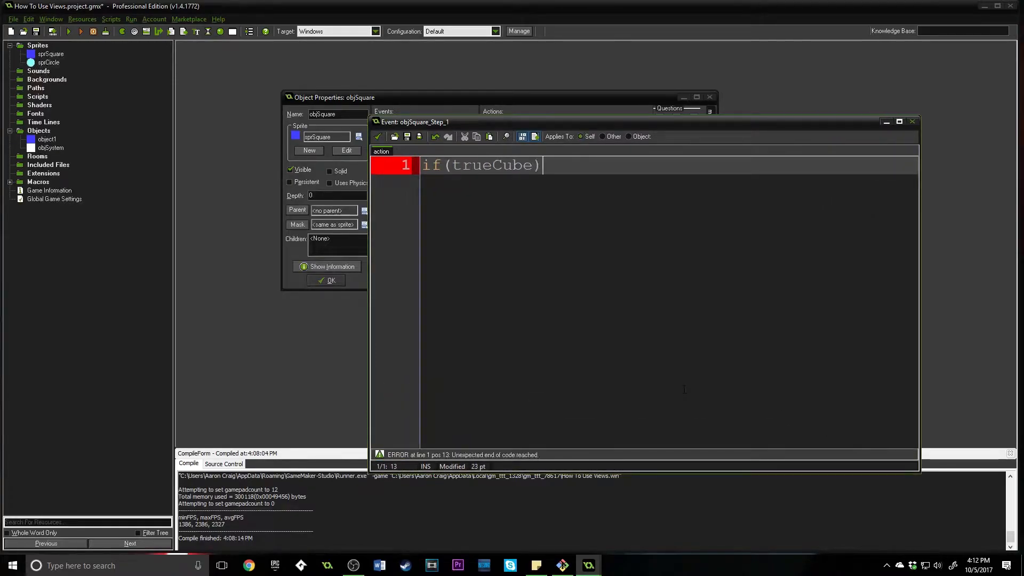
type("{")
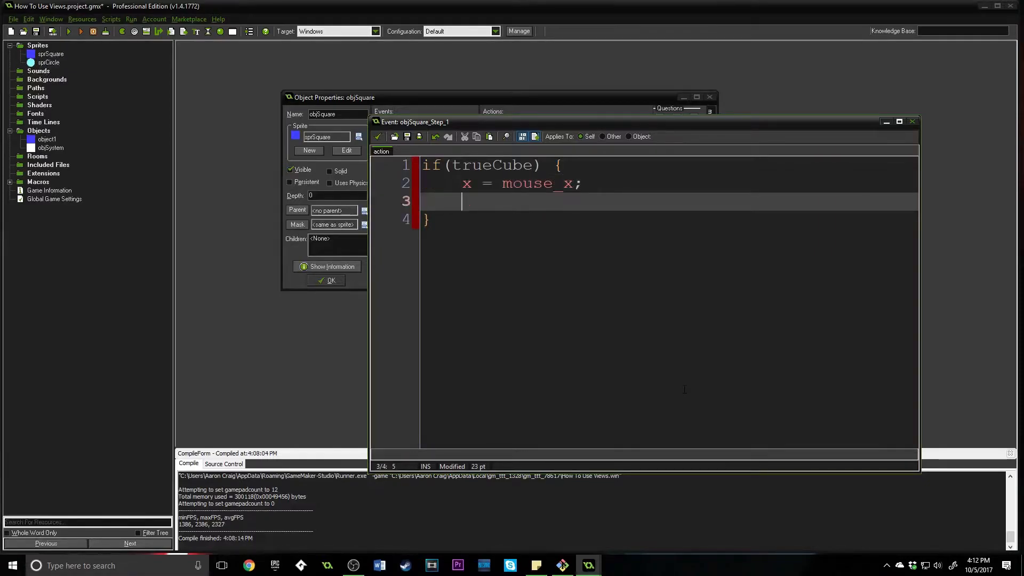
type("y = mouse_y;")
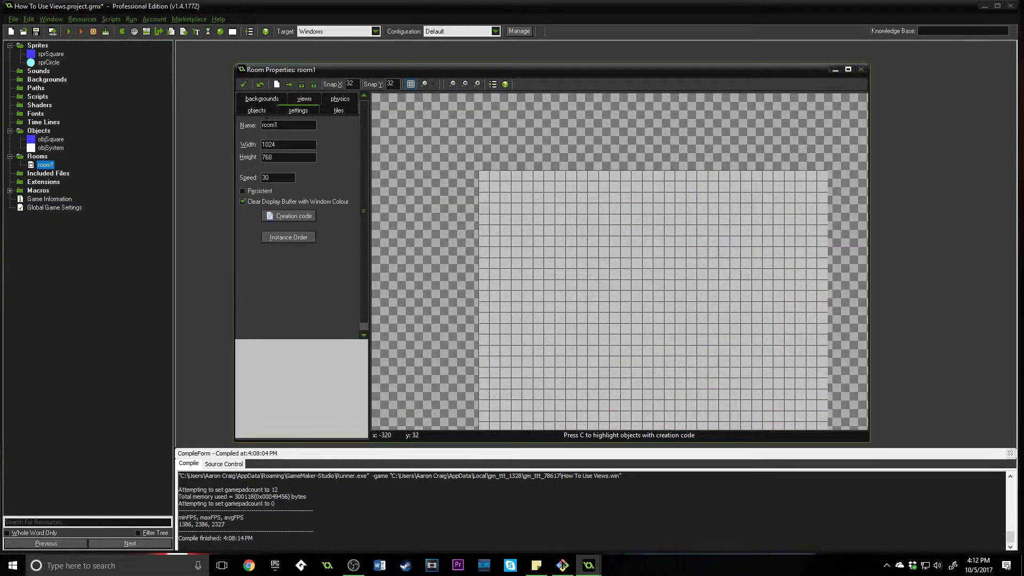
Give the placed objSquare instance creation code trueCube = true; and adjust its instance options.
left_click(256, 110)
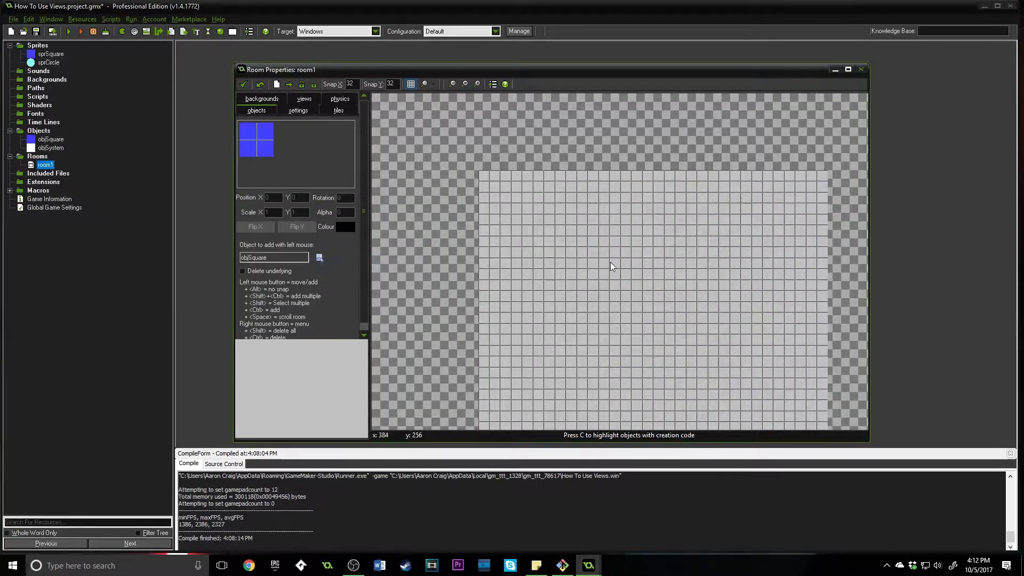
right_click(608, 265)
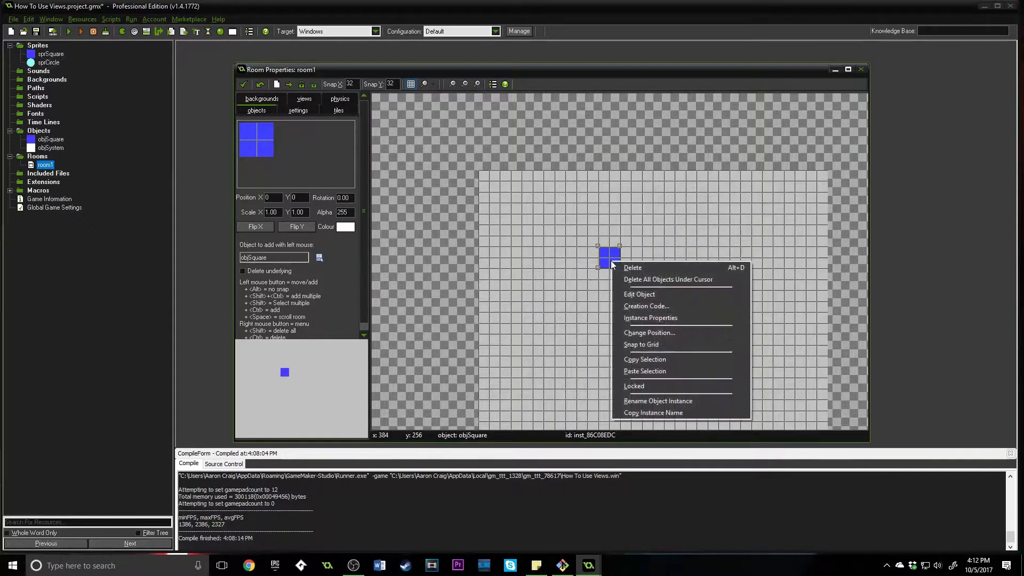
left_click(646, 305)
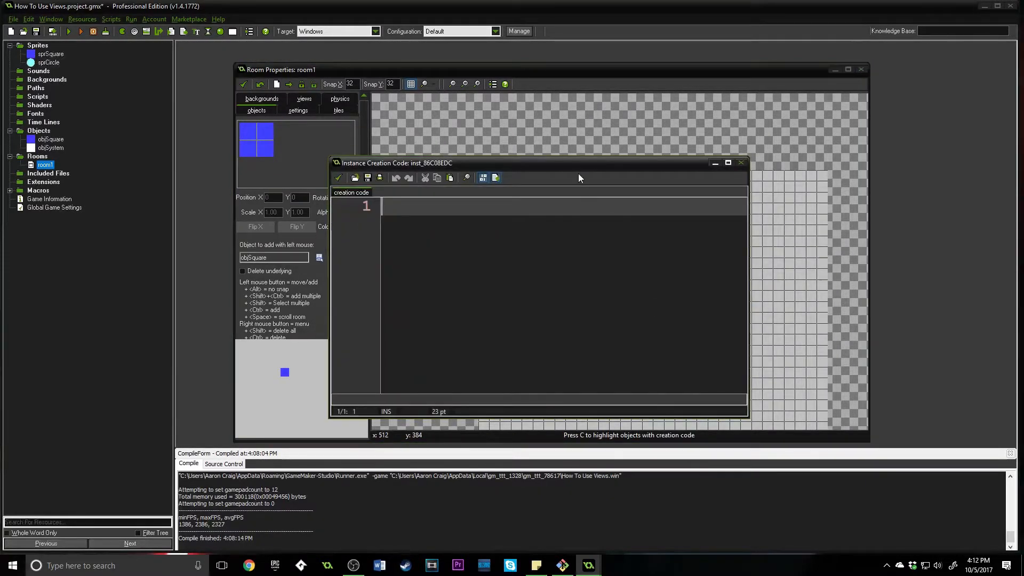
type("trueCu")
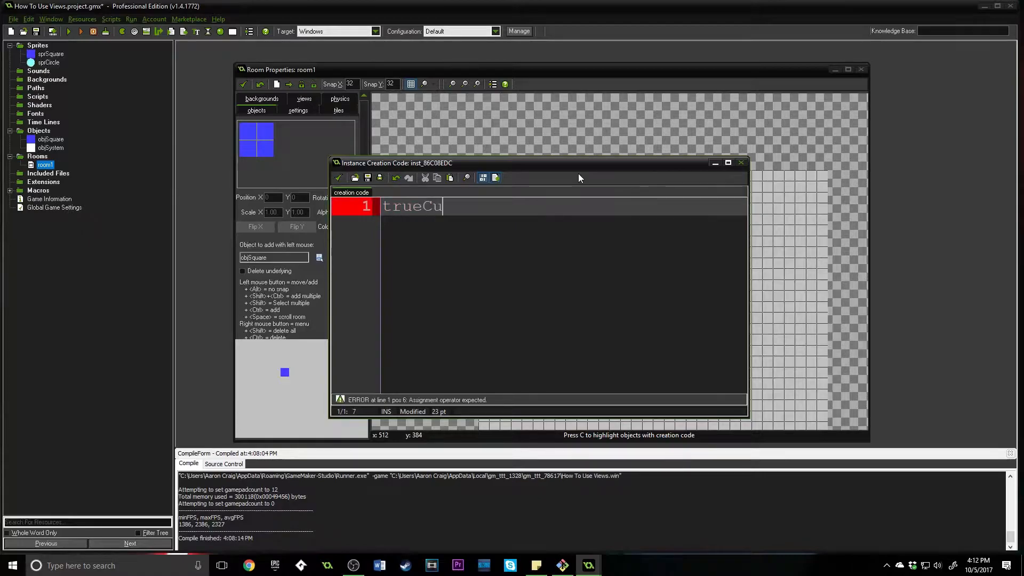
type("be = true;")
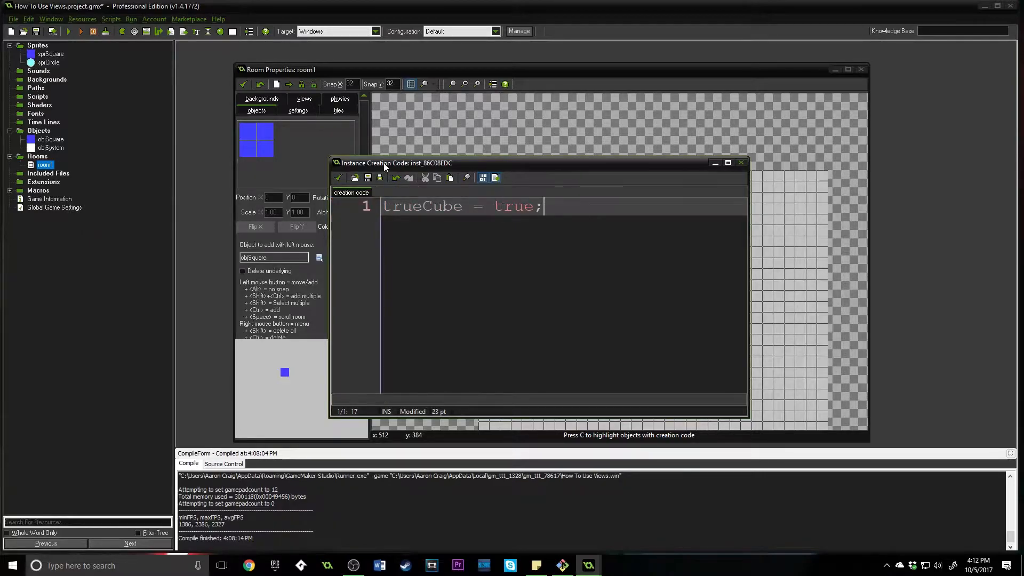
right_click(608, 256)
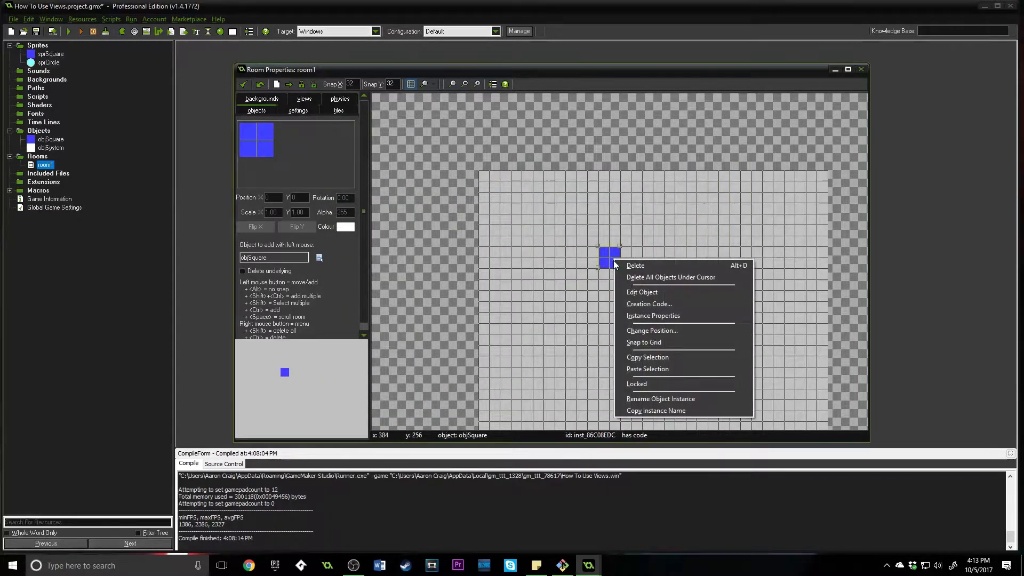
mouse_move(680, 307)
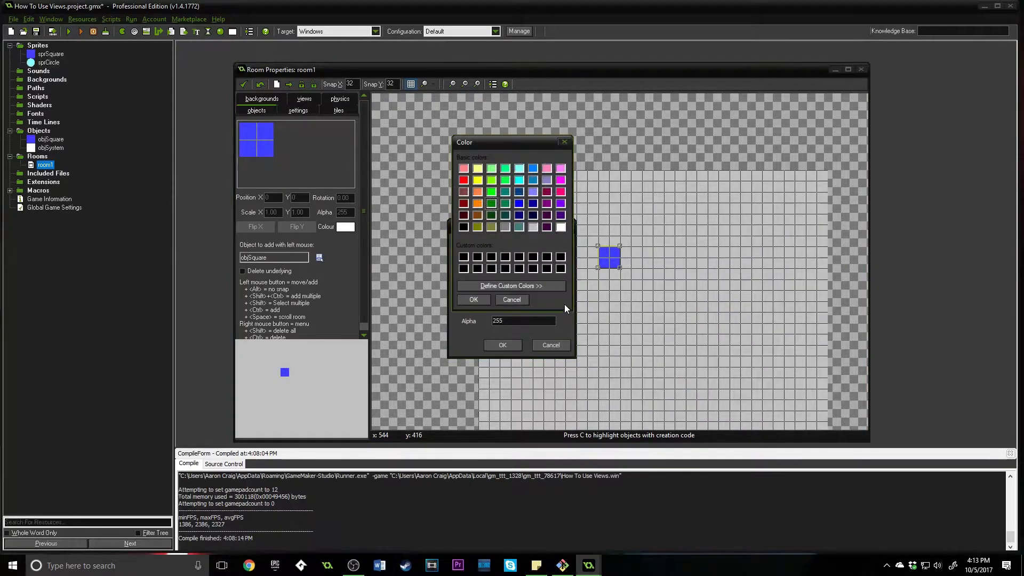
mouse_move(487, 321)
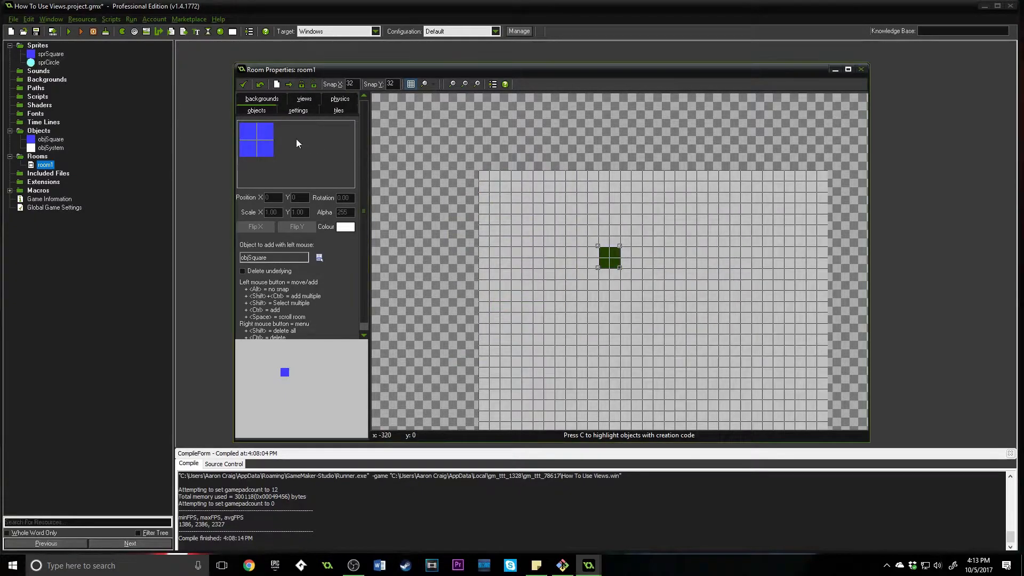
left_click(303, 98)
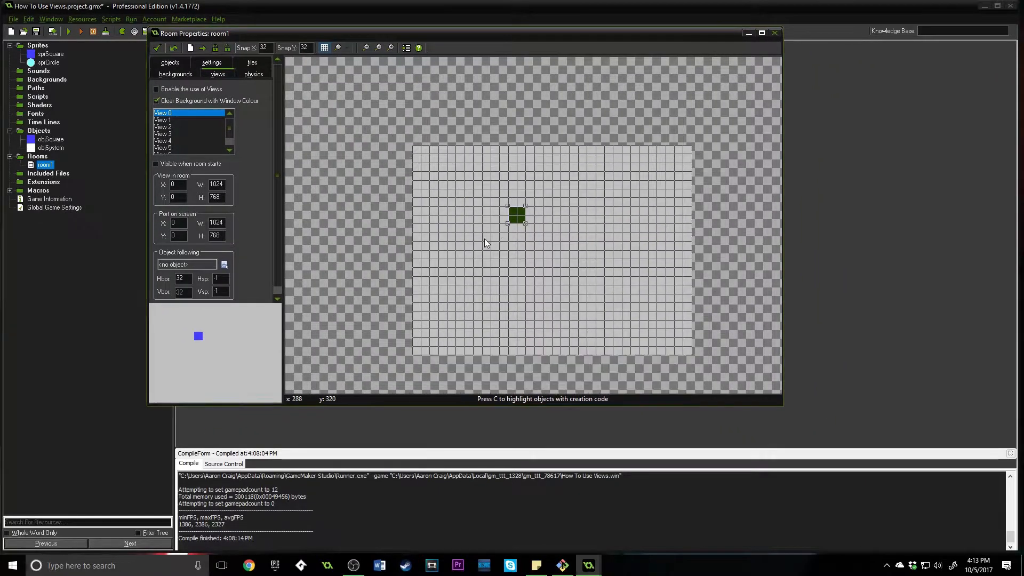
mouse_move(595, 229)
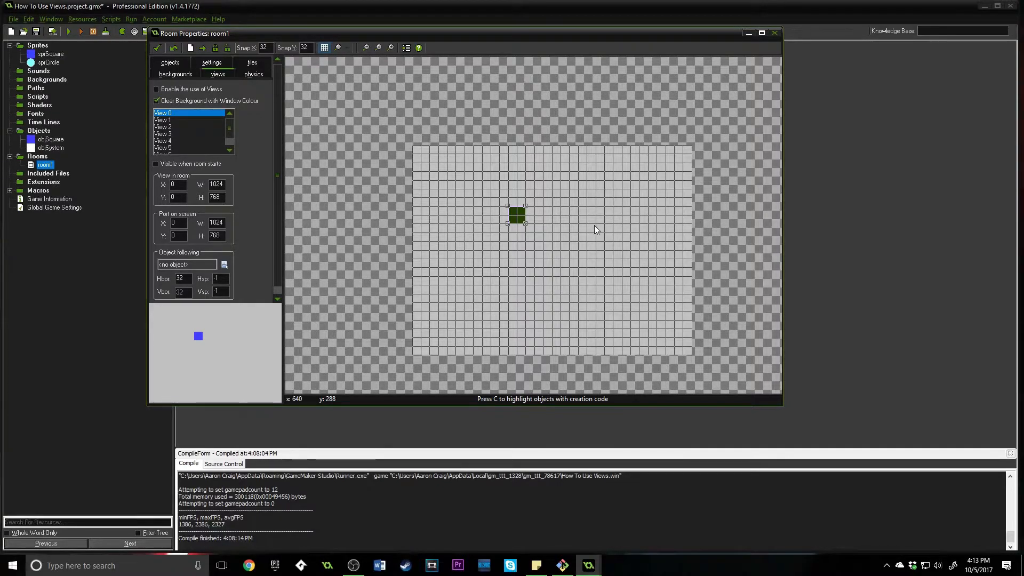
mouse_move(185, 210)
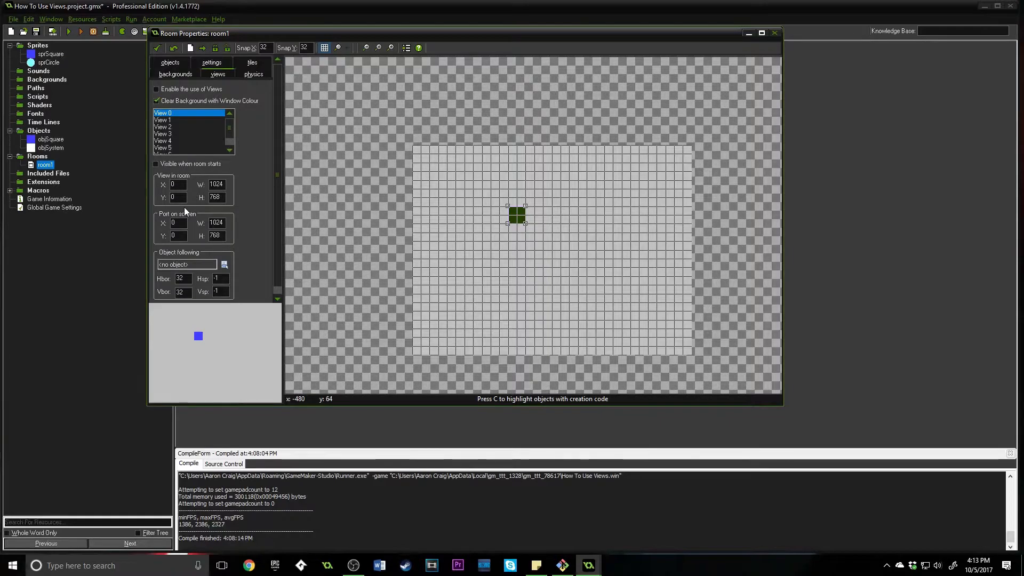
mouse_move(179, 184)
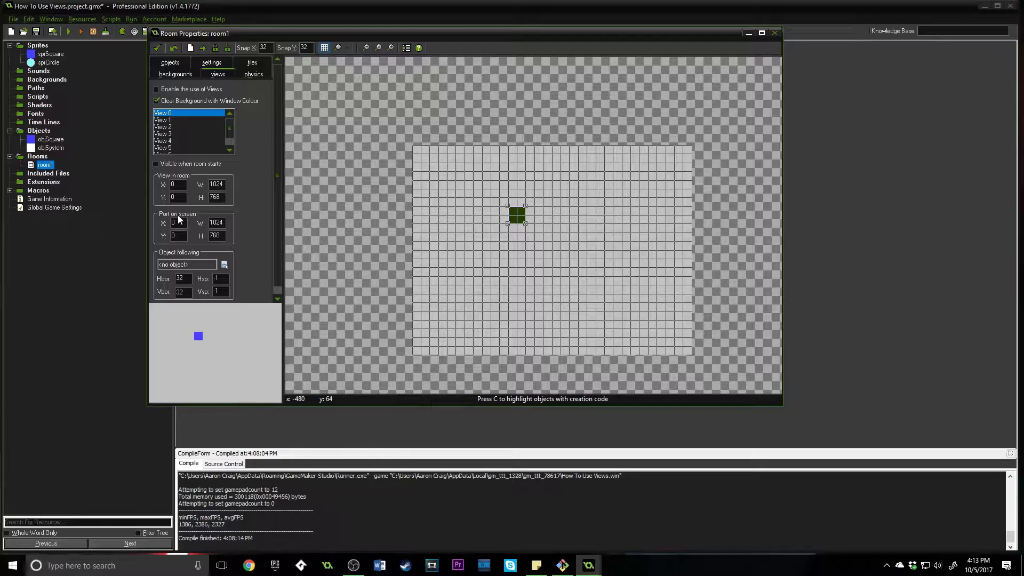
Enable views in room1 and mark View 0 visible when the room starts.
left_click(155, 89)
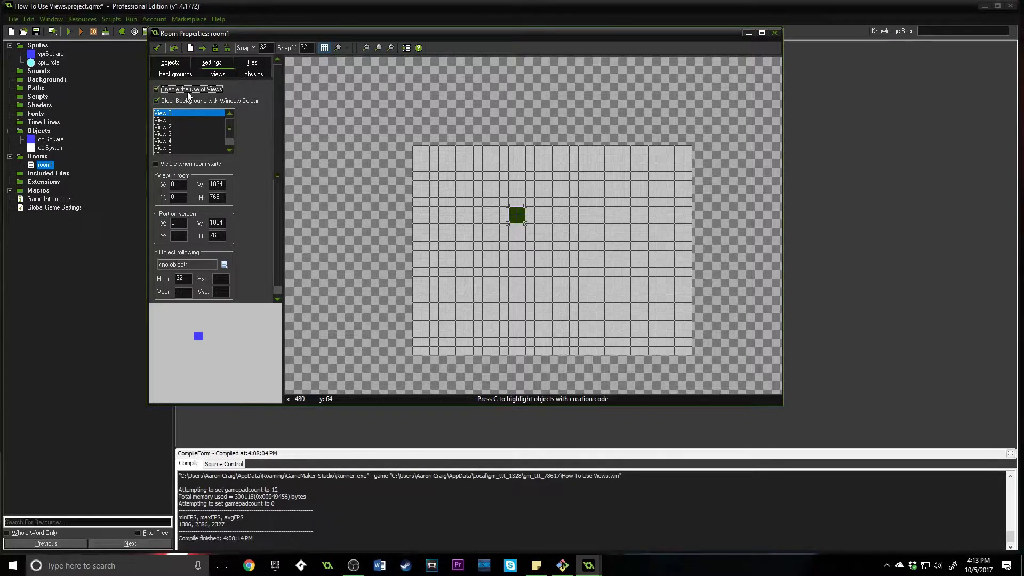
left_click(156, 164)
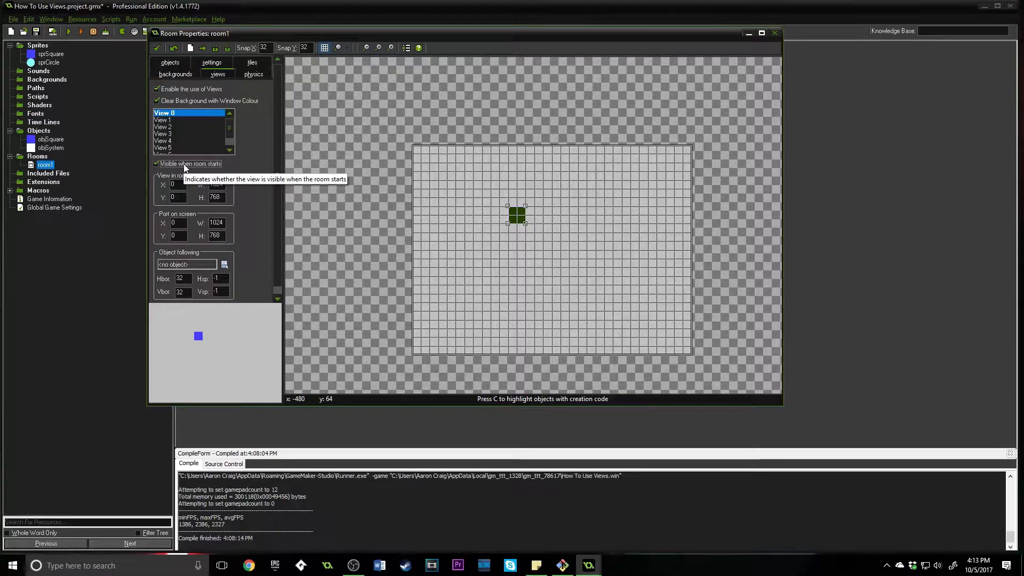
mouse_move(251, 113)
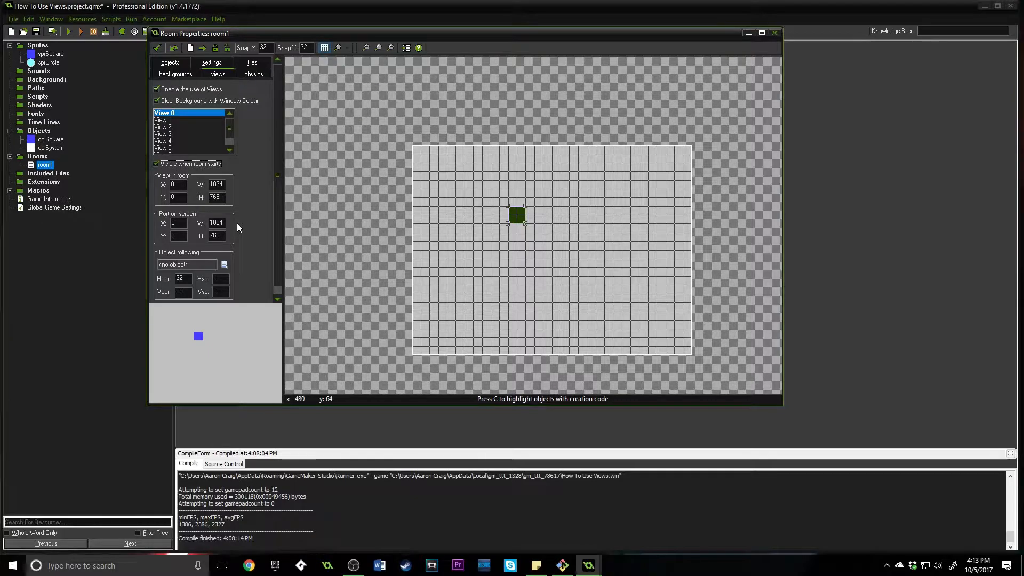
mouse_move(334, 222)
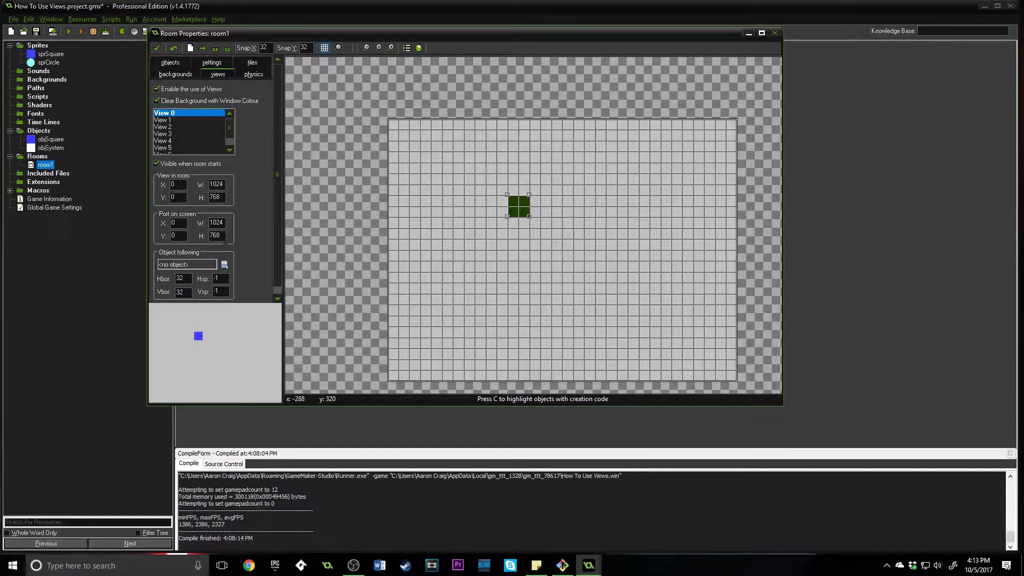
Set View 0's port width to 480 and its view-in-room area to 500 by 500.
left_click(217, 221)
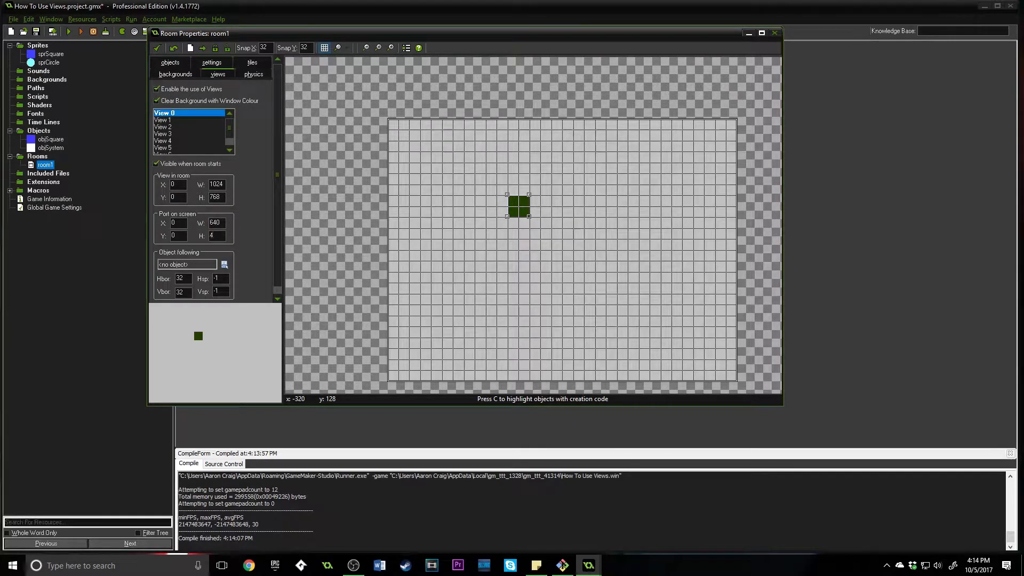
type("480")
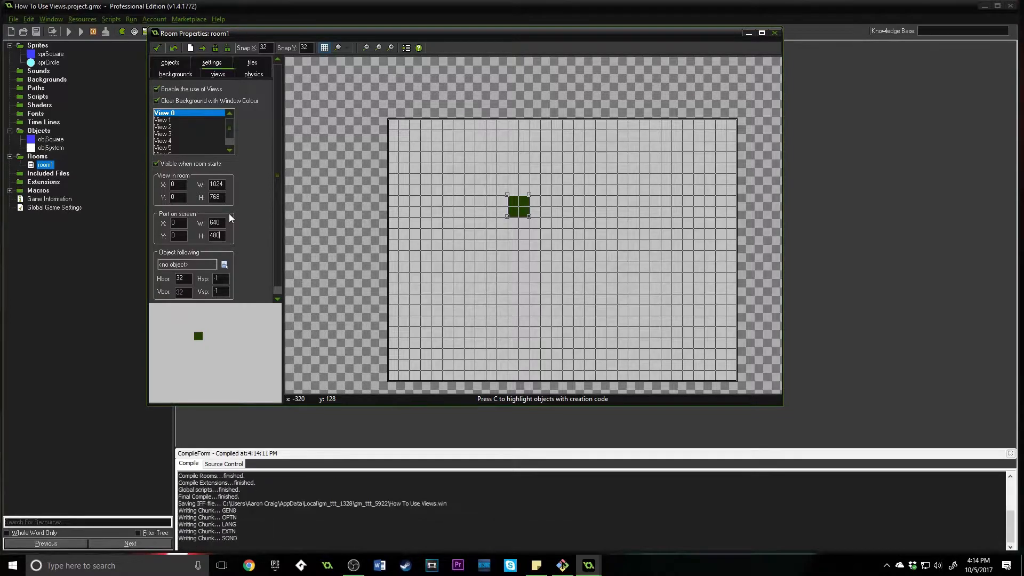
left_click(83, 33)
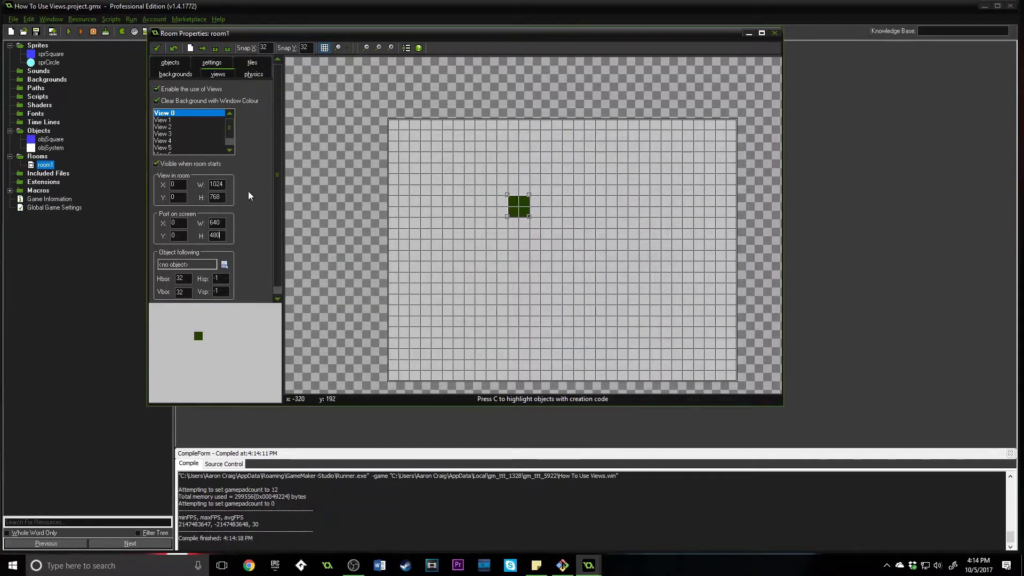
left_click(217, 183)
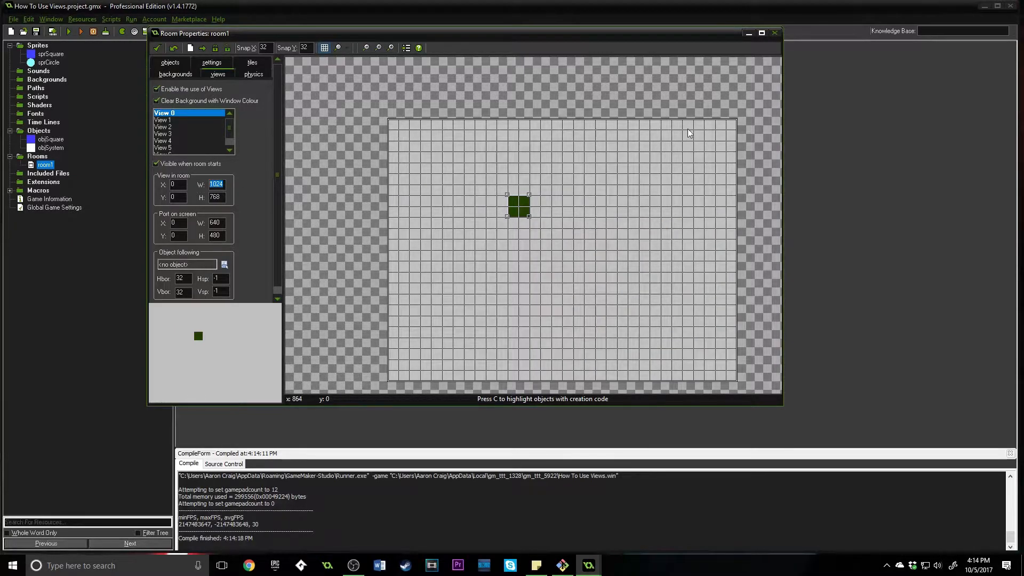
mouse_move(305, 248)
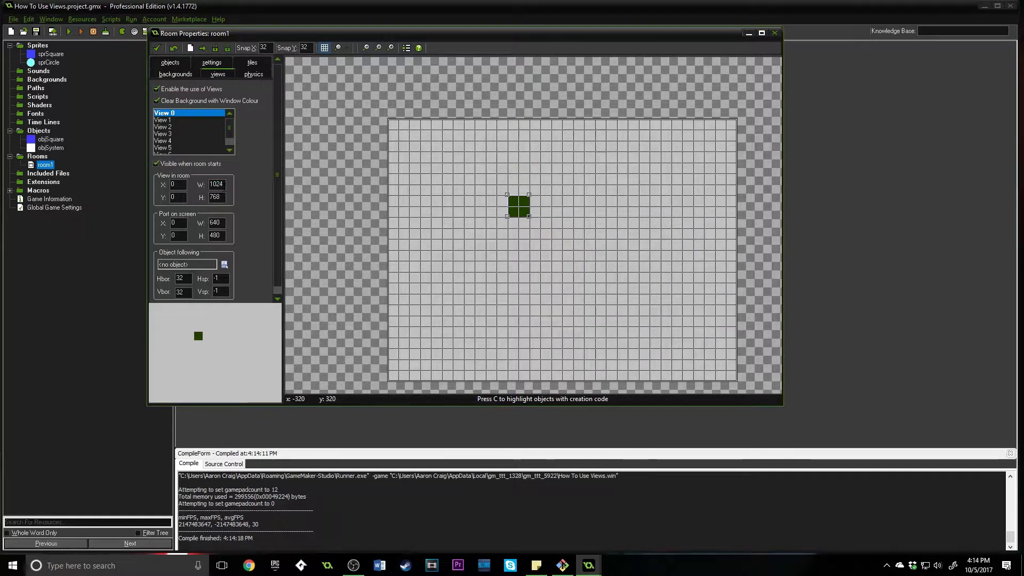
type("500")
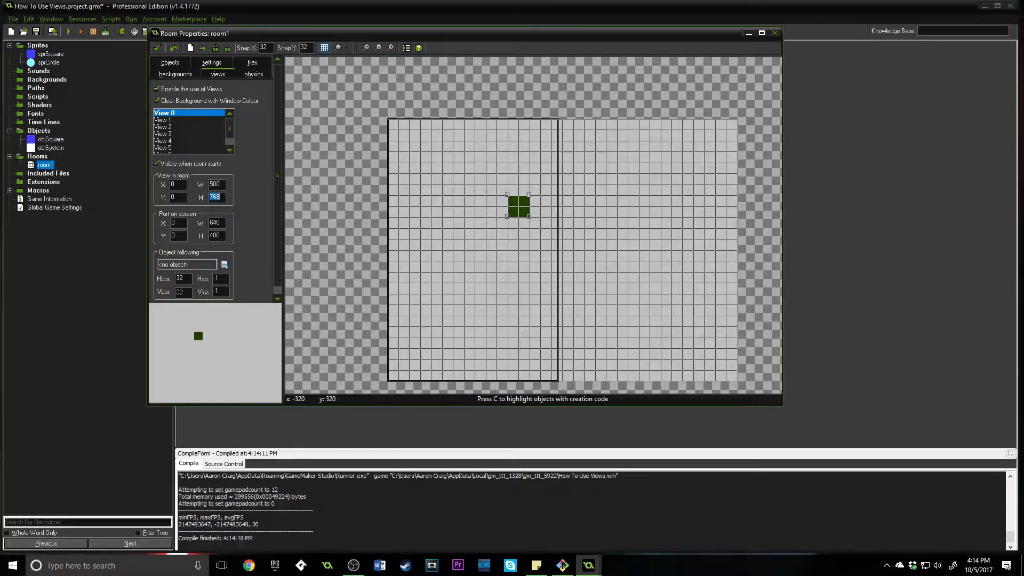
type("500")
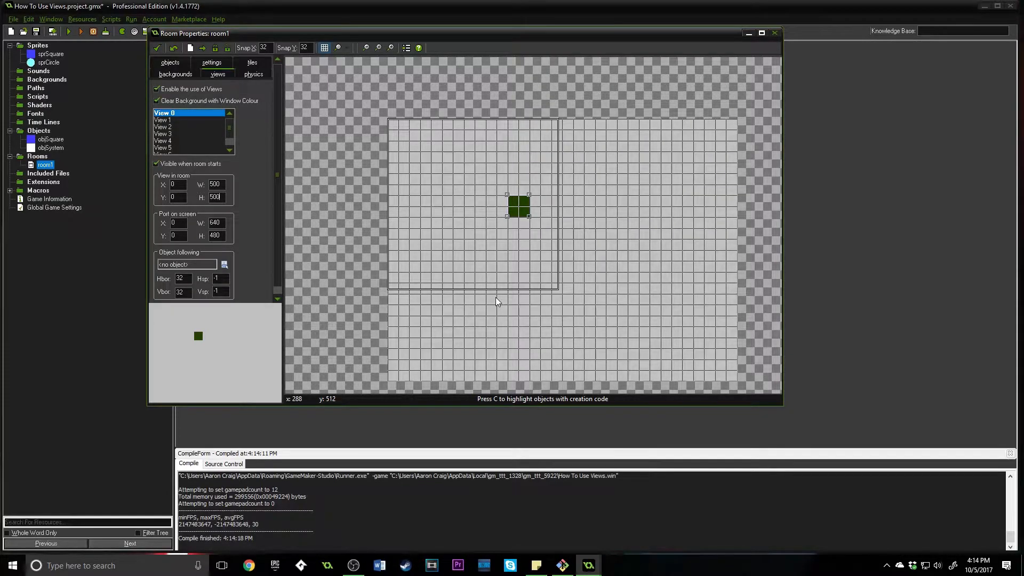
mouse_move(215, 235)
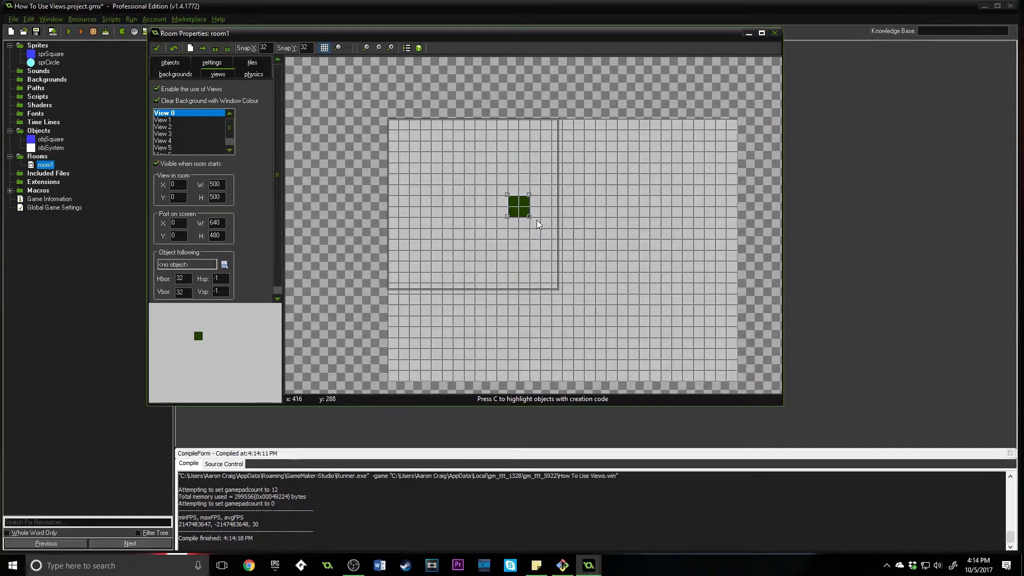
Drag the dark square instance into the upper-left part of the view area.
left_click_drag(517, 208, 671, 327)
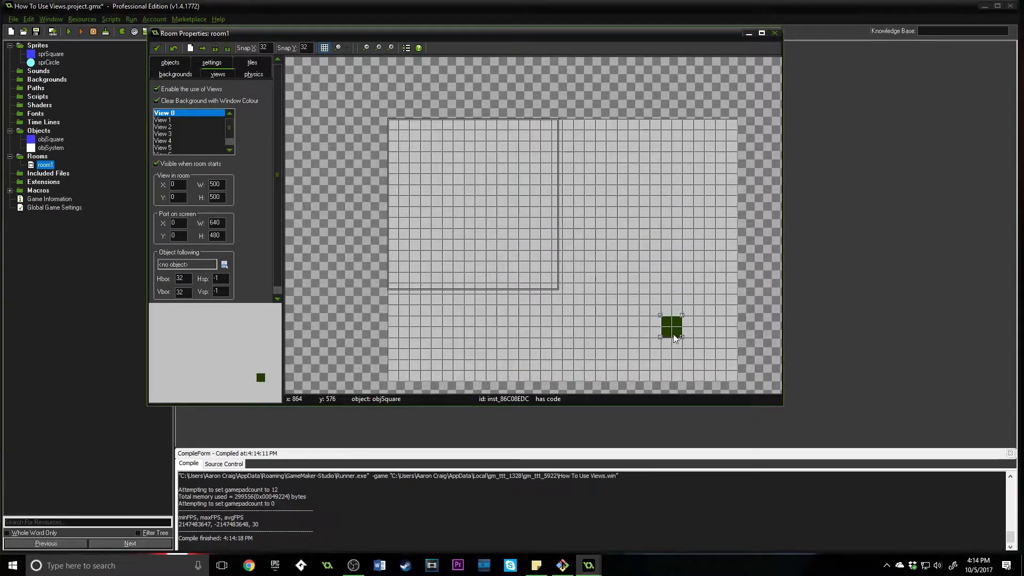
left_click_drag(670, 326, 462, 260)
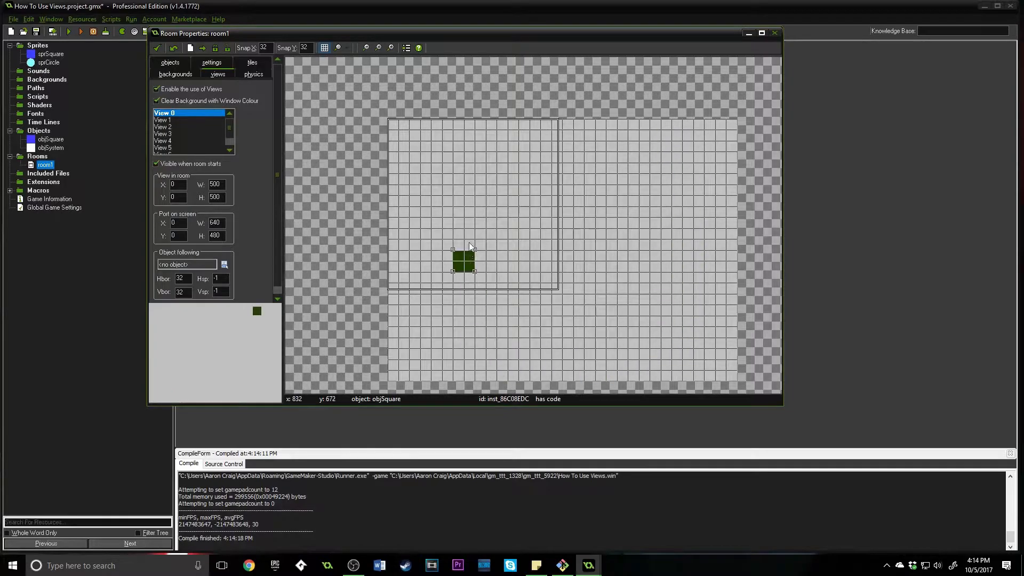
left_click_drag(461, 260, 462, 194)
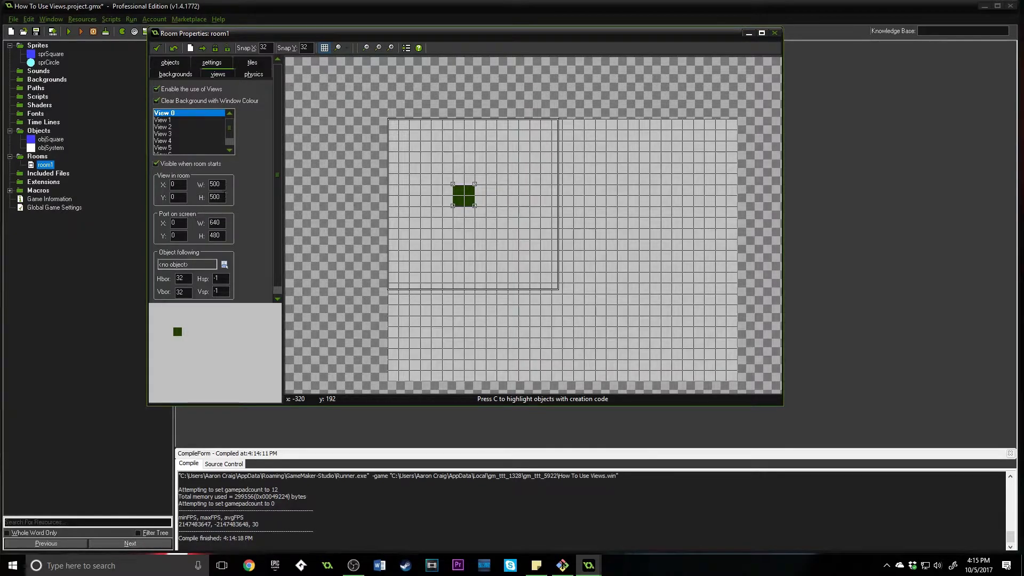
Try a view height of 300, then set View 0's room area to 1024 by 768.
type("30")
type("600")
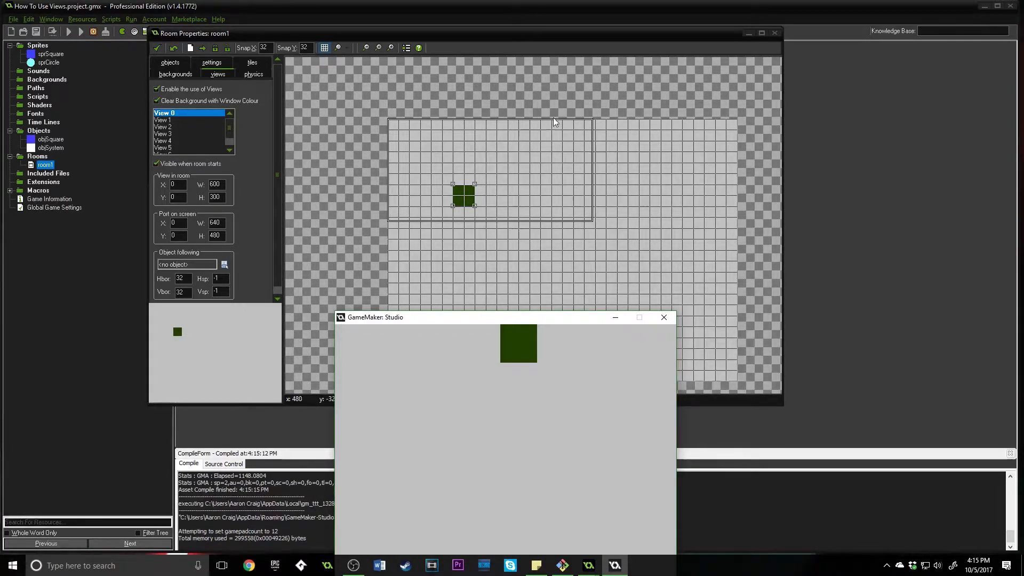
mouse_move(555, 121)
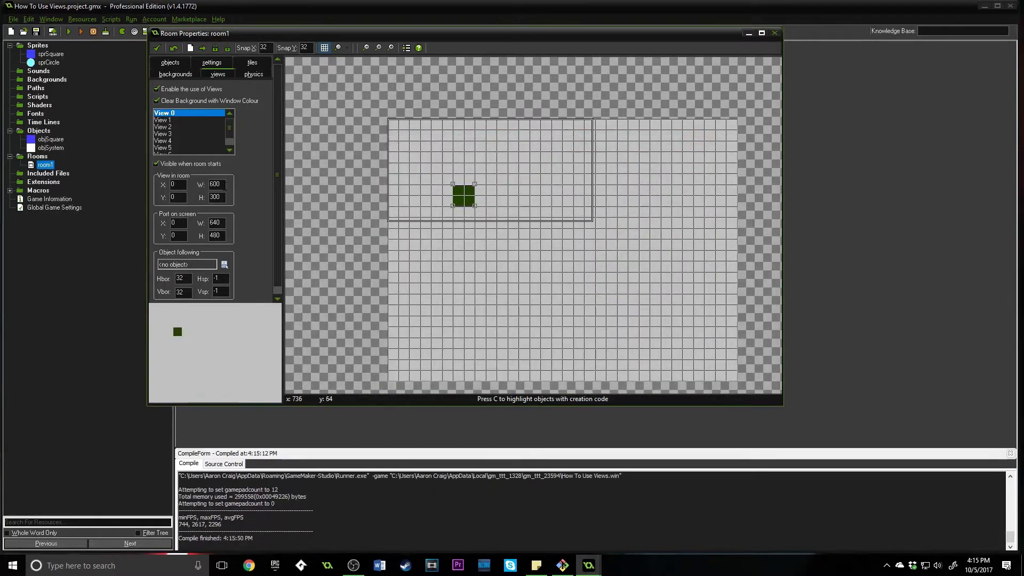
mouse_move(215, 183)
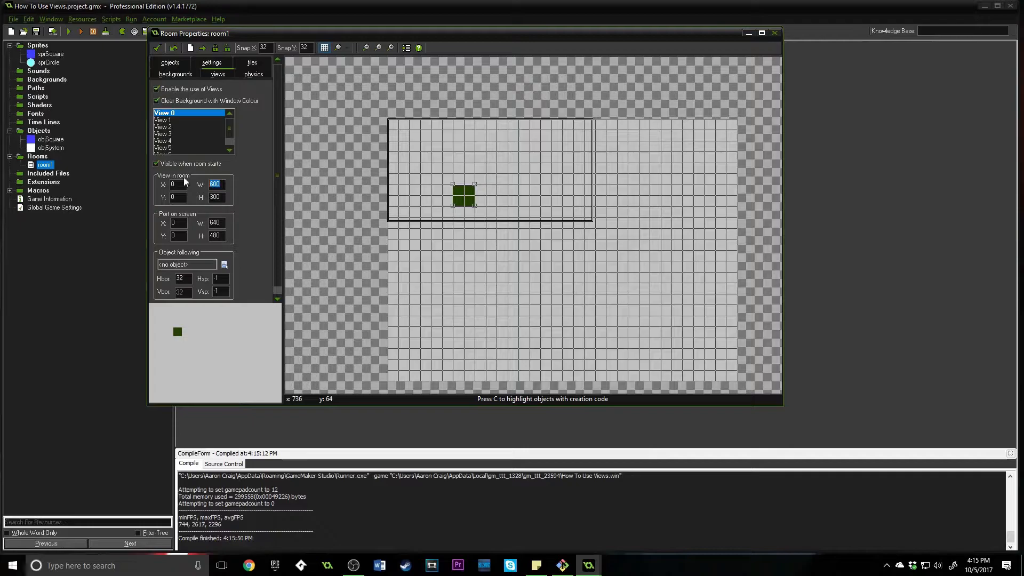
type("1024")
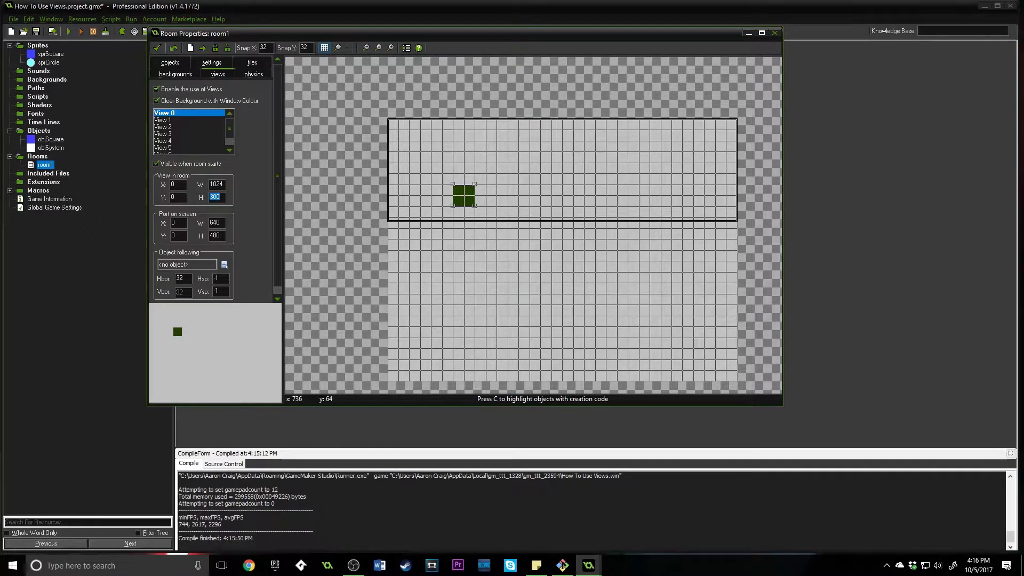
type("768")
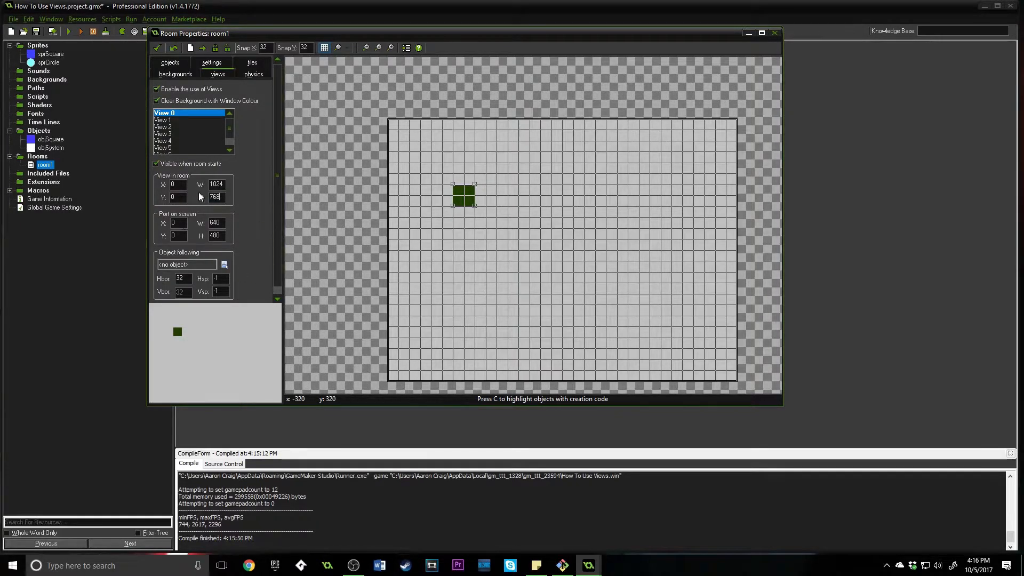
mouse_move(216, 222)
type("480")
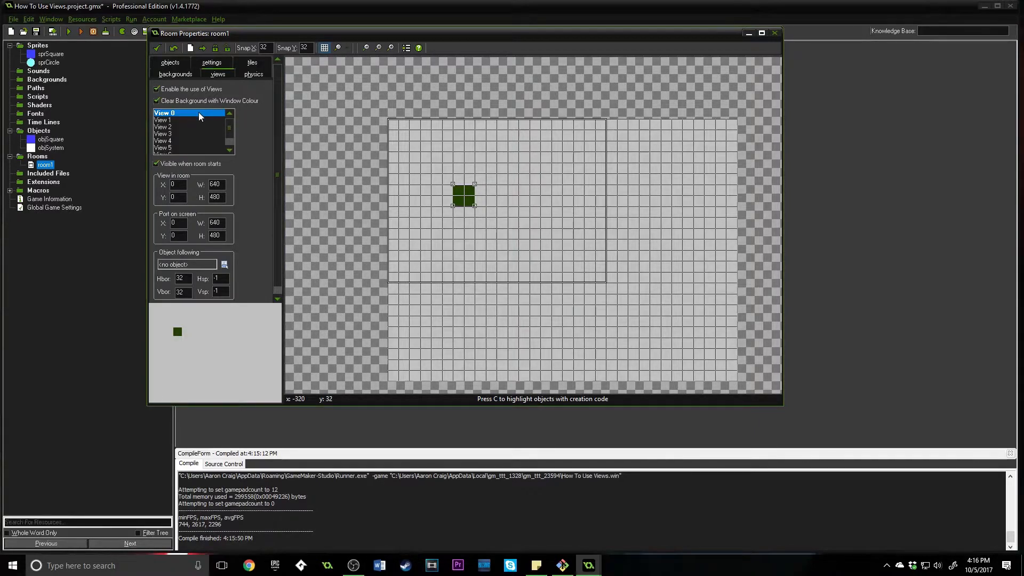
mouse_move(200, 115)
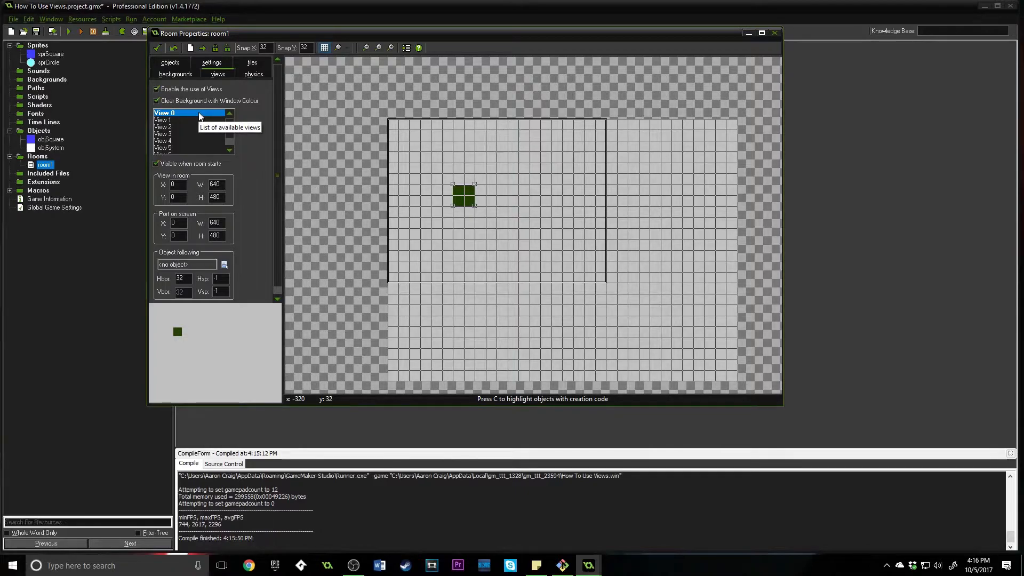
Make View 0 follow objSquare and place blue objSquare instances around room1.
left_click(224, 256)
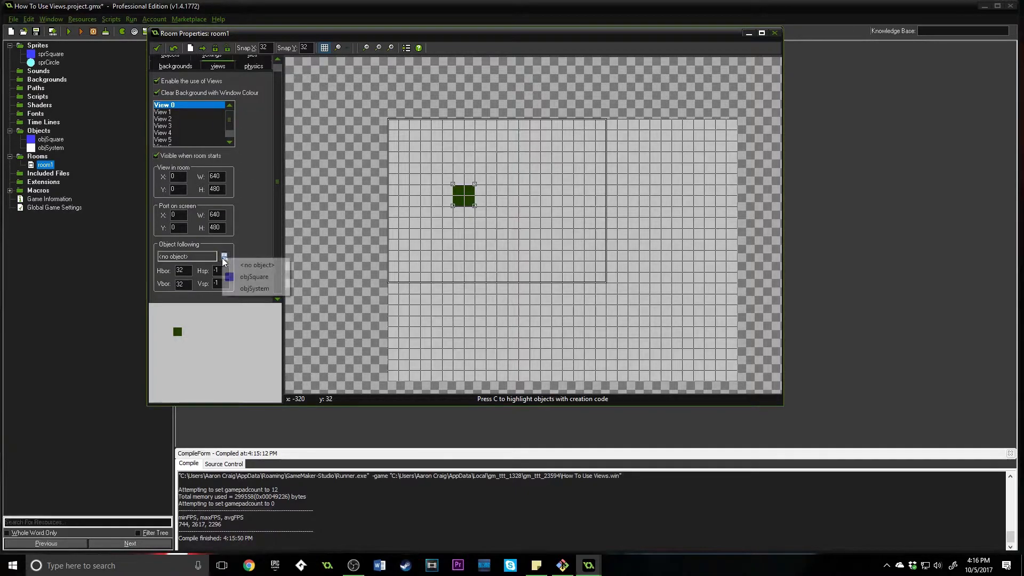
left_click(254, 276)
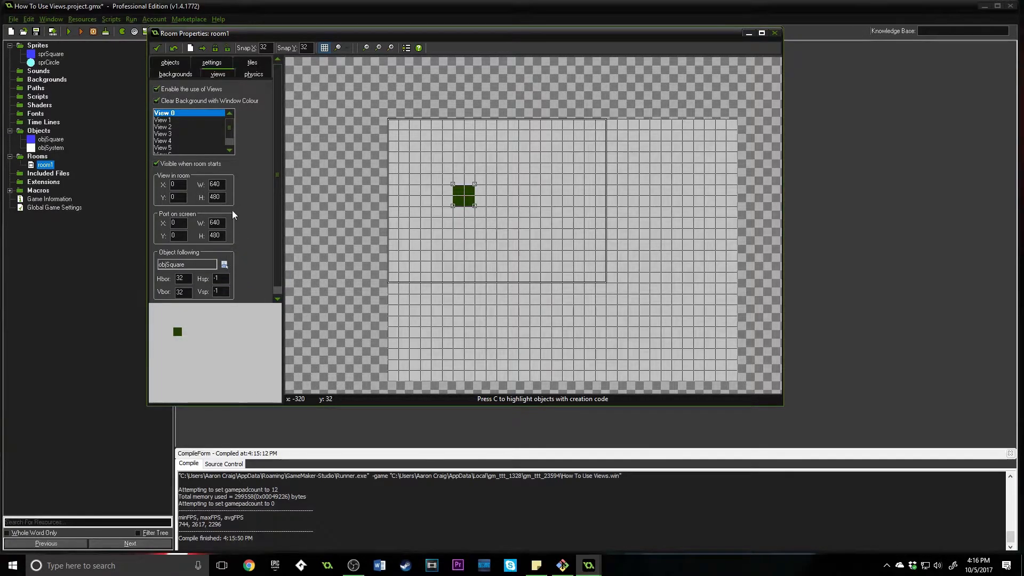
left_click(170, 74)
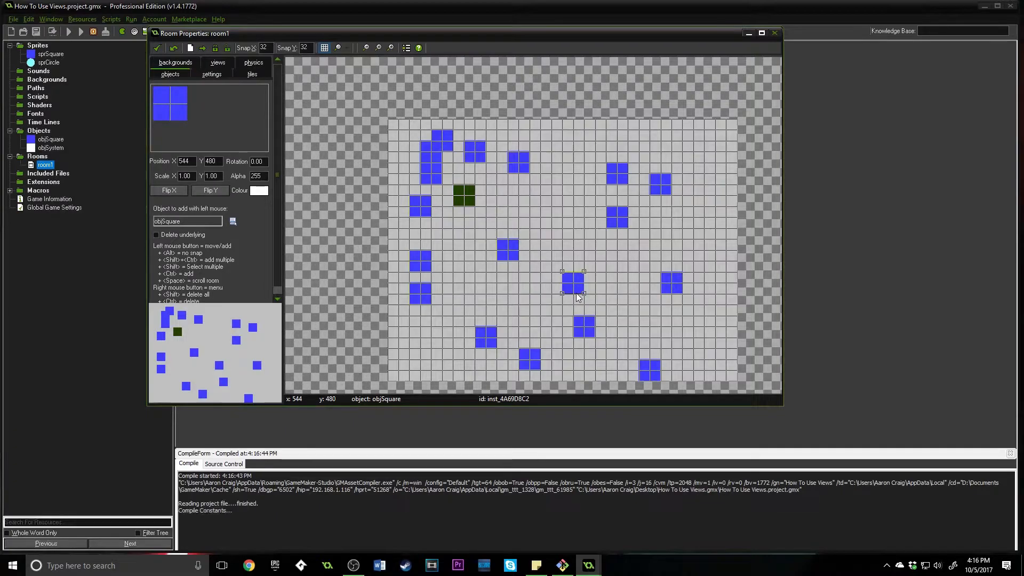
left_click(81, 31)
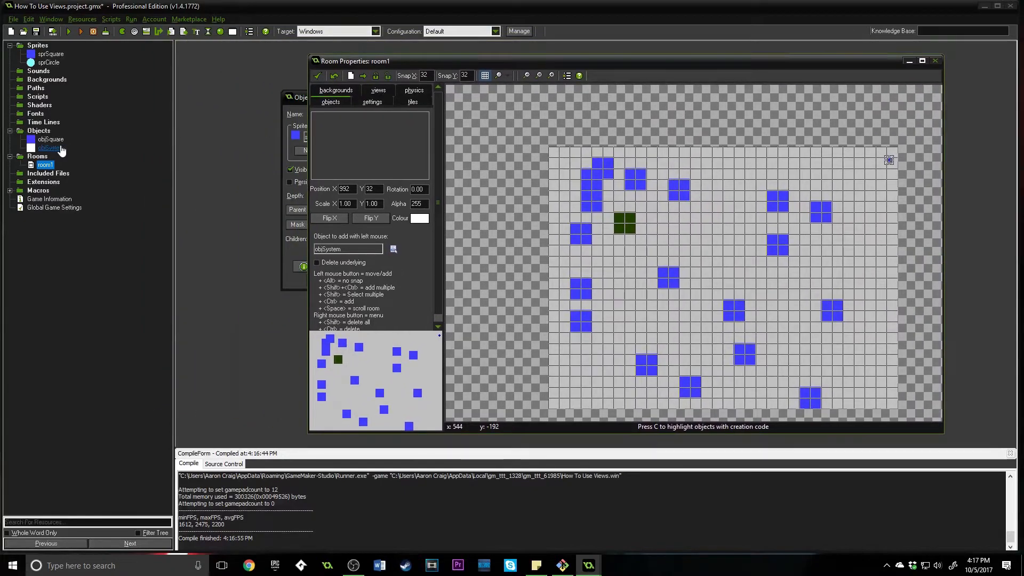
Add a Create event to objSystem with code global.currentView = 0;.
double_click(50, 147)
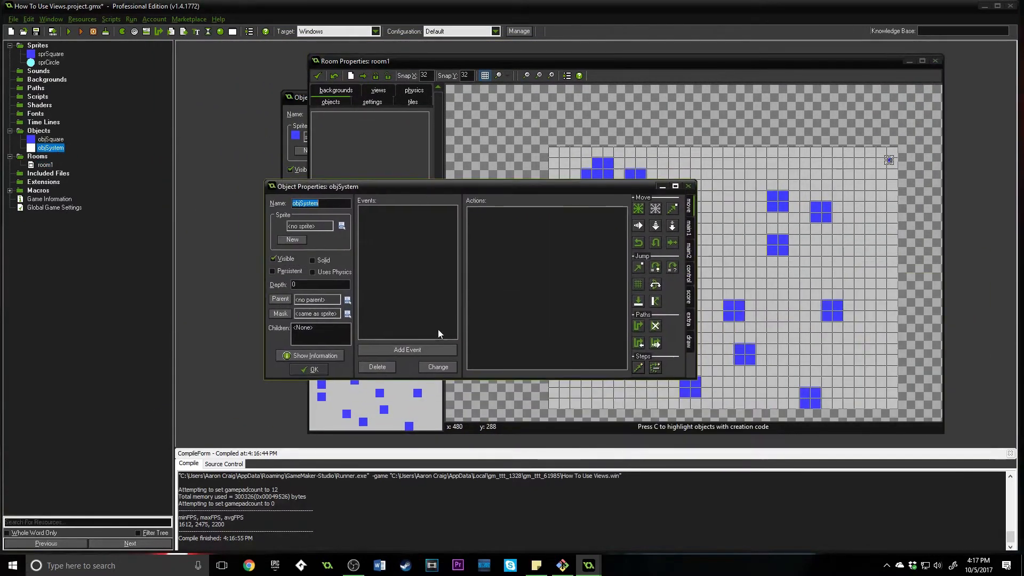
left_click(408, 349)
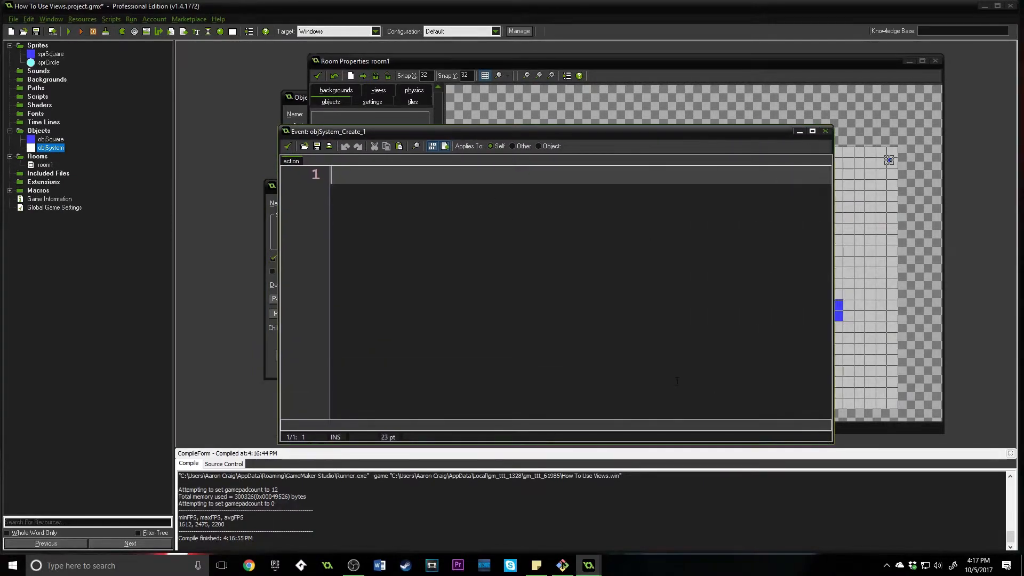
type("gl")
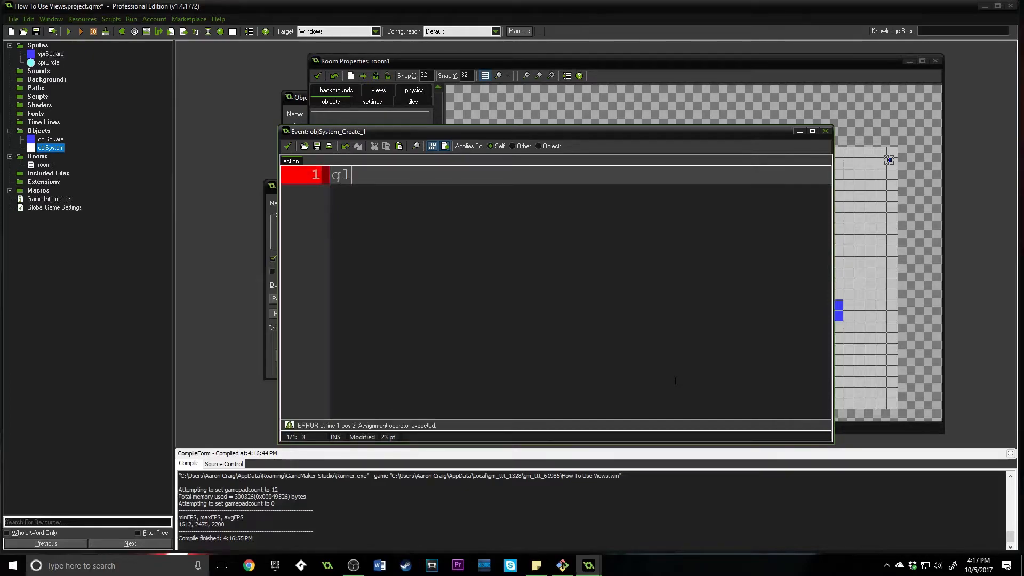
type("lobal.curren")
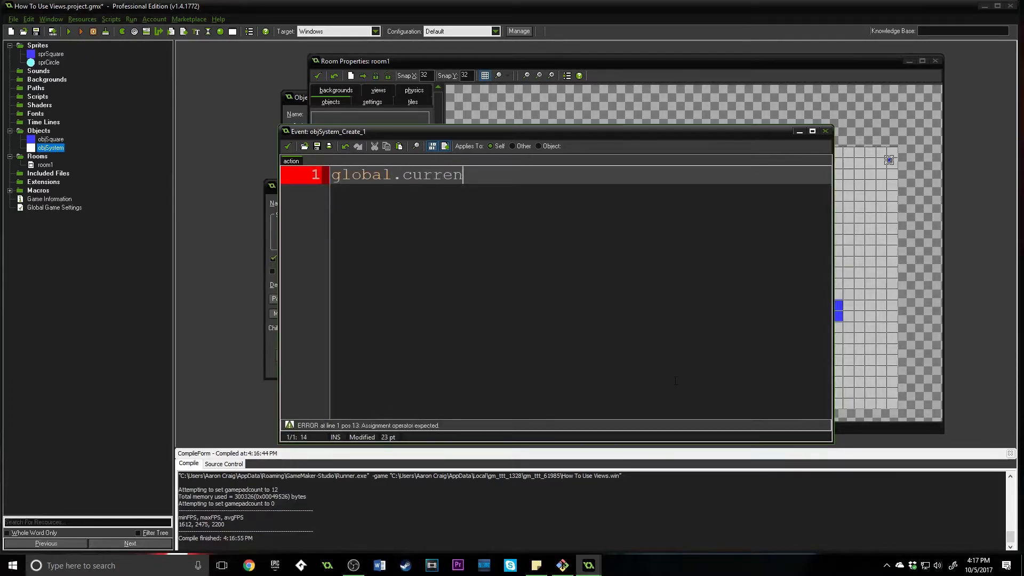
type("tView =")
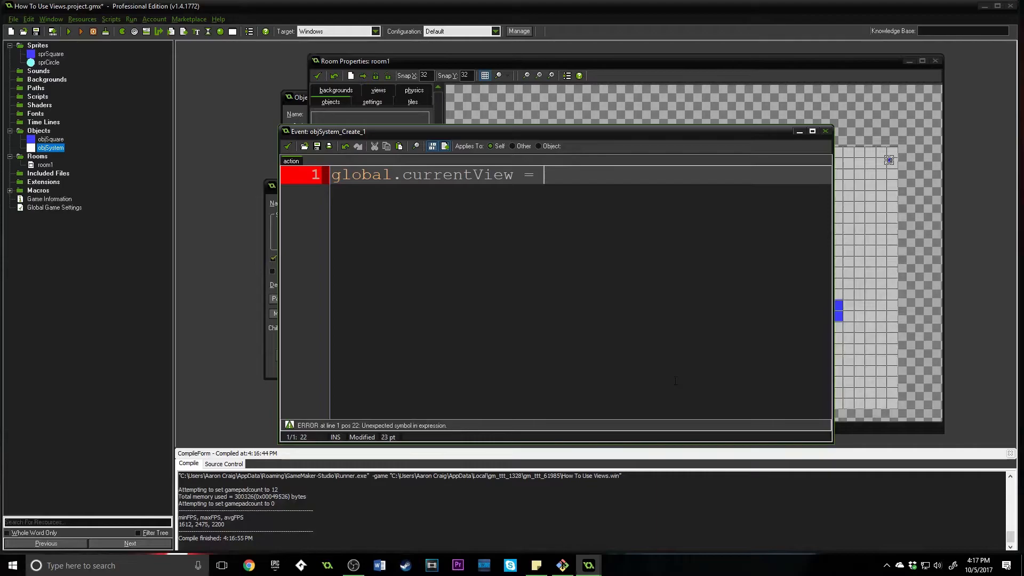
type("view")
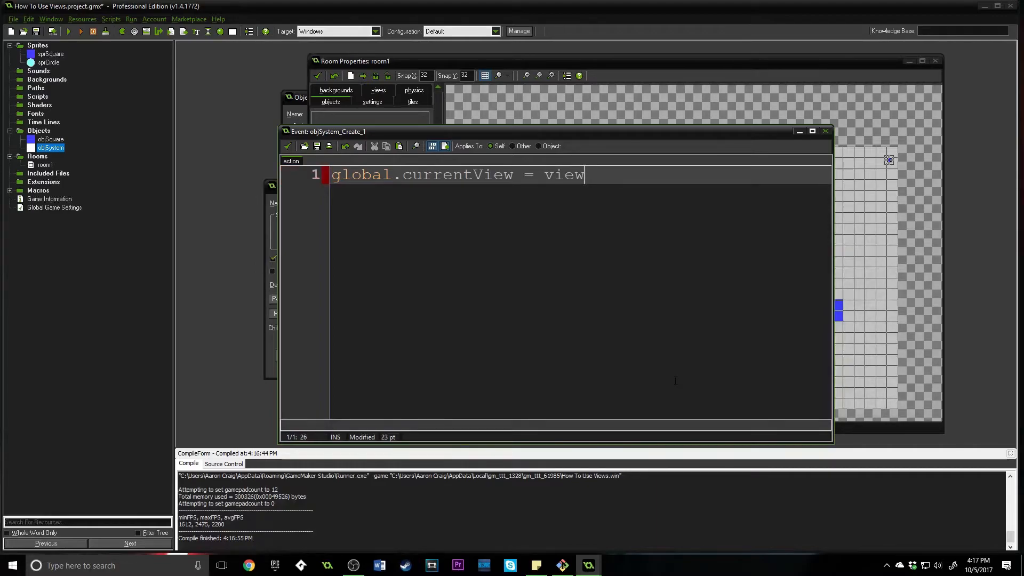
type("0;")
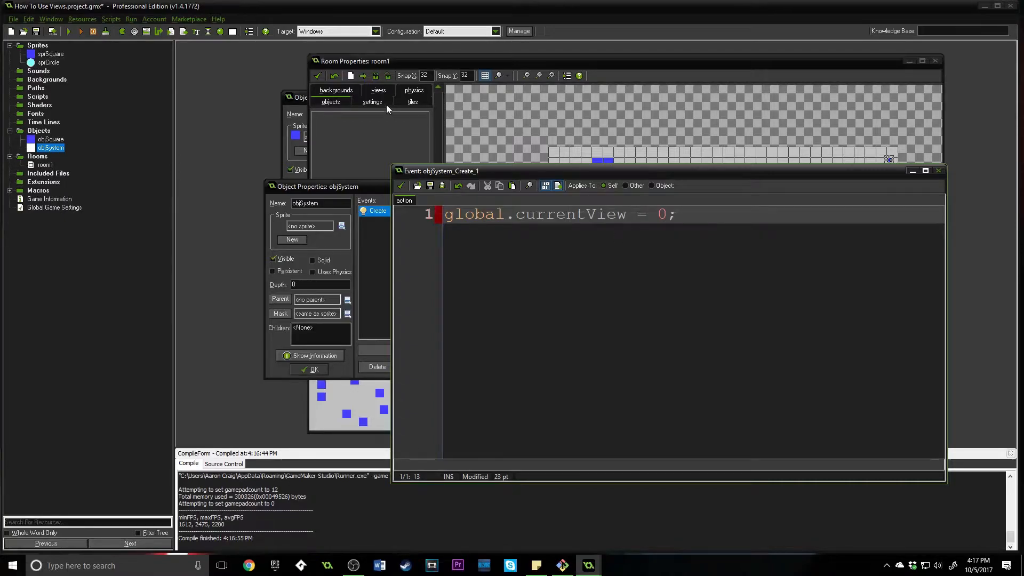
Check the room's view settings and adjust the currentView variable naming in the code.
left_click(377, 90)
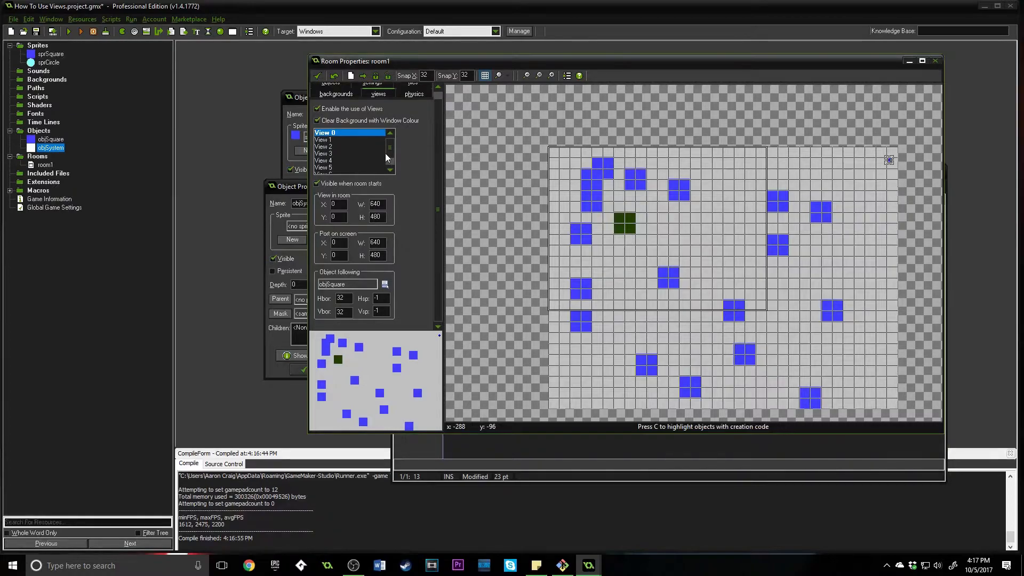
mouse_move(395, 149)
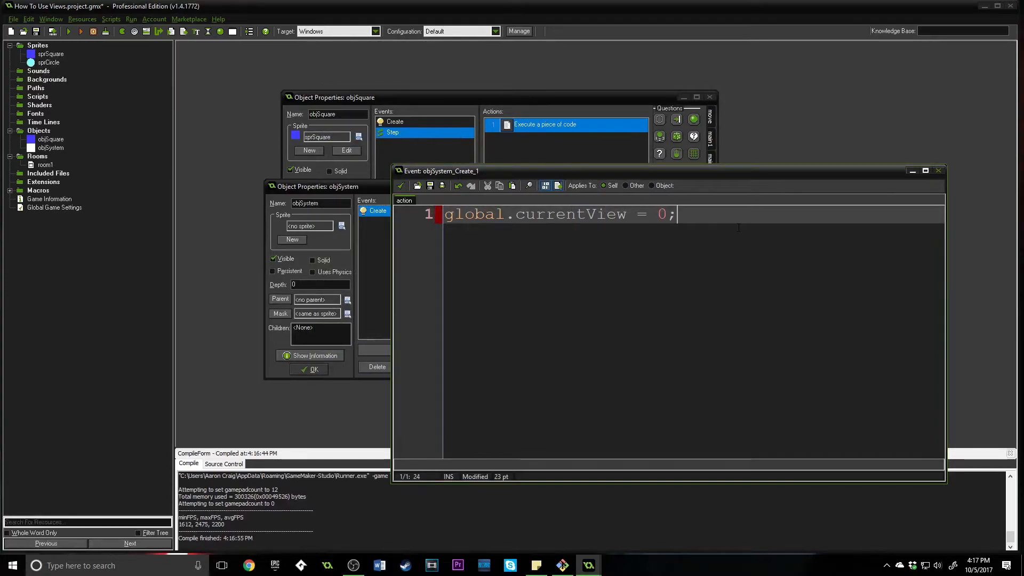
type("view")
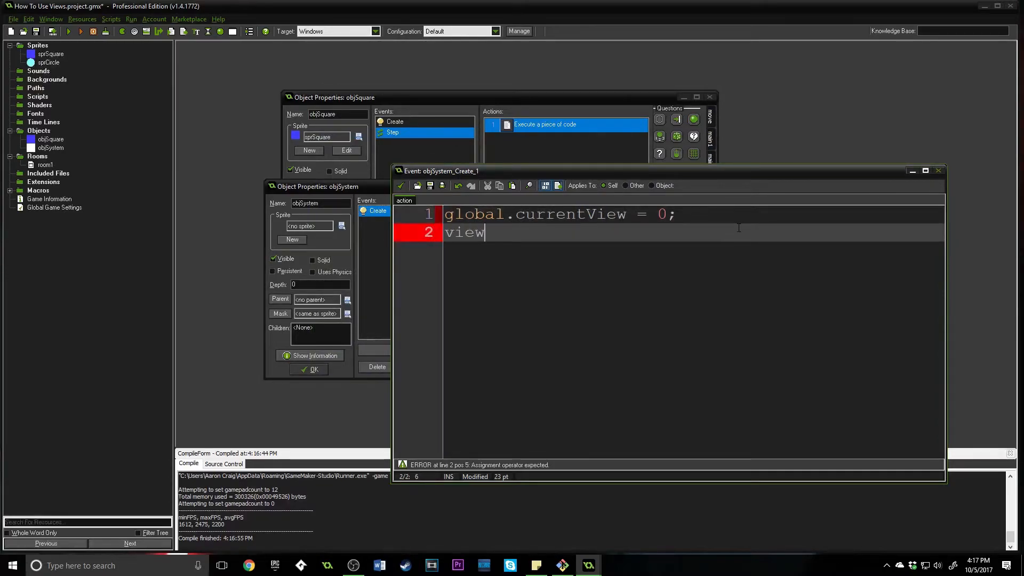
type("_current")
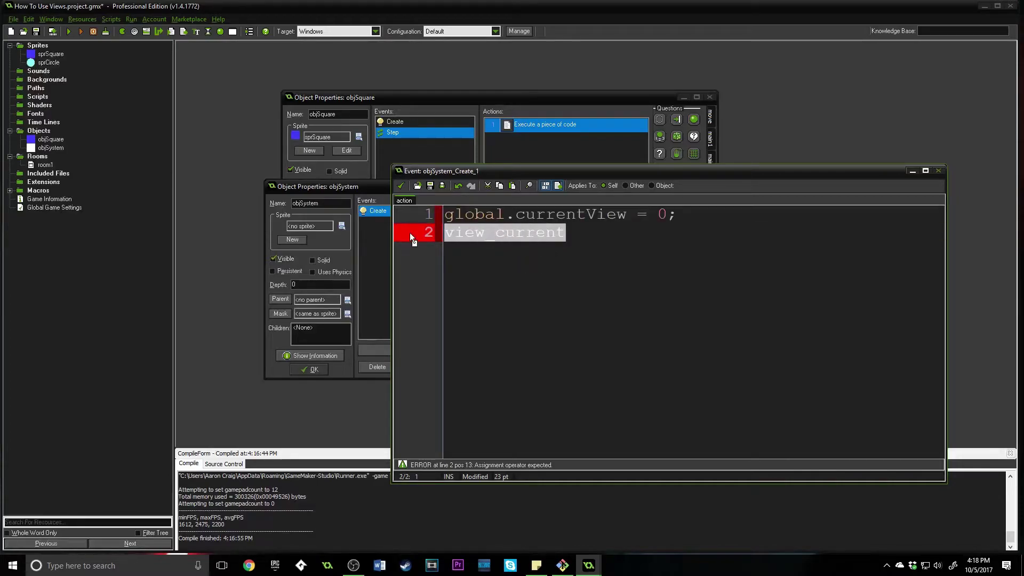
Save the Create event code and close its editor.
left_click(938, 171)
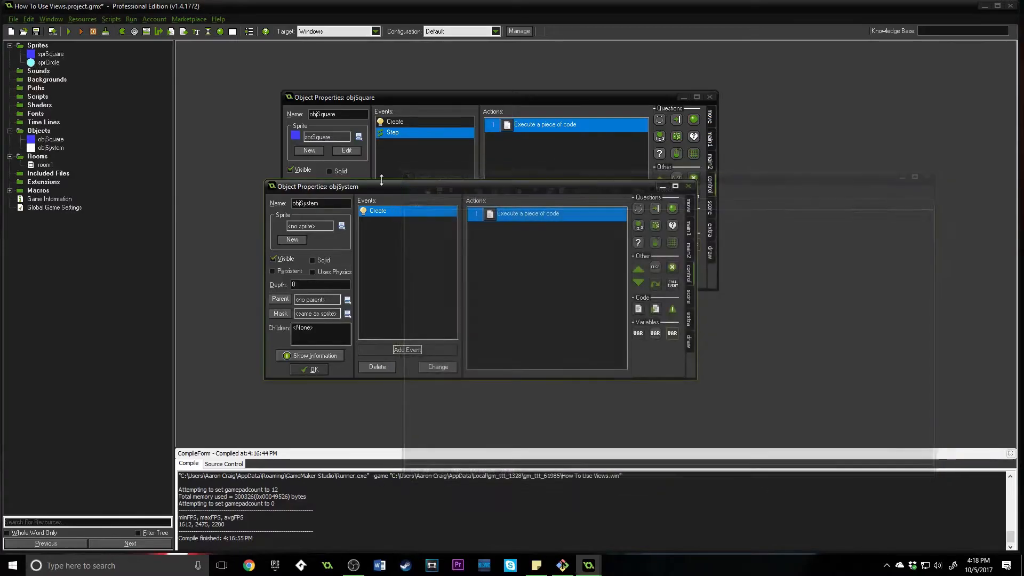
Create a new script named getViewX in the Scripts folder.
right_click(37, 96)
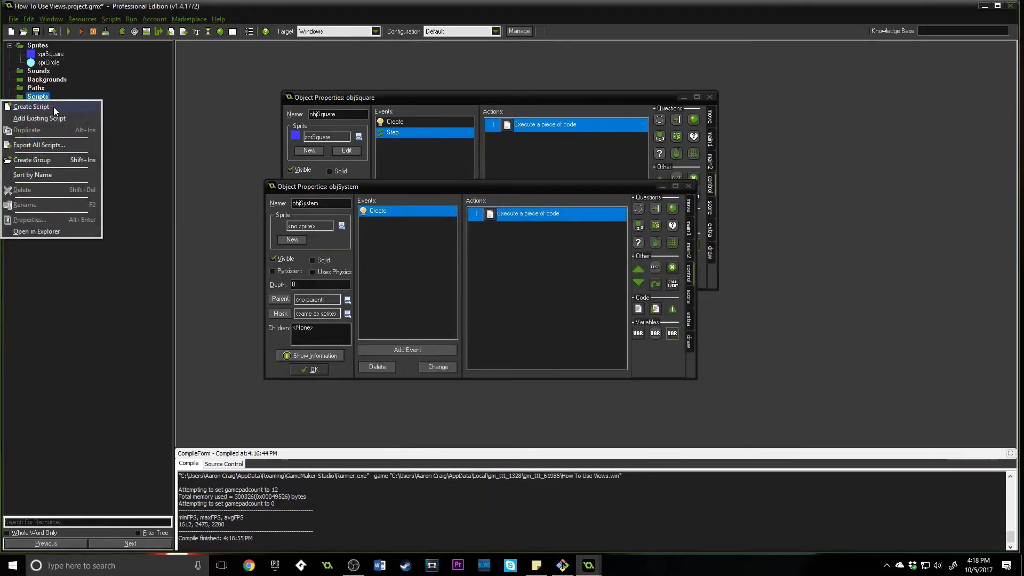
left_click(31, 106)
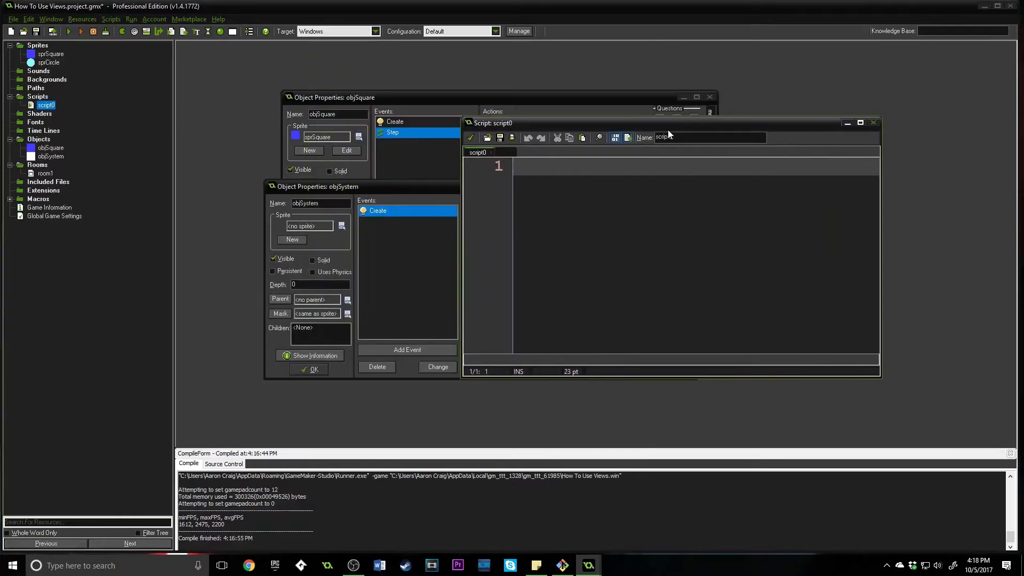
type("getViewX")
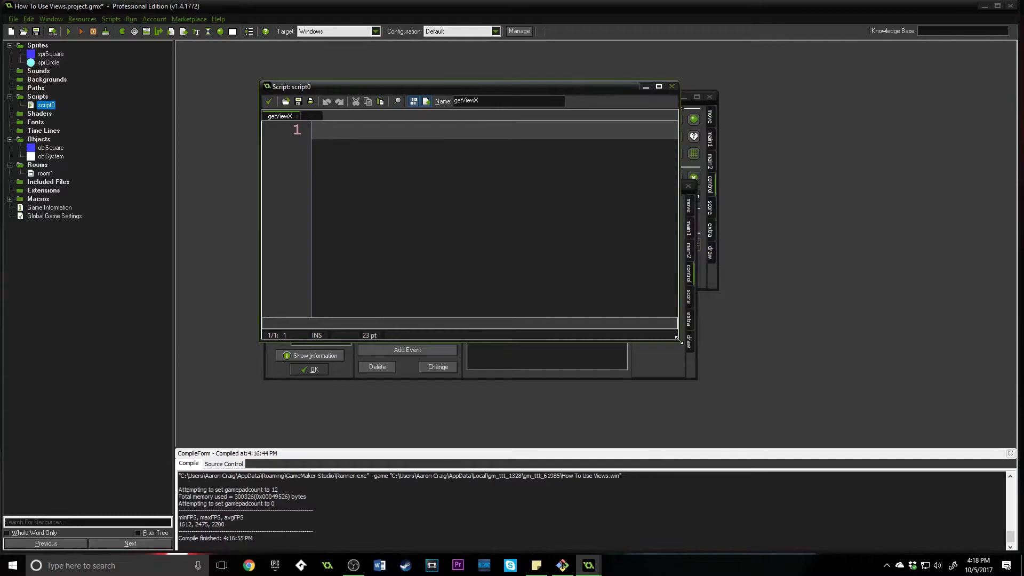
left_click(658, 86)
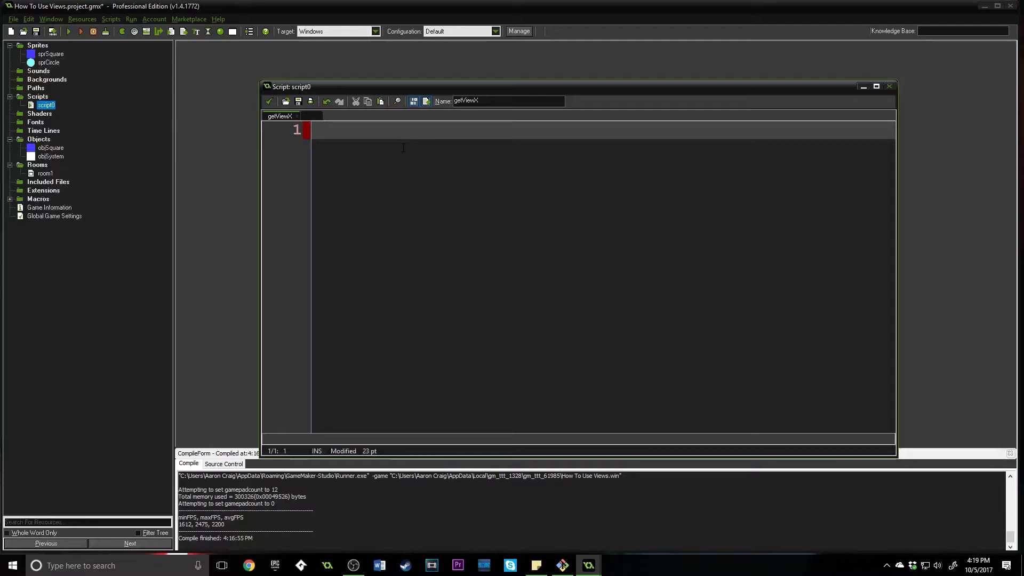
Start the script body with view_x and bring up the view_xview manual page.
type("view_x")
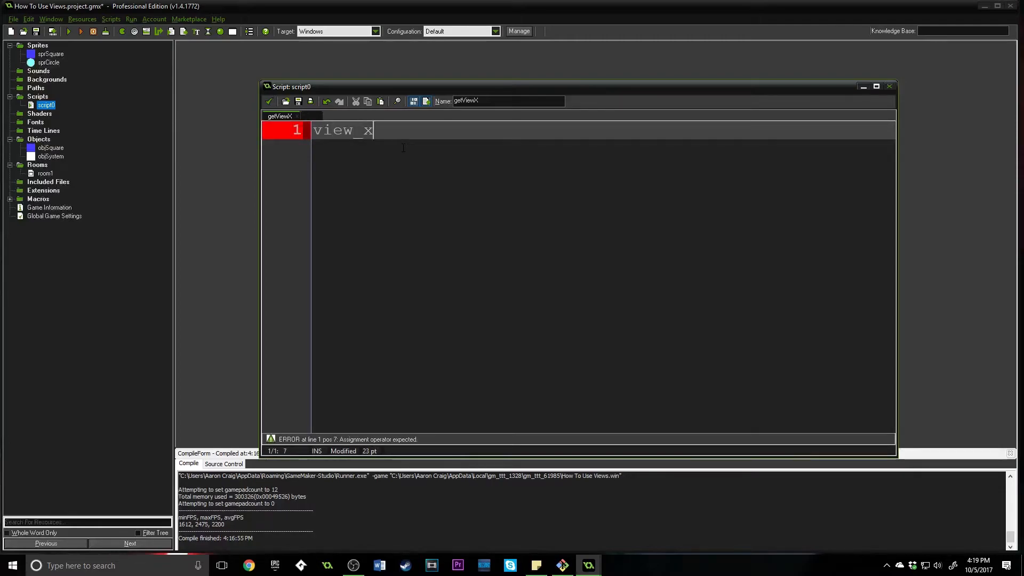
type("view")
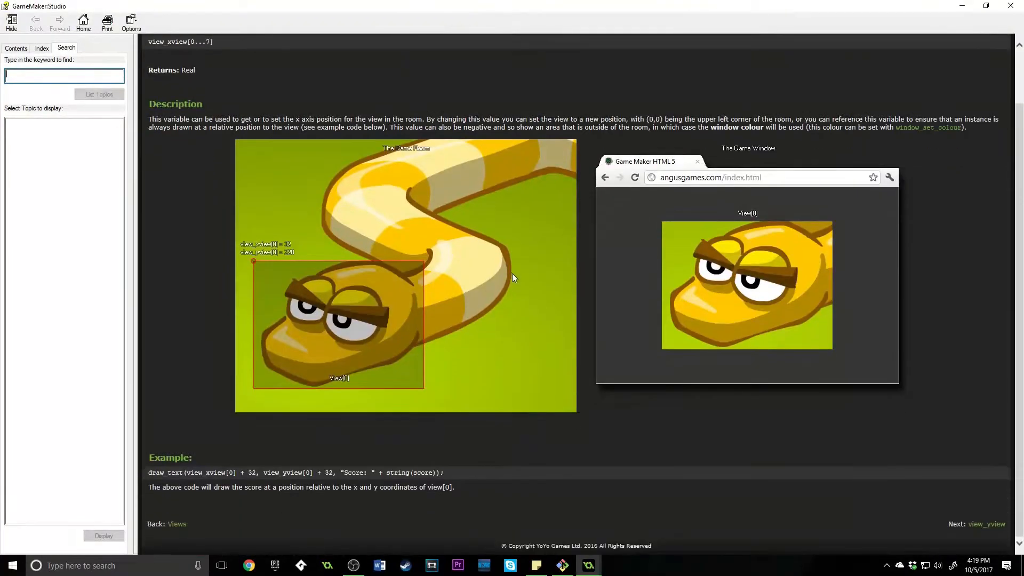
mouse_move(514, 291)
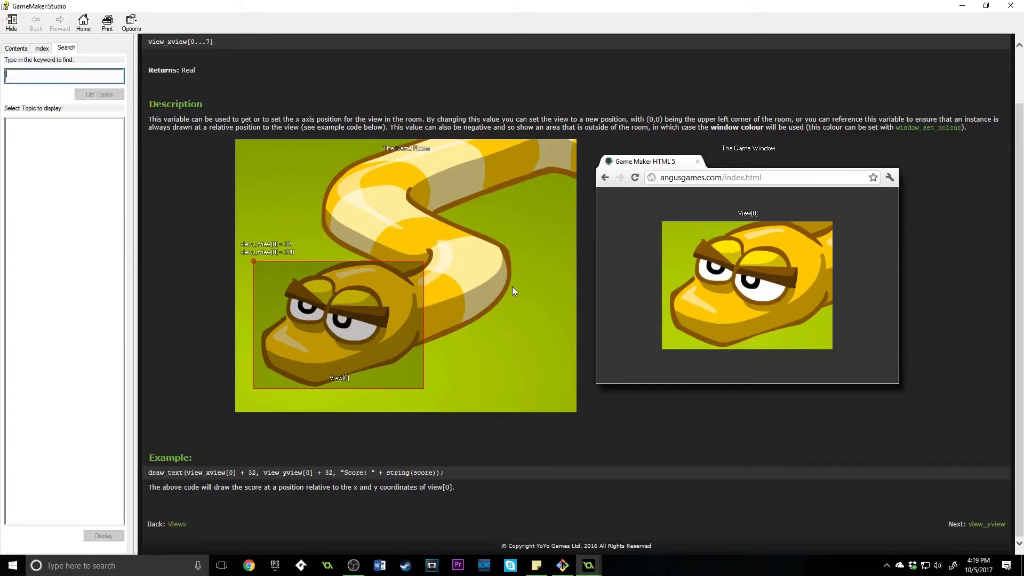
mouse_move(257, 262)
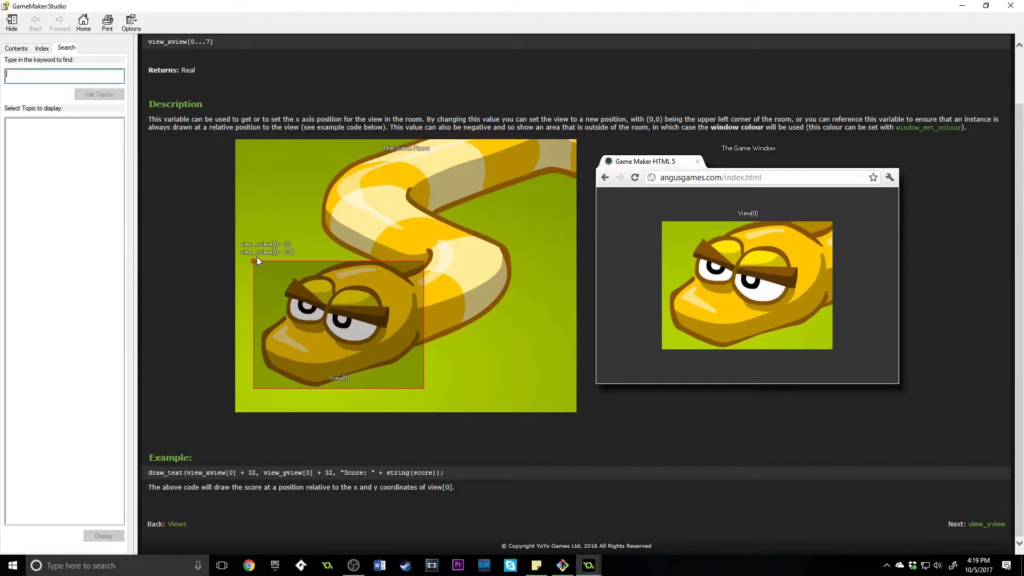
mouse_move(256, 266)
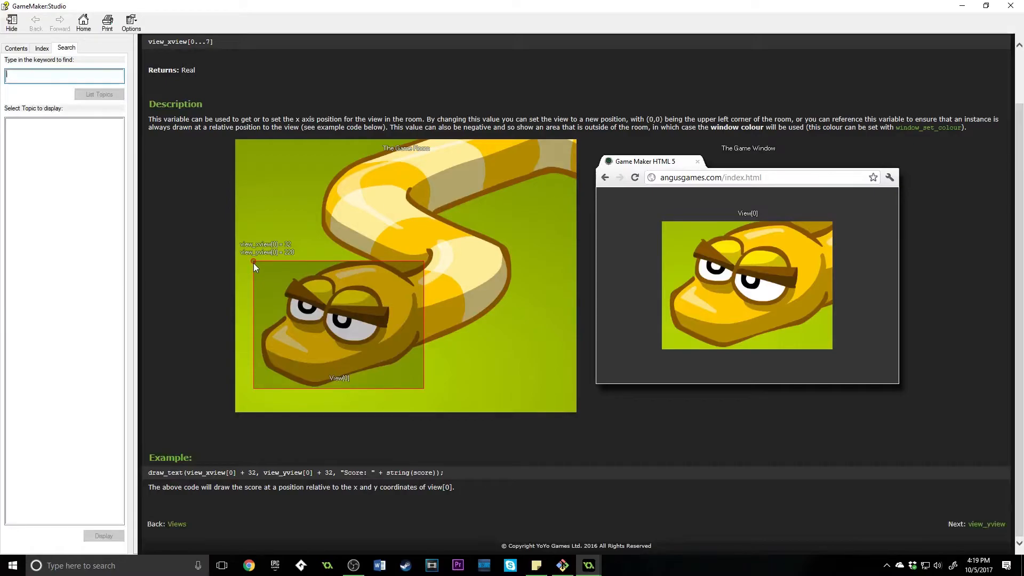
mouse_move(269, 276)
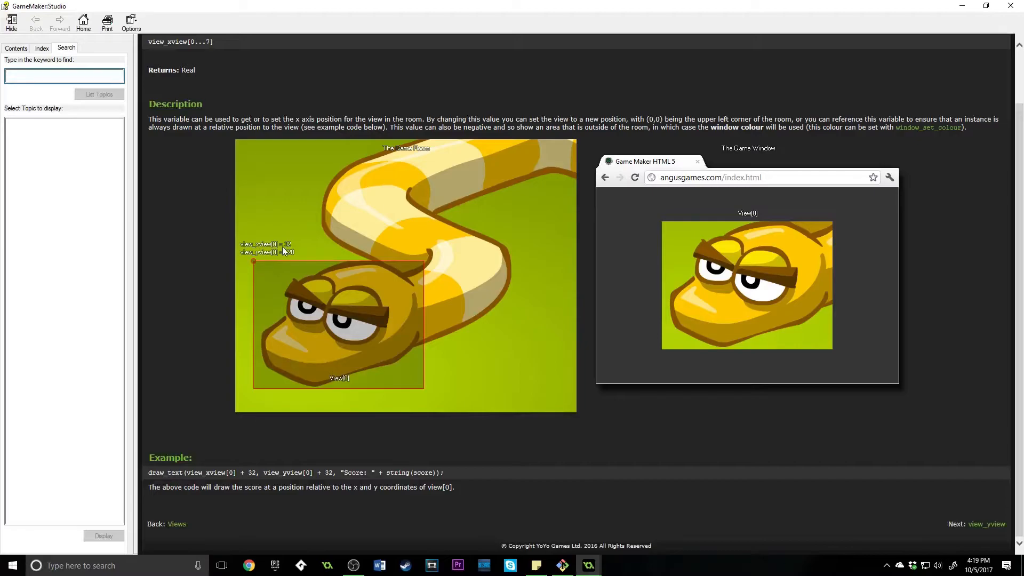
mouse_move(234, 153)
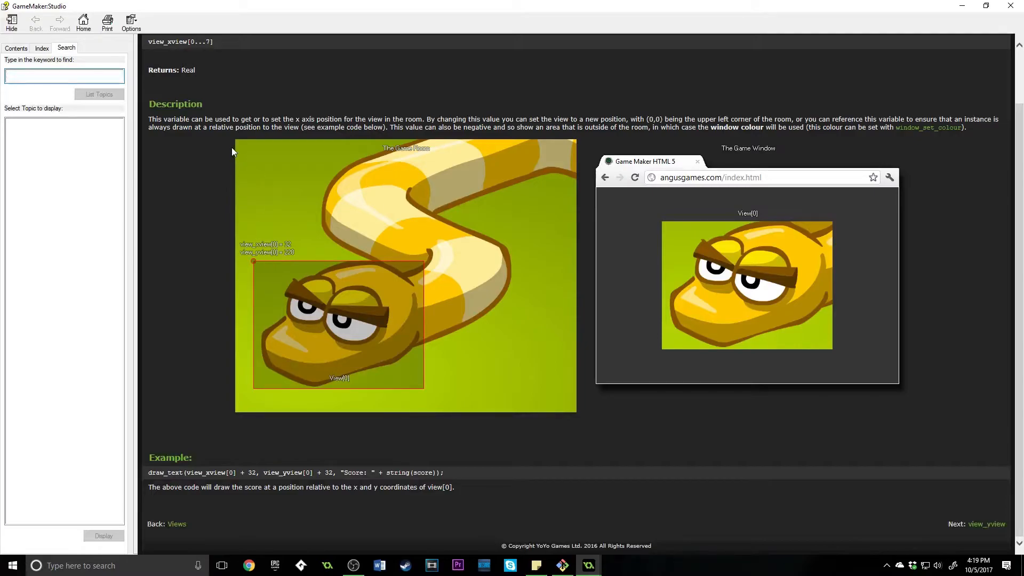
mouse_move(263, 415)
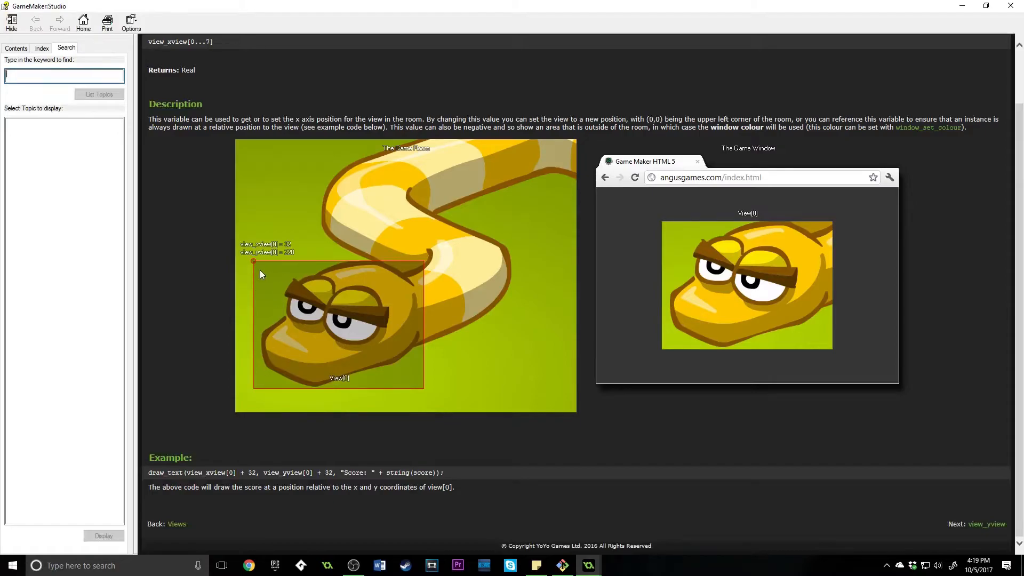
mouse_move(251, 268)
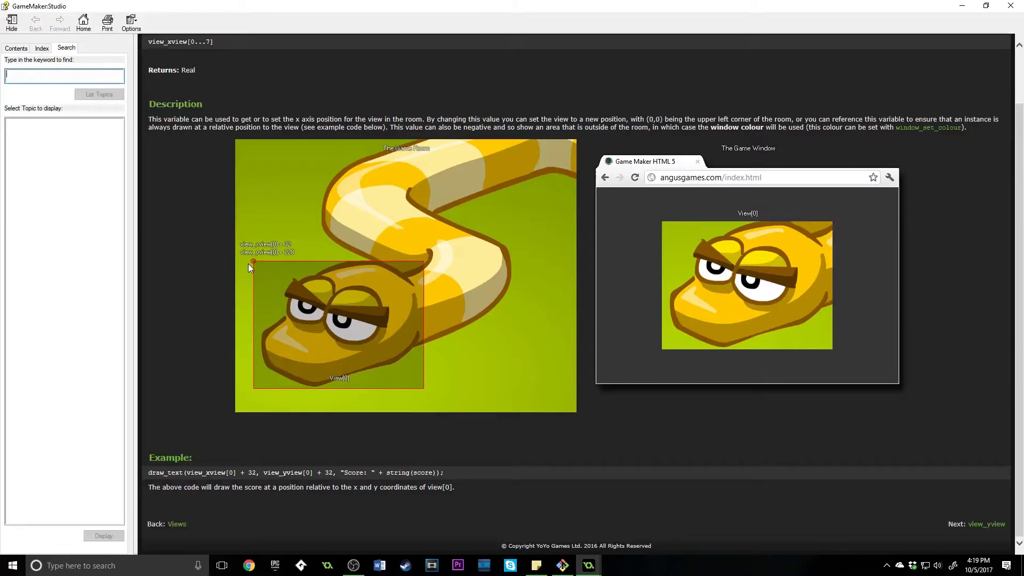
mouse_move(366, 313)
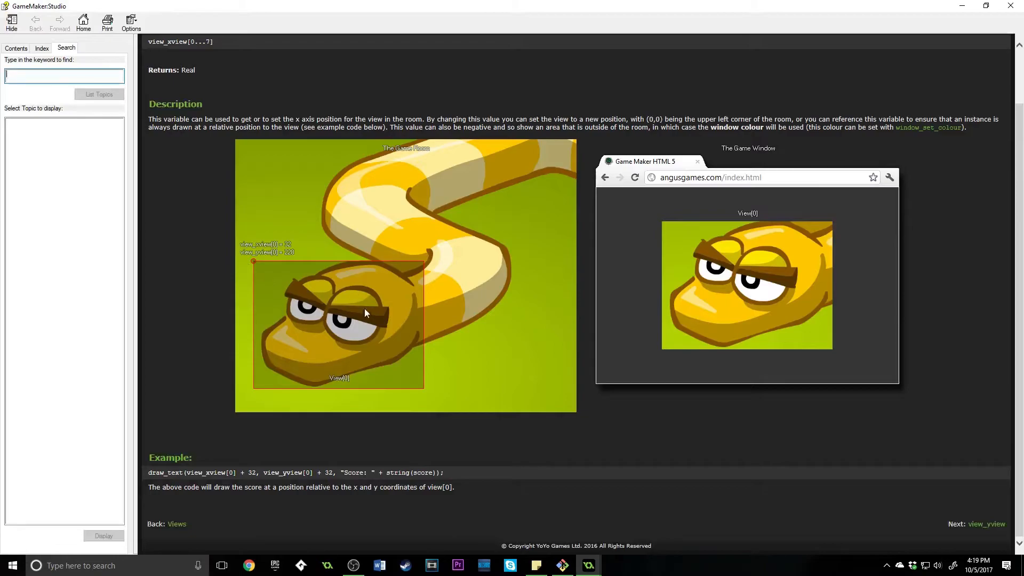
mouse_move(253, 261)
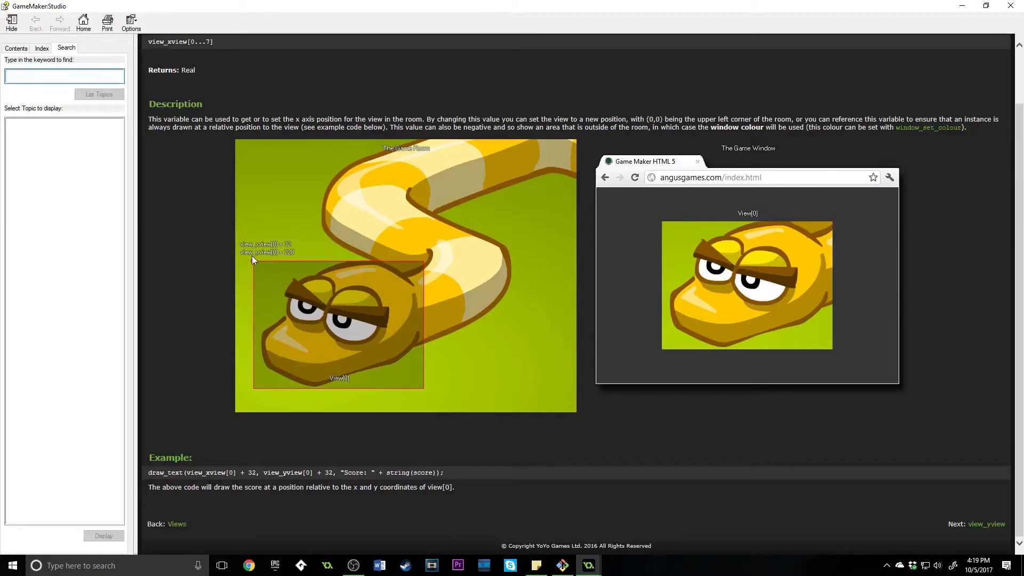
Browse the manual's Views overview and read the view_hview page.
left_click(177, 524)
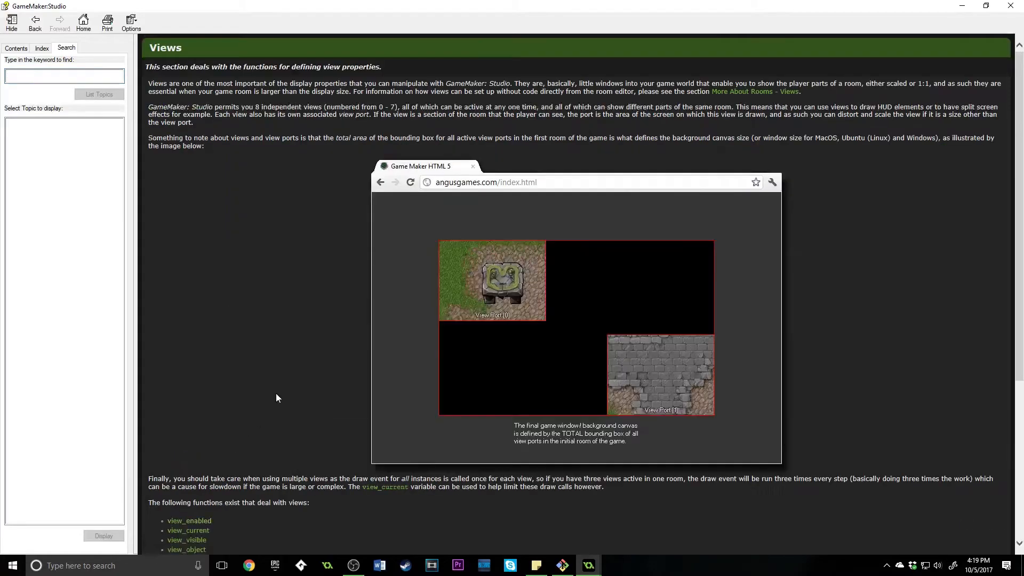
scroll("down", 3)
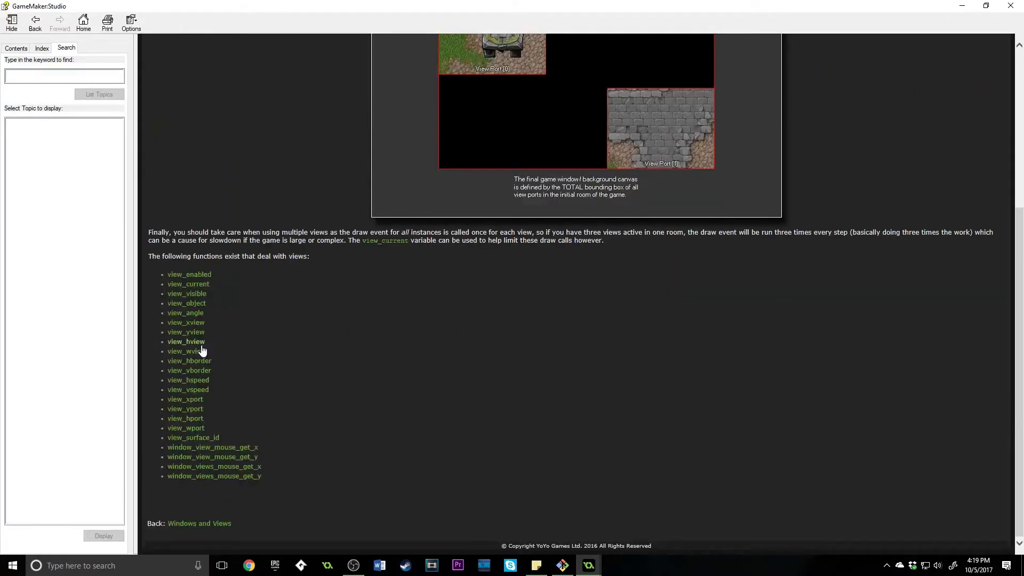
left_click(185, 342)
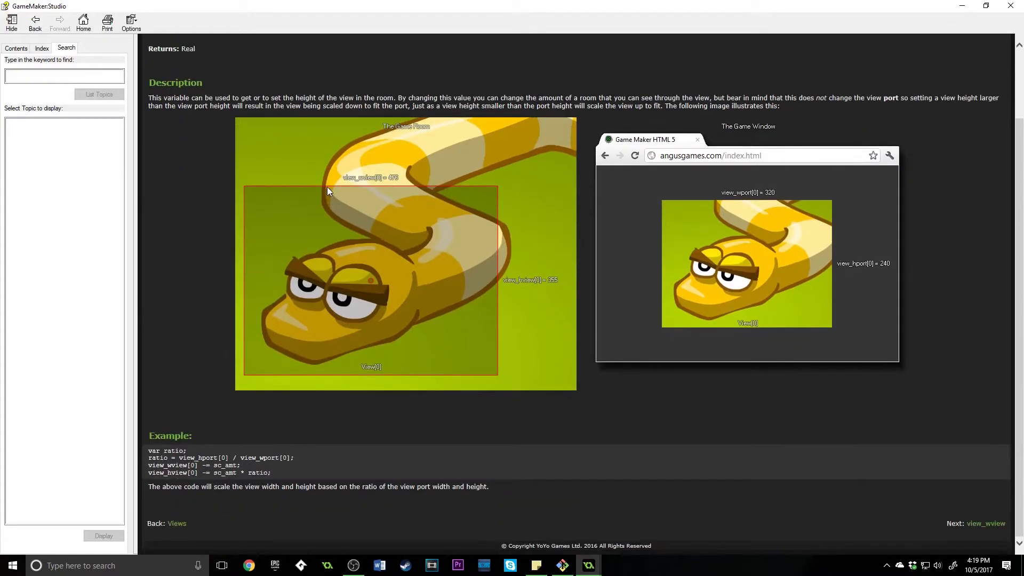
mouse_move(272, 180)
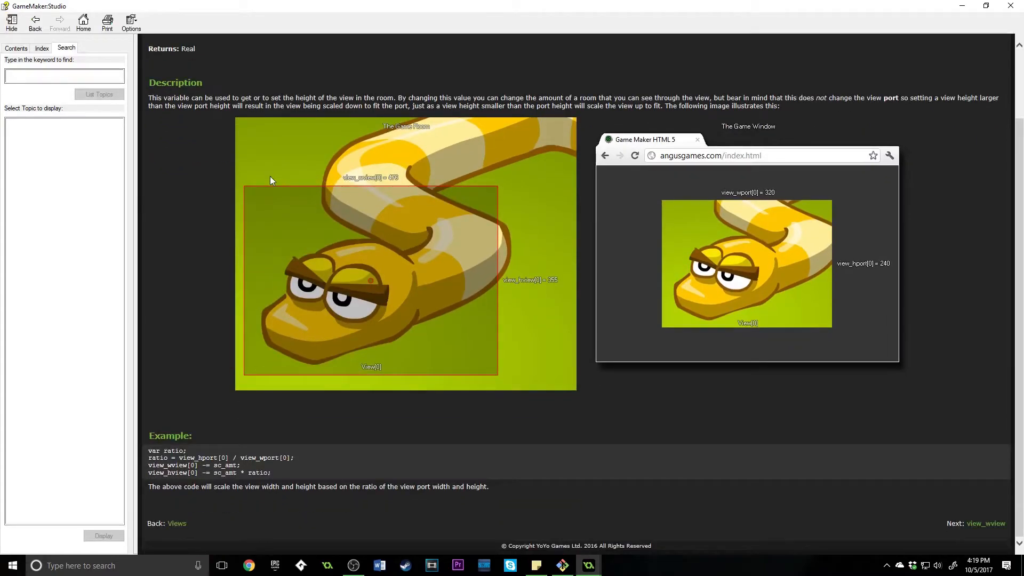
mouse_move(520, 207)
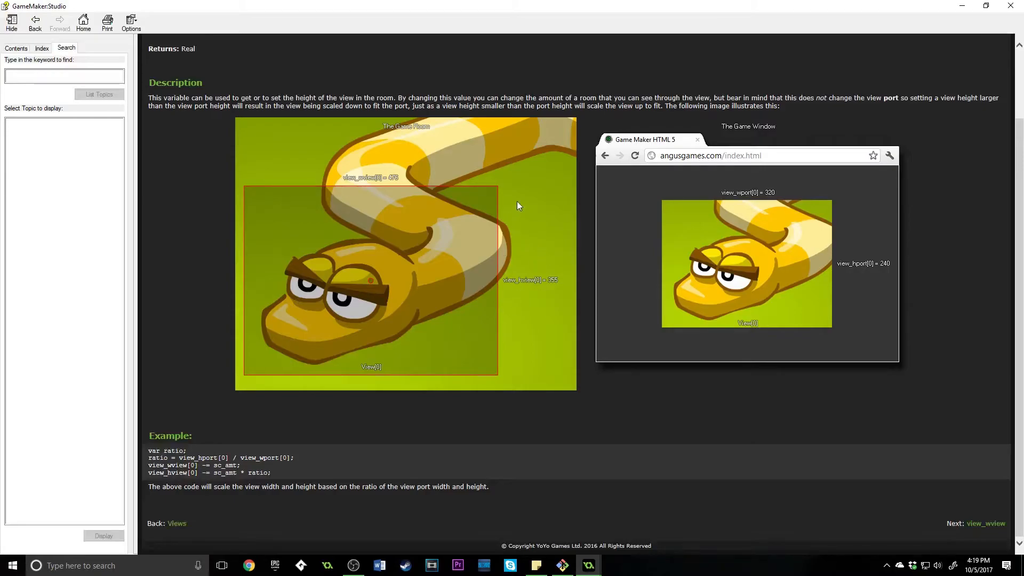
mouse_move(380, 274)
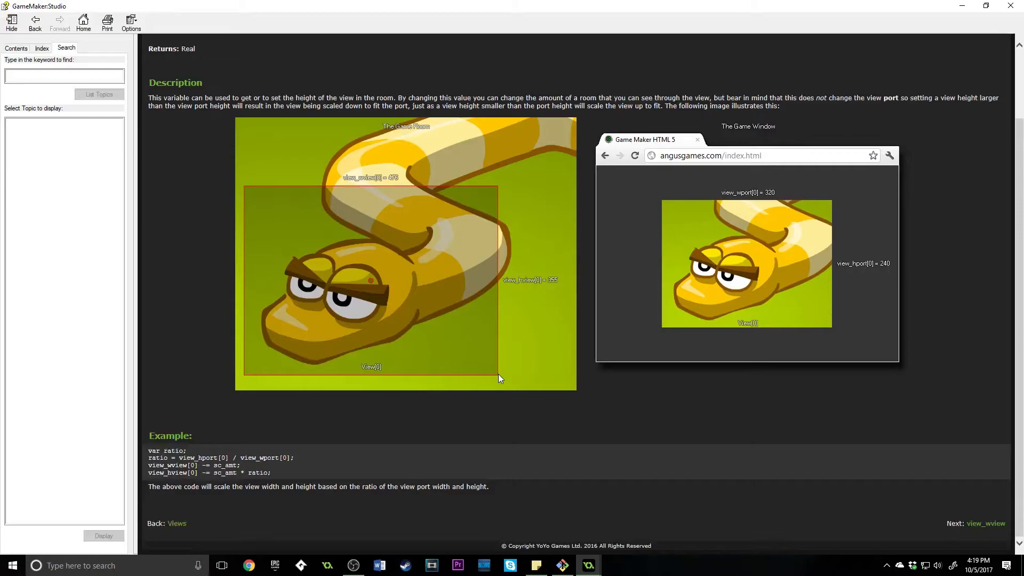
mouse_move(743, 149)
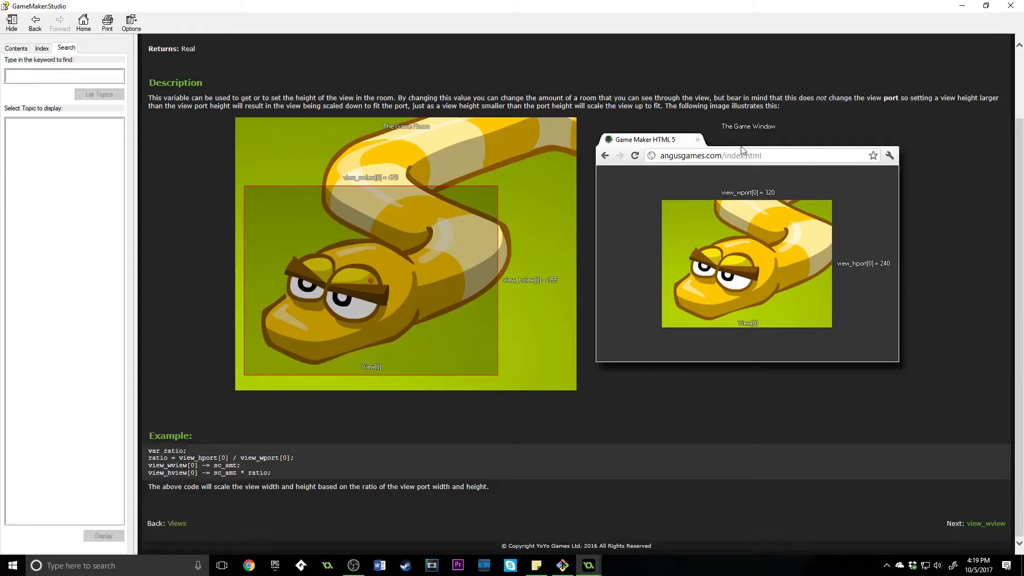
mouse_move(727, 153)
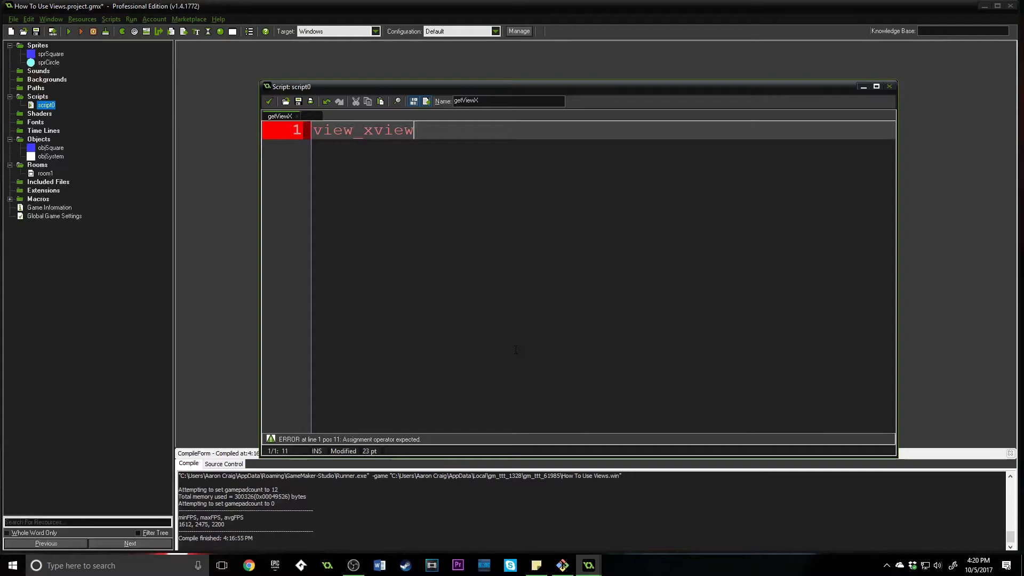
Extend the line to view_xview[global.currentView] + (view_wview[.
type("[global.")
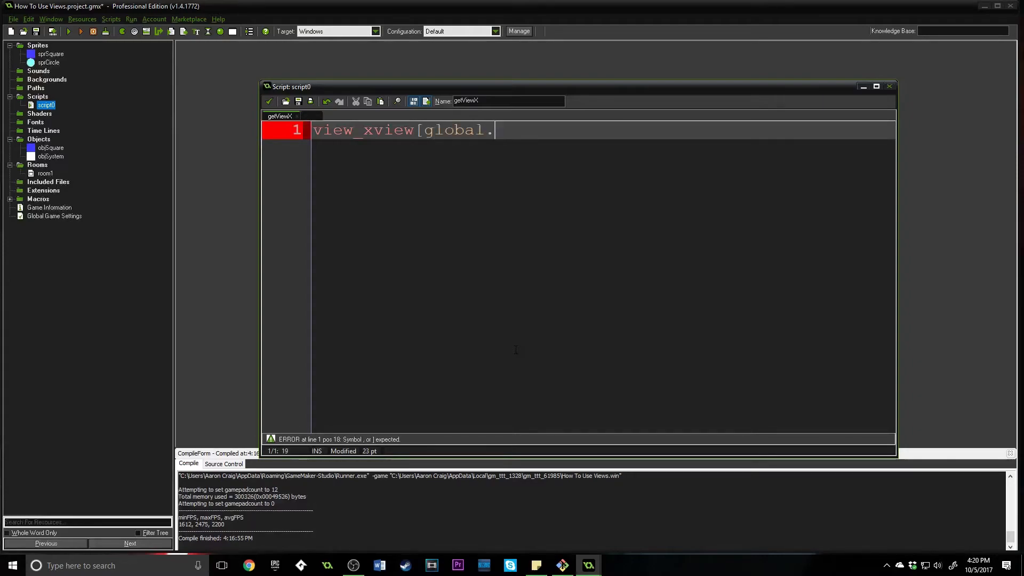
type("currentView")
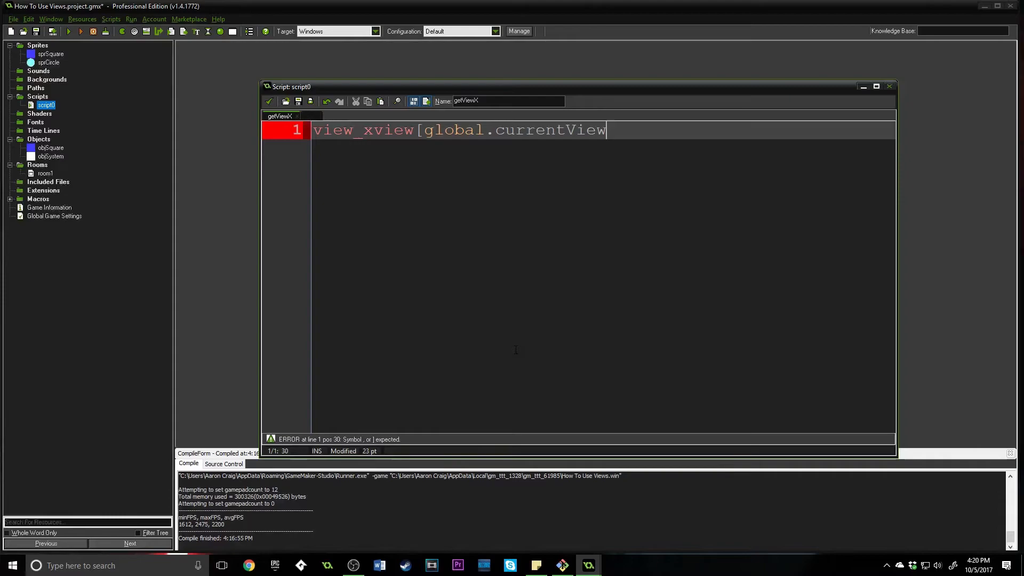
type("] +")
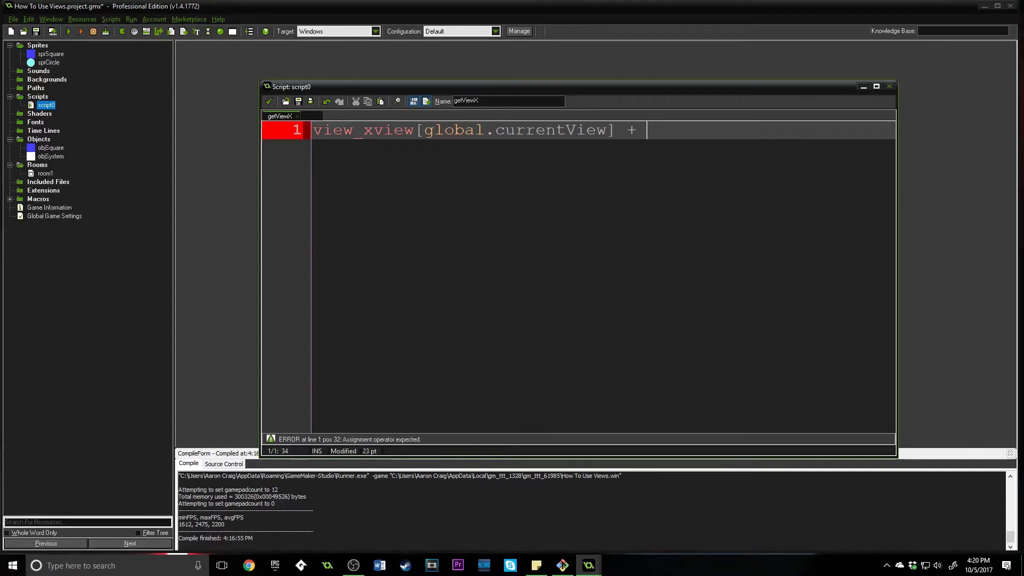
type("view_")
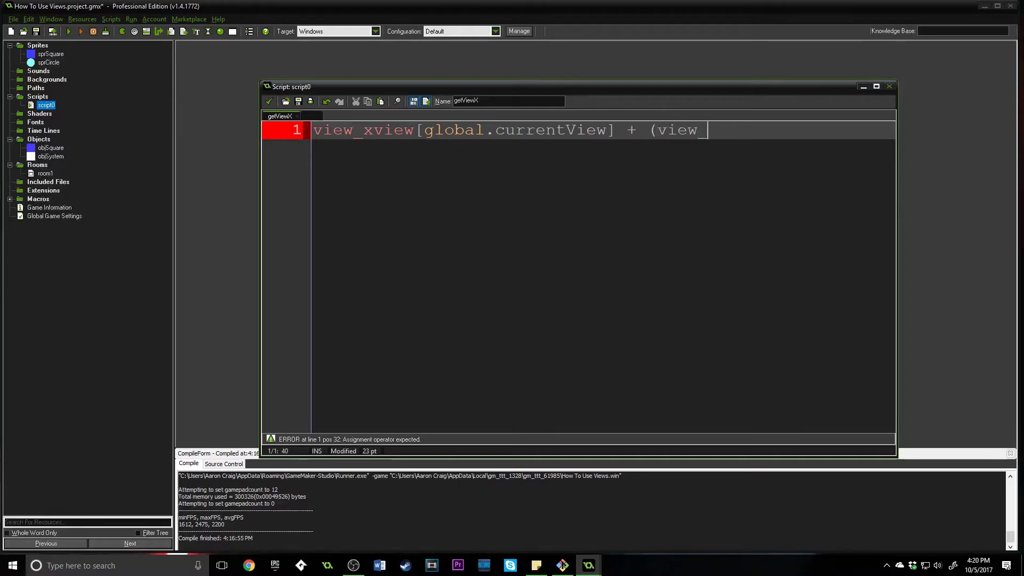
type("wview[")
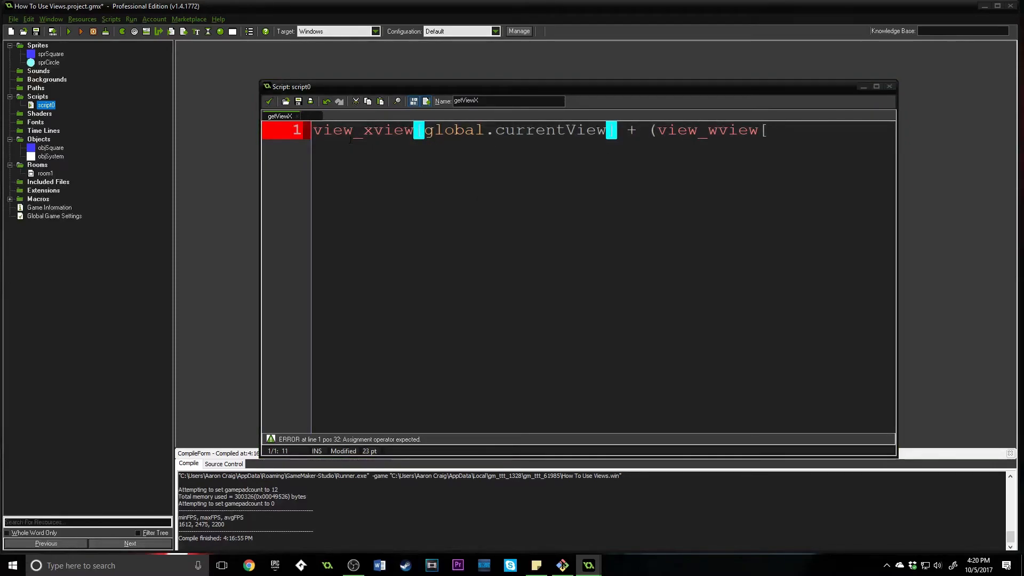
mouse_move(589, 566)
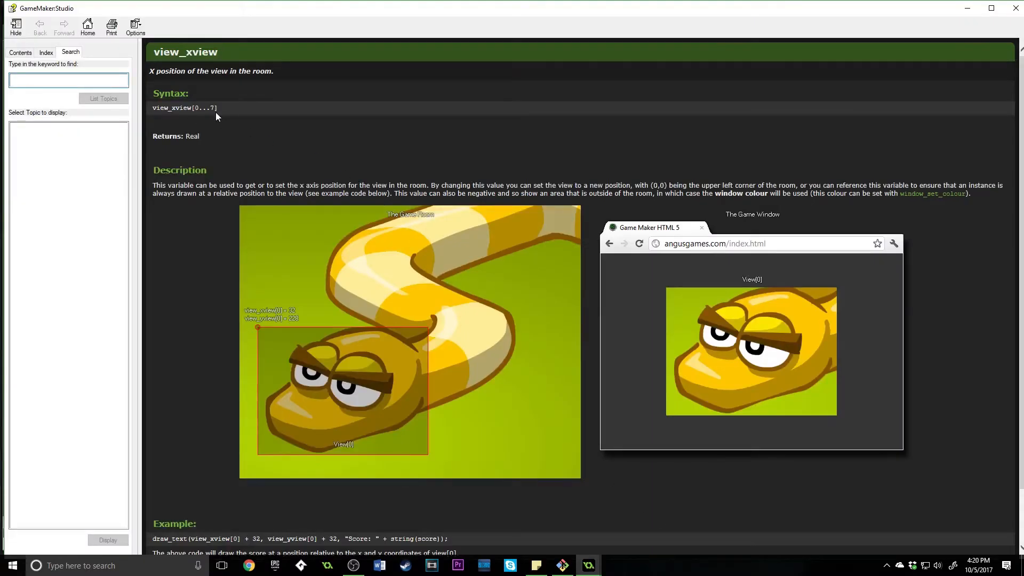
Review the view_xview syntax in the manual, then close the help window.
double_click(184, 108)
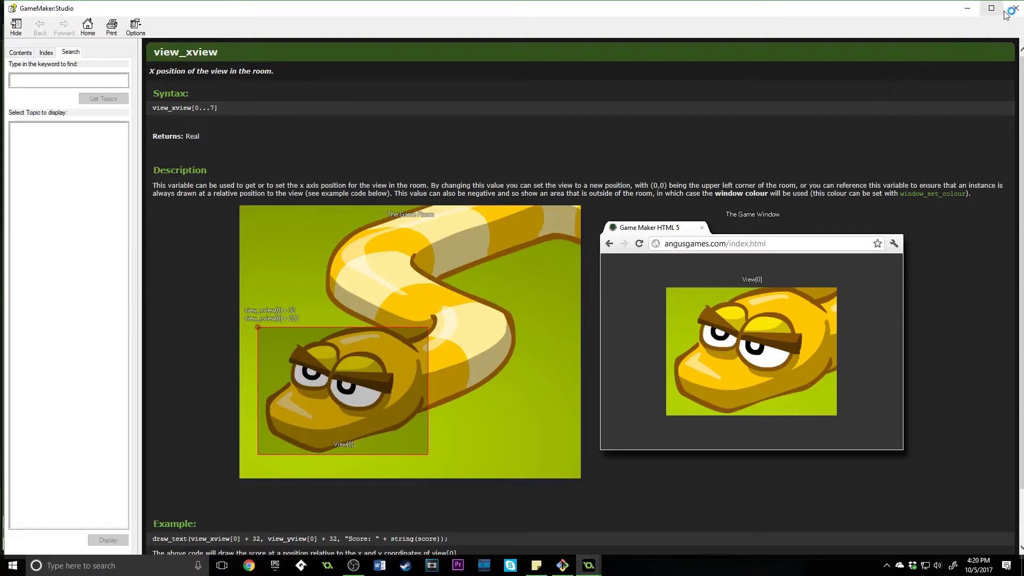
left_click(589, 565)
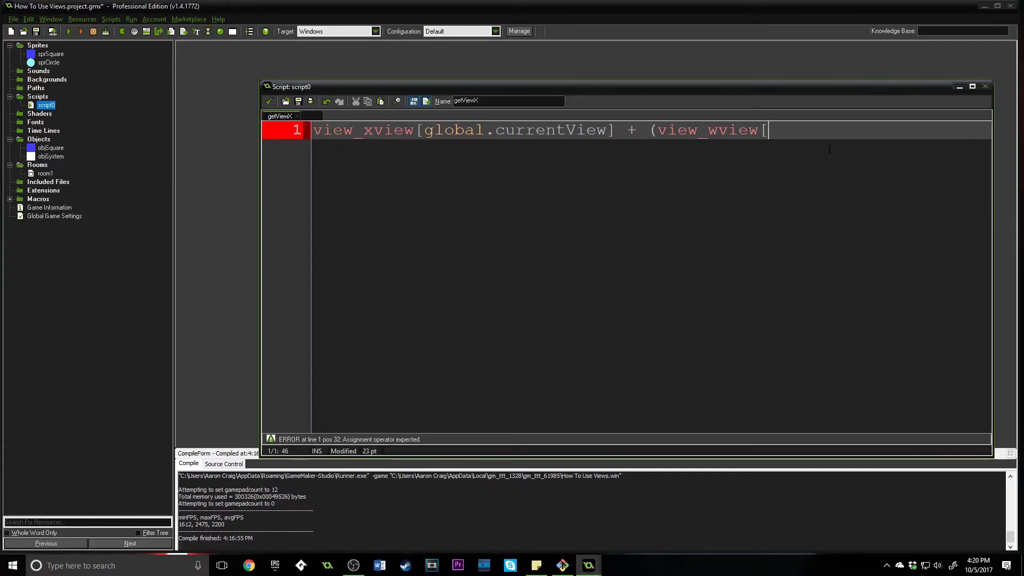
Complete the line as return view_xview[global.currentView] + (view_wview[global.currentView]/2);.
type("[")
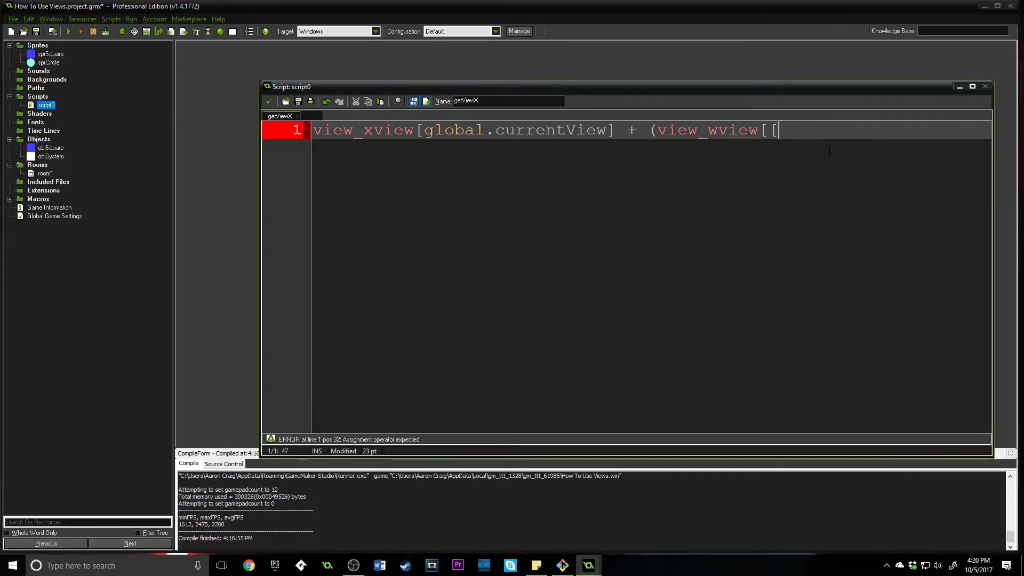
key("Backspace")
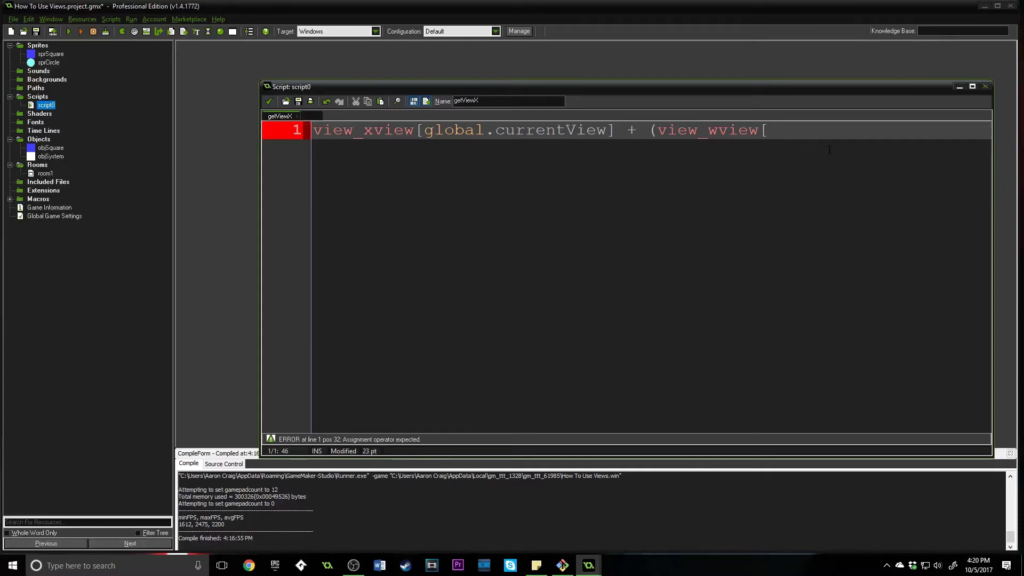
type("global.curren")
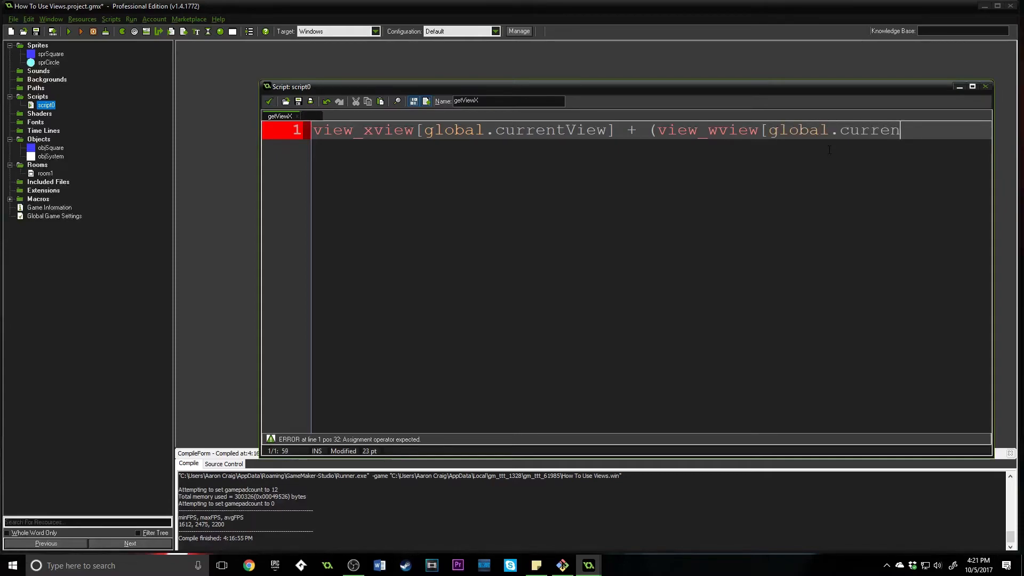
type("tView]")
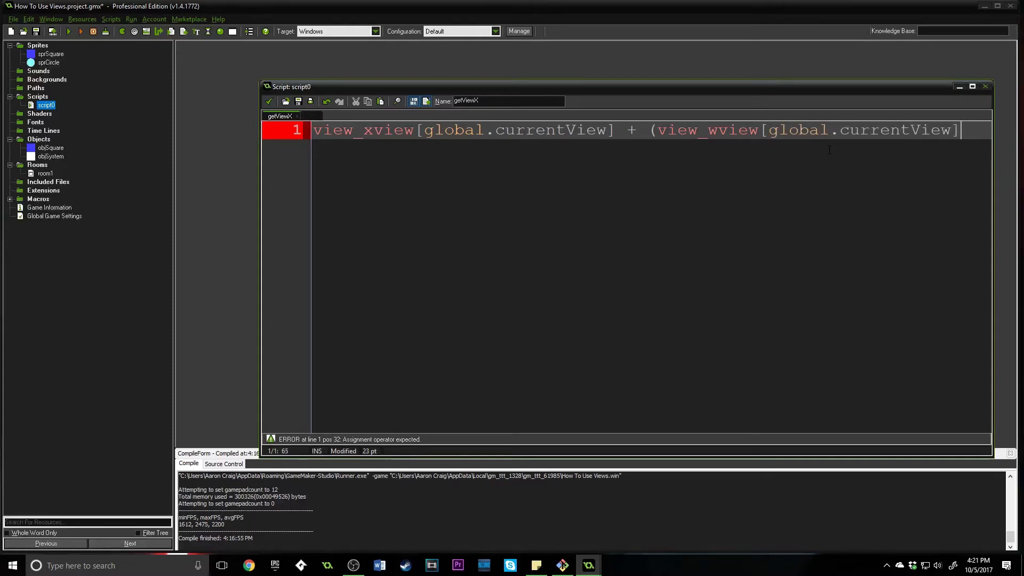
type("/2)';")
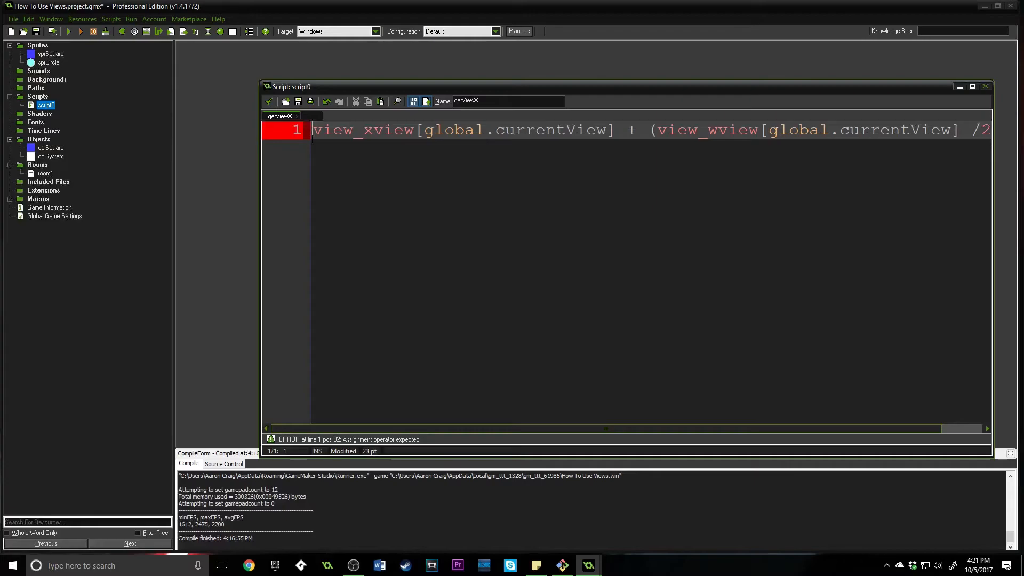
type("return")
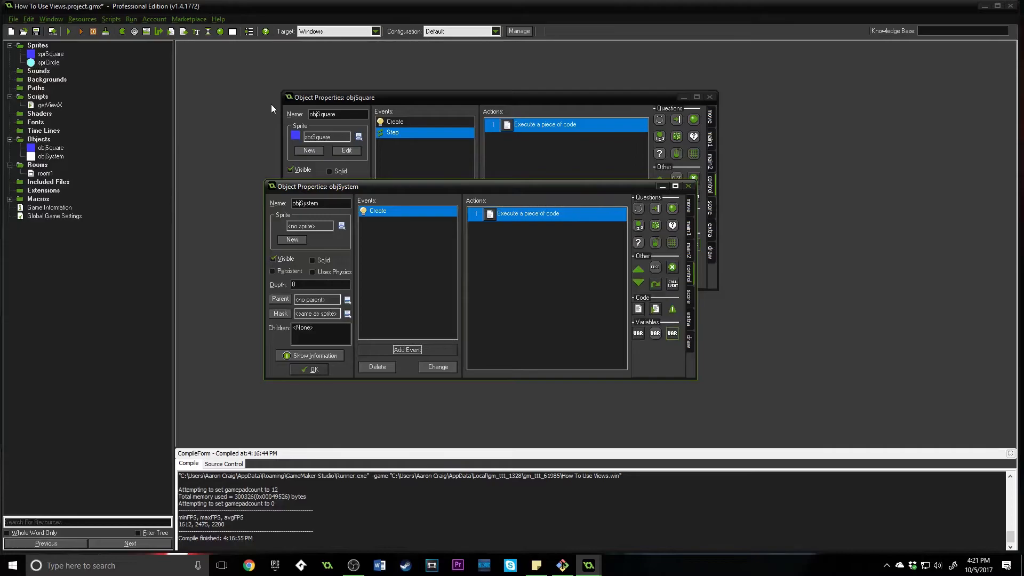
Review objSquare's Step code, remove a stray character, and start adding a new event.
left_click(335, 97)
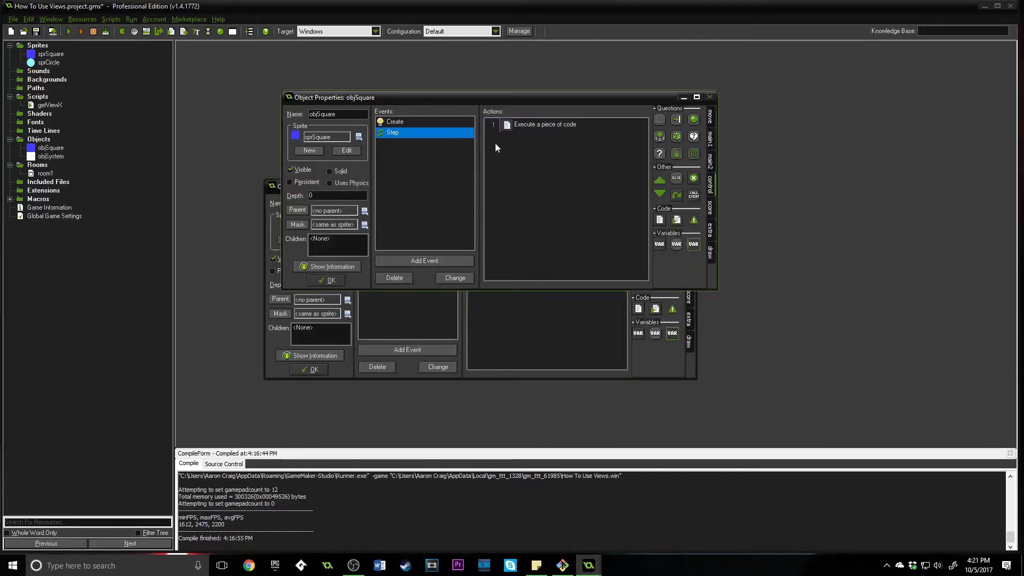
double_click(544, 123)
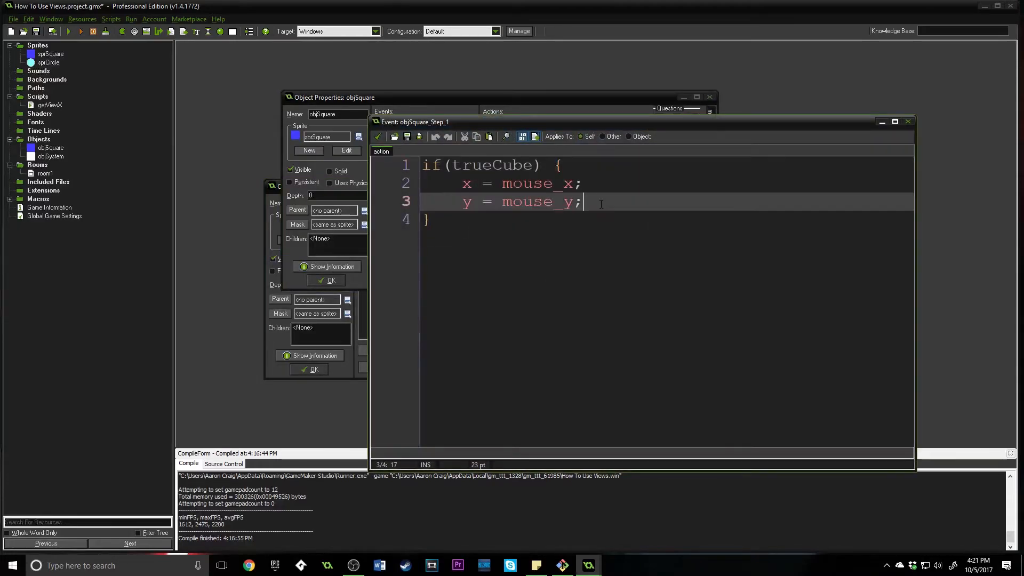
type("s")
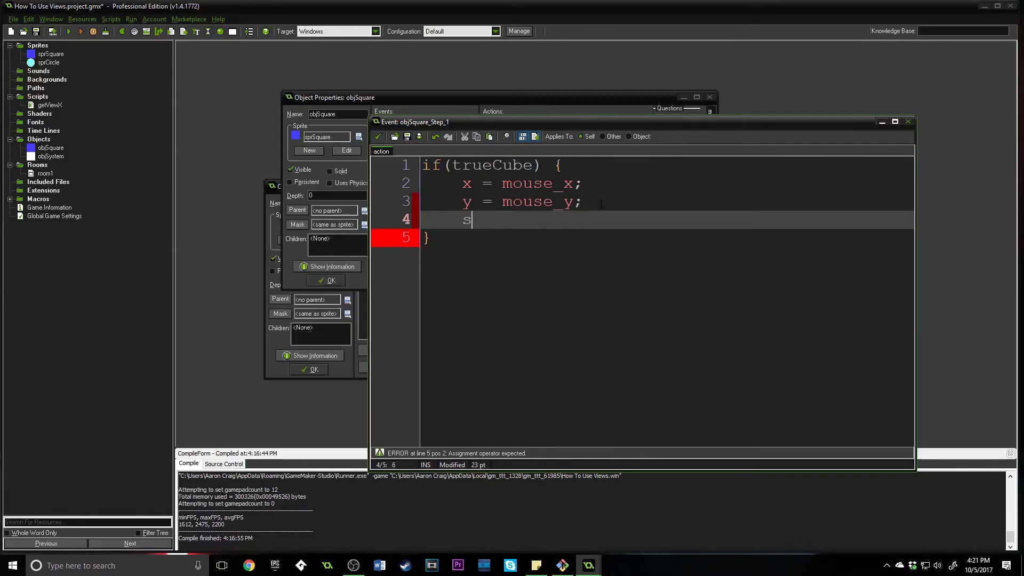
key("BackSpace")
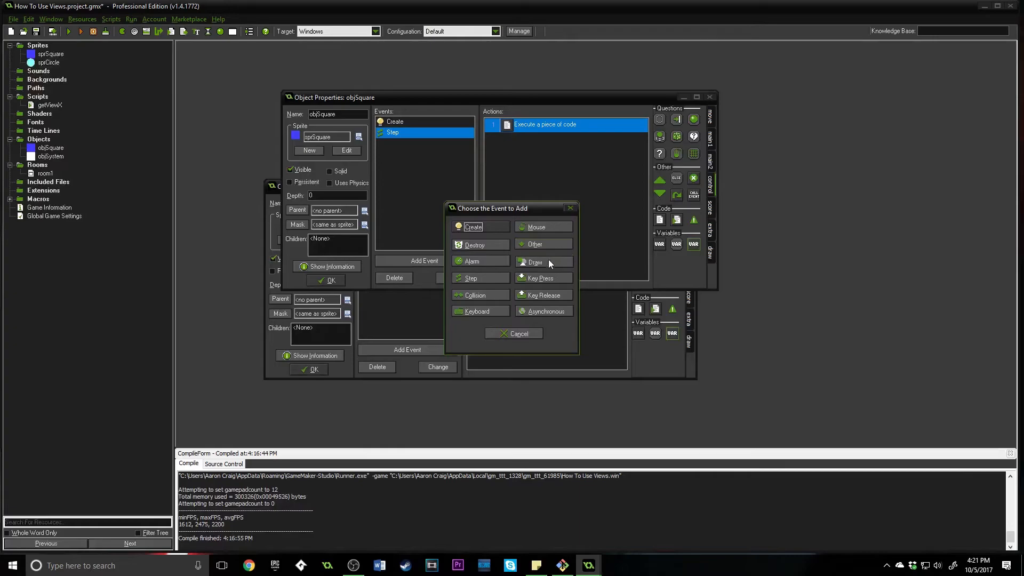
left_click(535, 227)
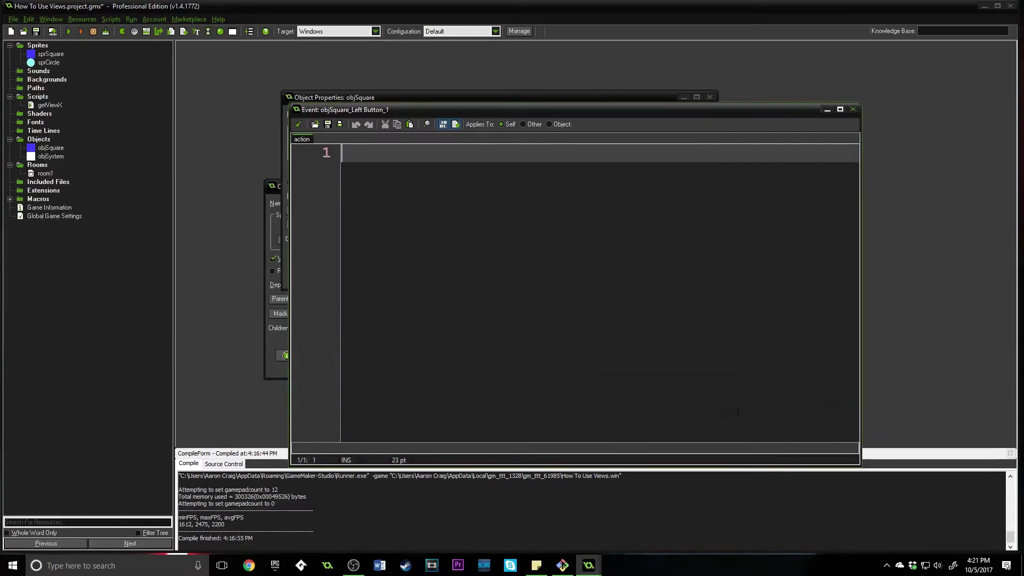
Write if(trueCube) { show_message(getViewX()); } in the Left Button event and run the game.
type("if(trueCube")
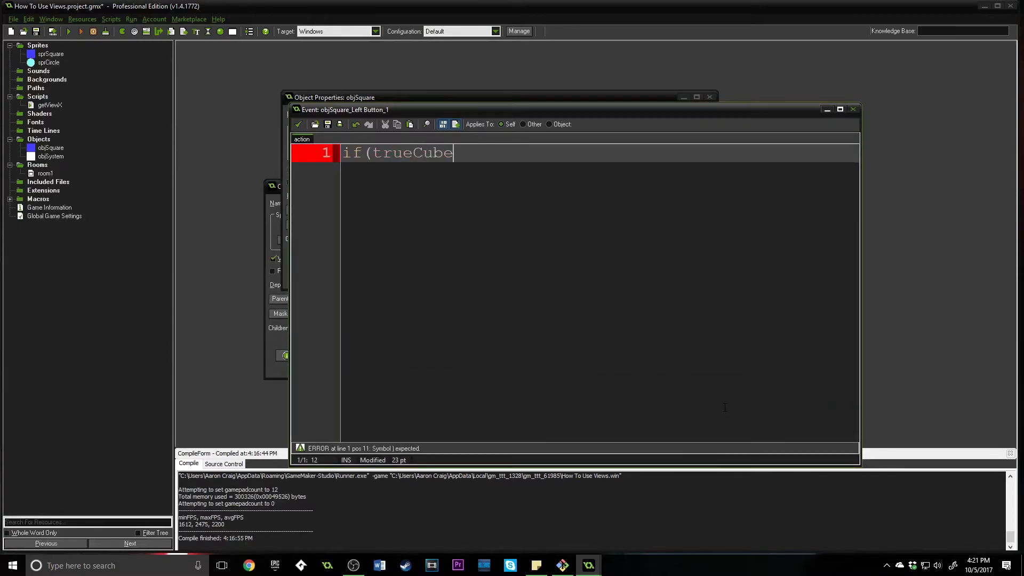
type(") {")
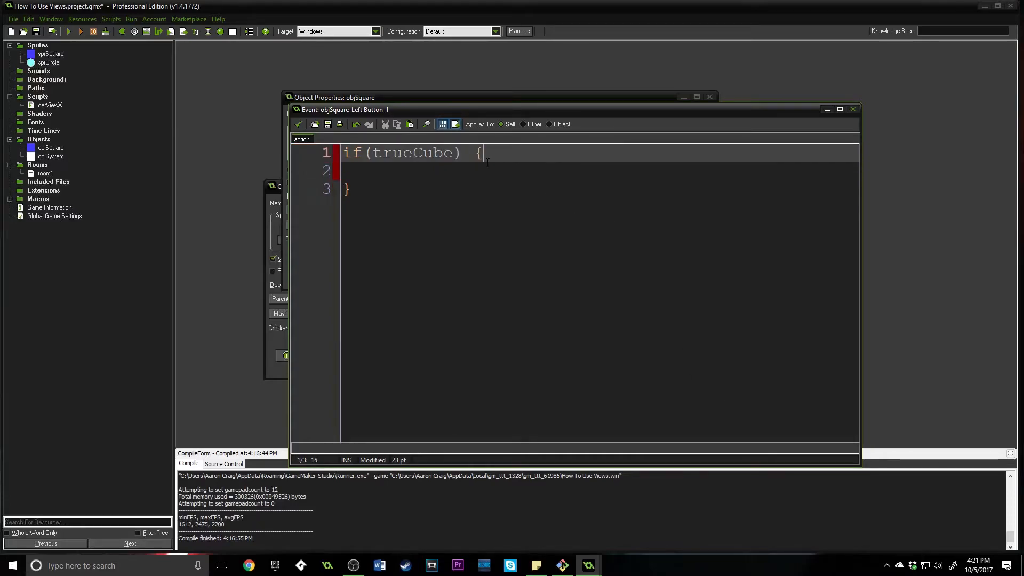
type("show_mess")
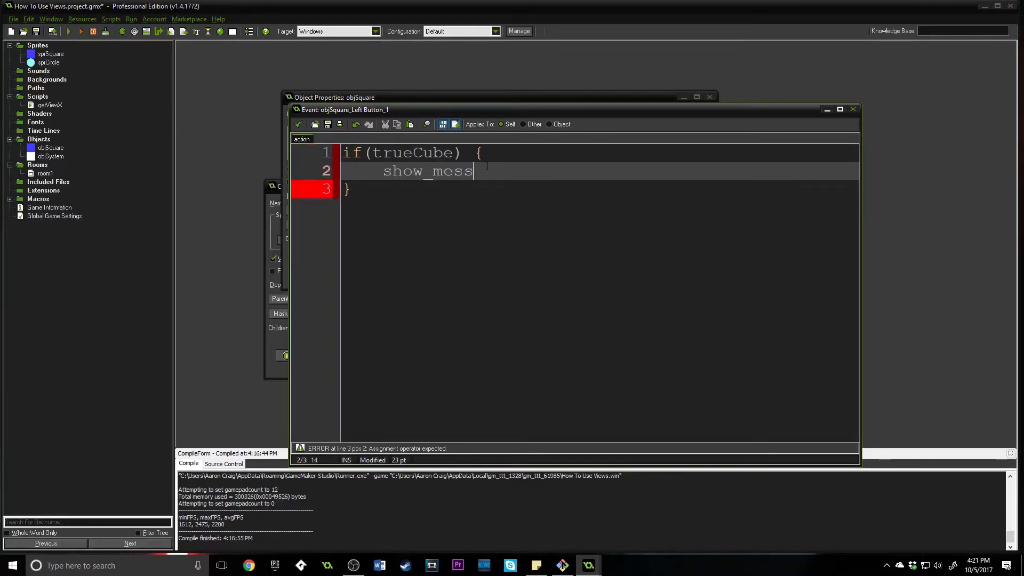
type("age(")
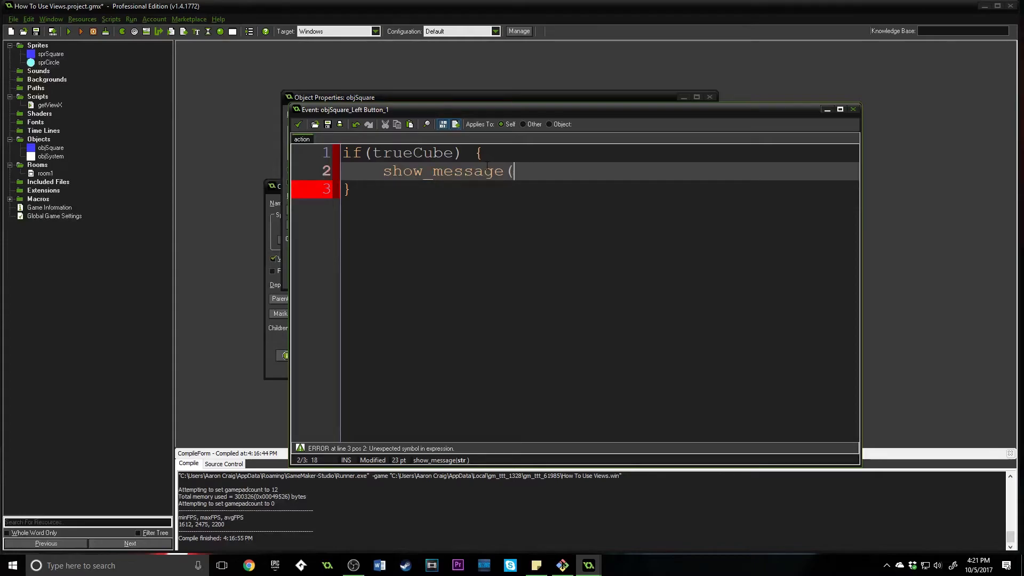
type("getViewX)")
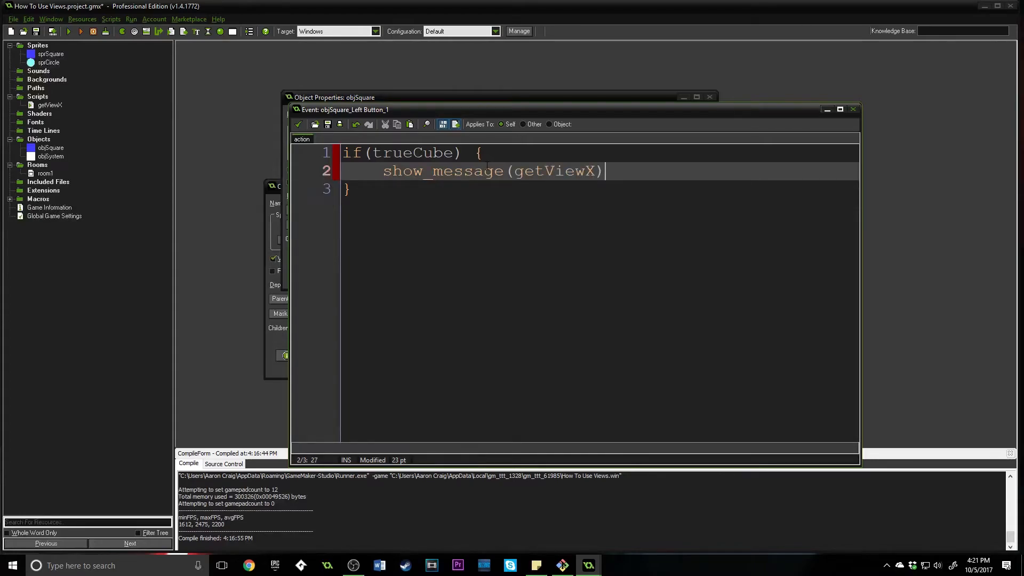
type("();")
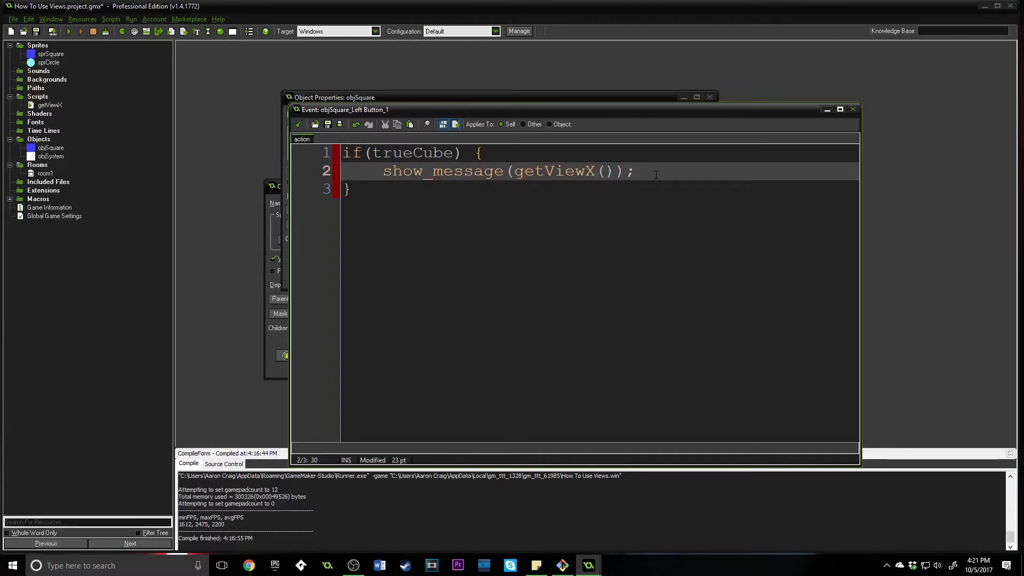
left_click(70, 31)
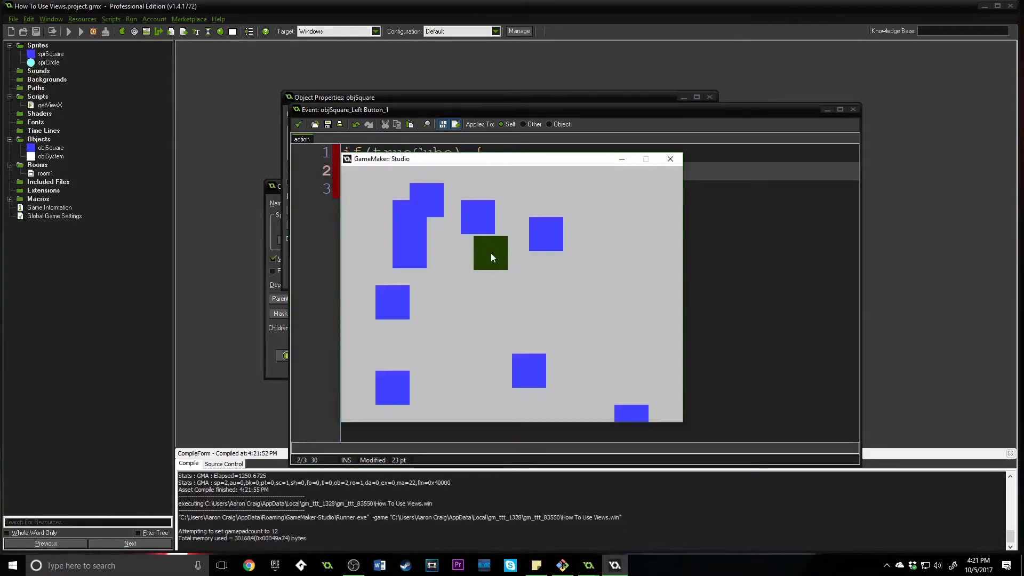
Click the square twice in the running game, confirming messages 320 then 555 after moving.
left_click(491, 254)
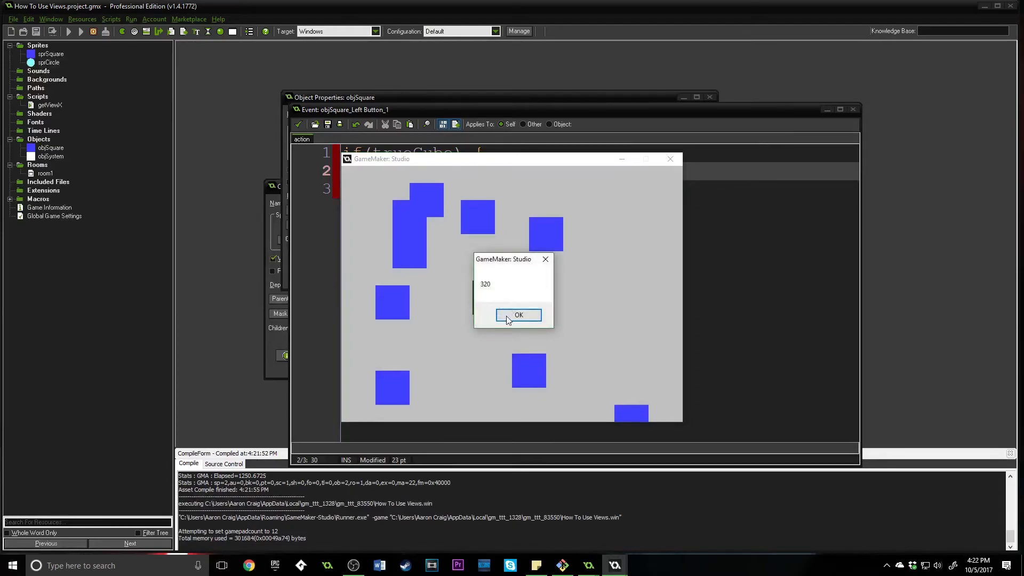
left_click(520, 314)
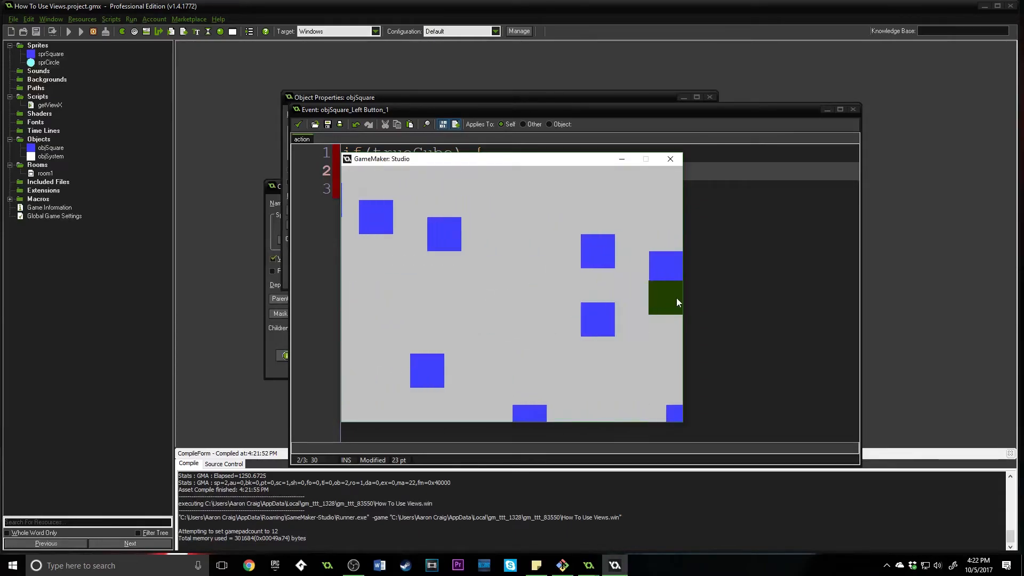
left_click(666, 299)
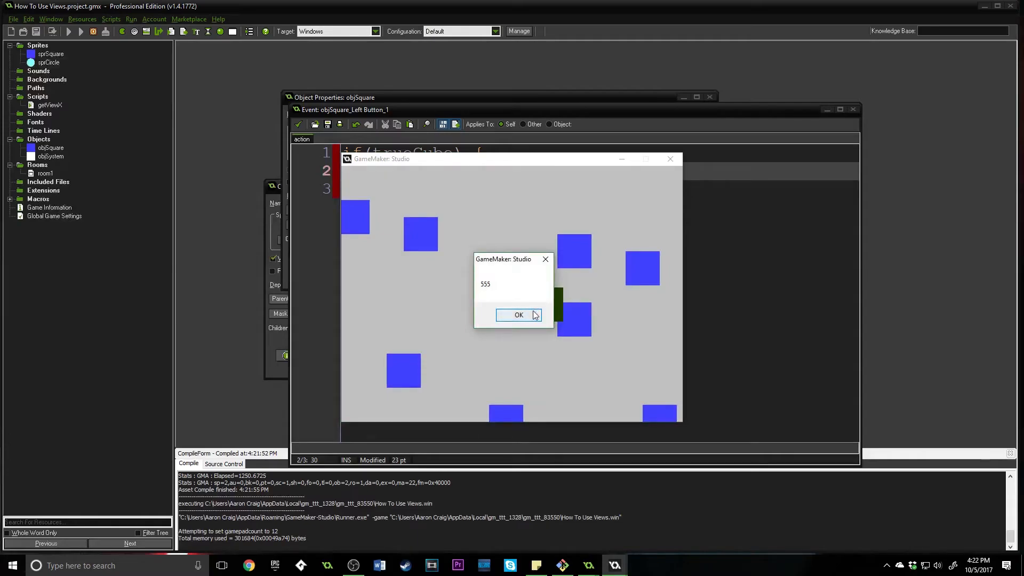
left_click(520, 315)
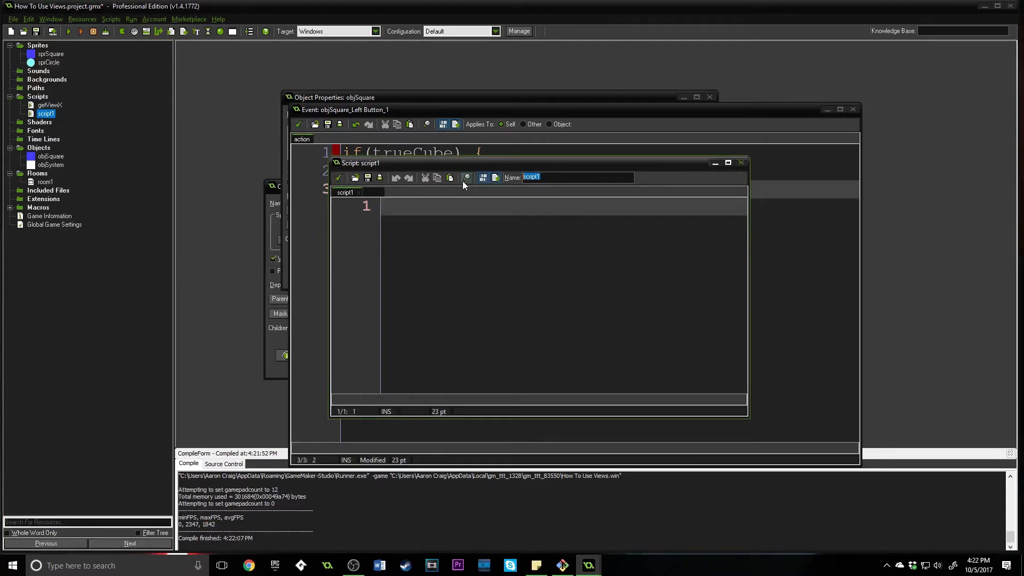
Name the new script getViewY and write its return line using view_yview and view_hview.
type("getViewX")
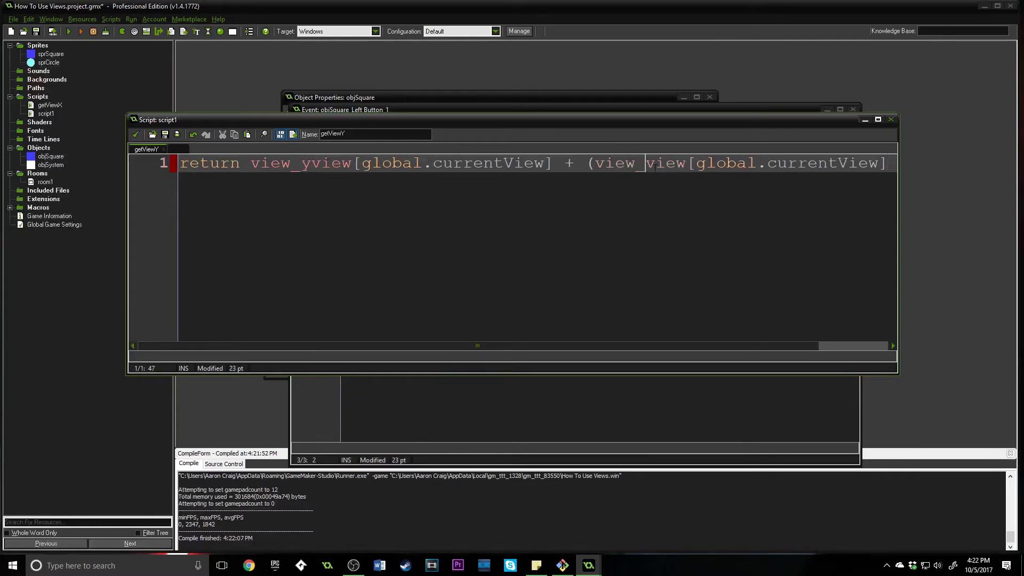
type("h")
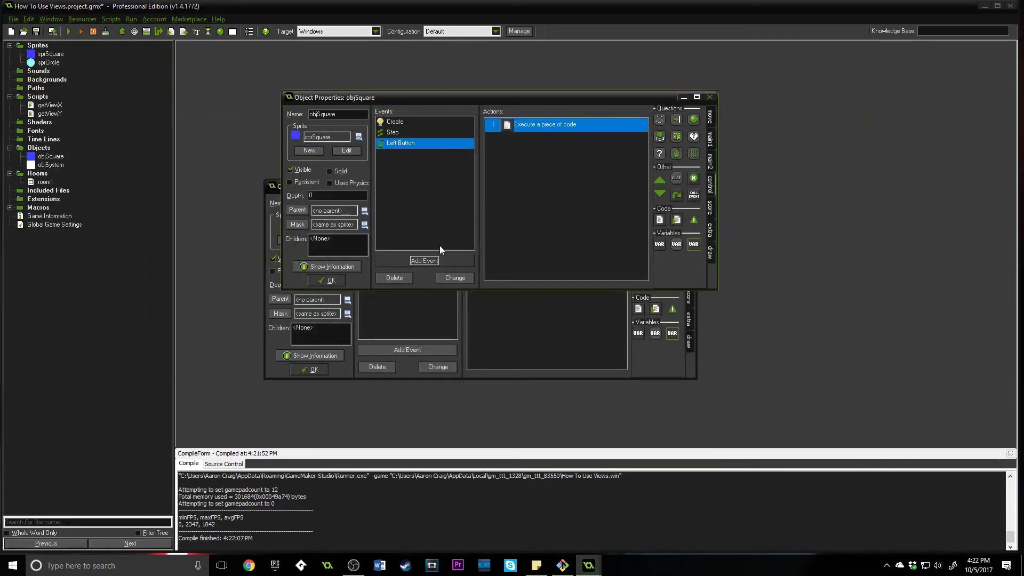
Add a Draw event to objSquare starting with draw_self();.
left_click(425, 260)
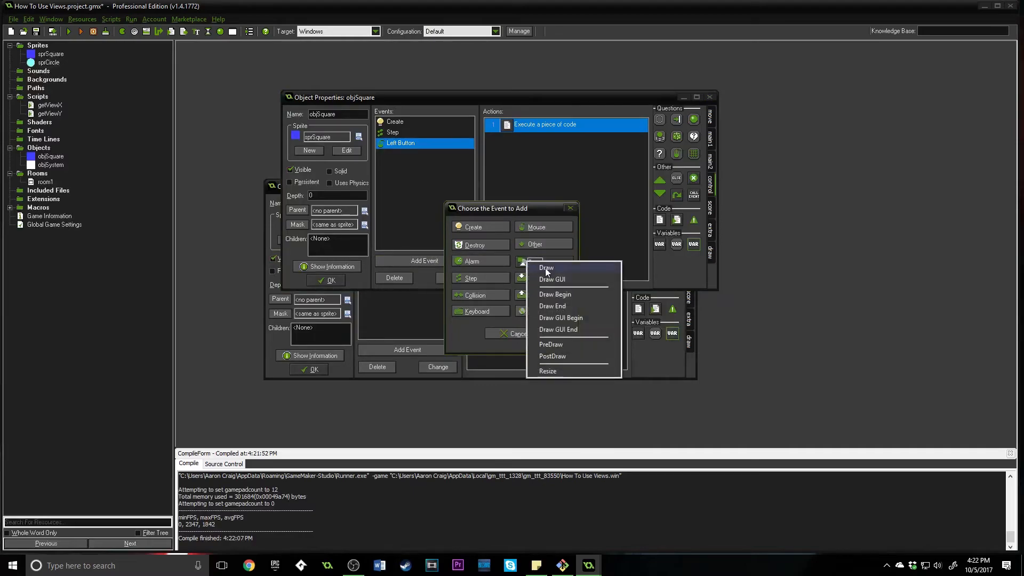
left_click(546, 268)
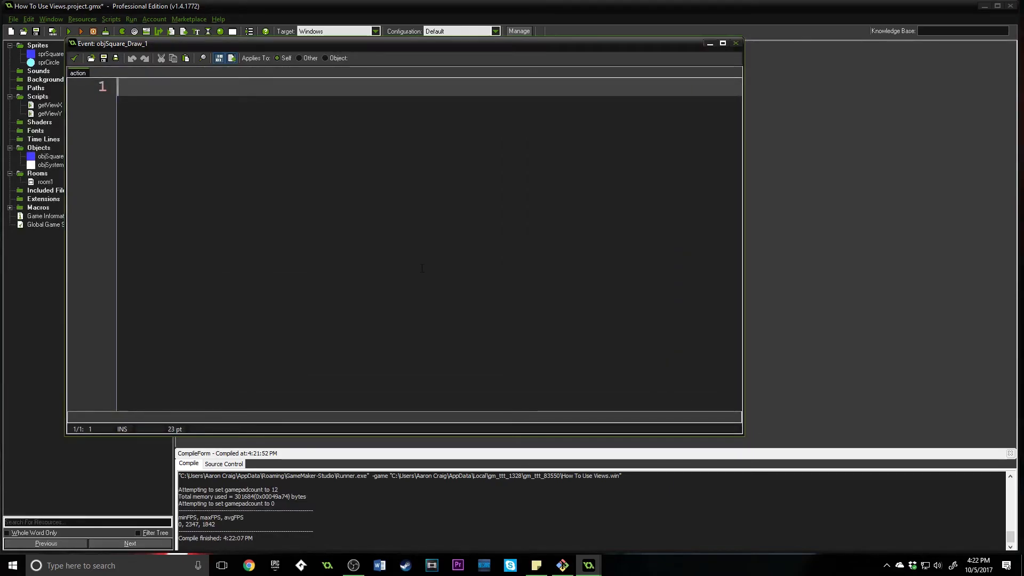
type("draw")
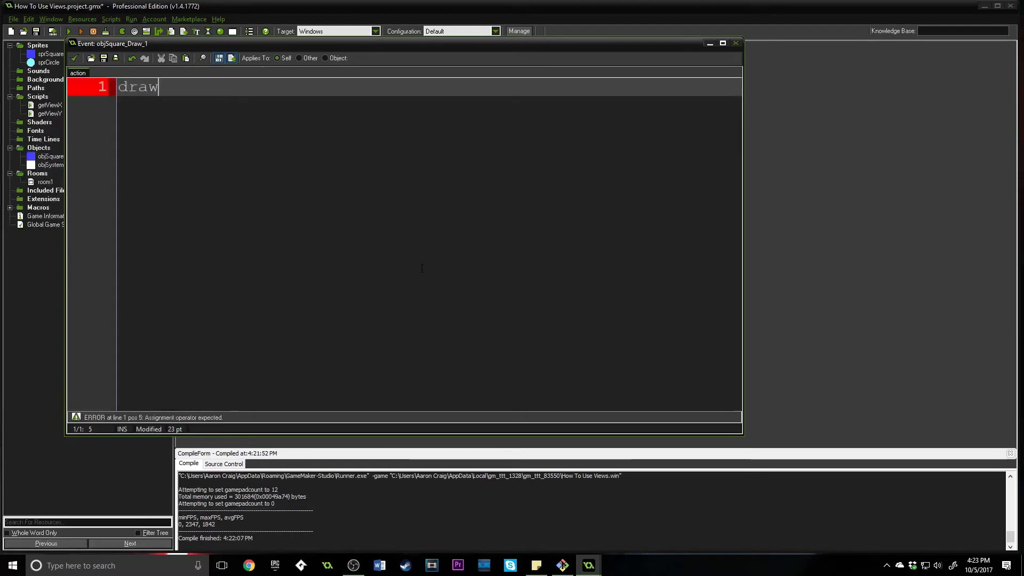
type("_self();")
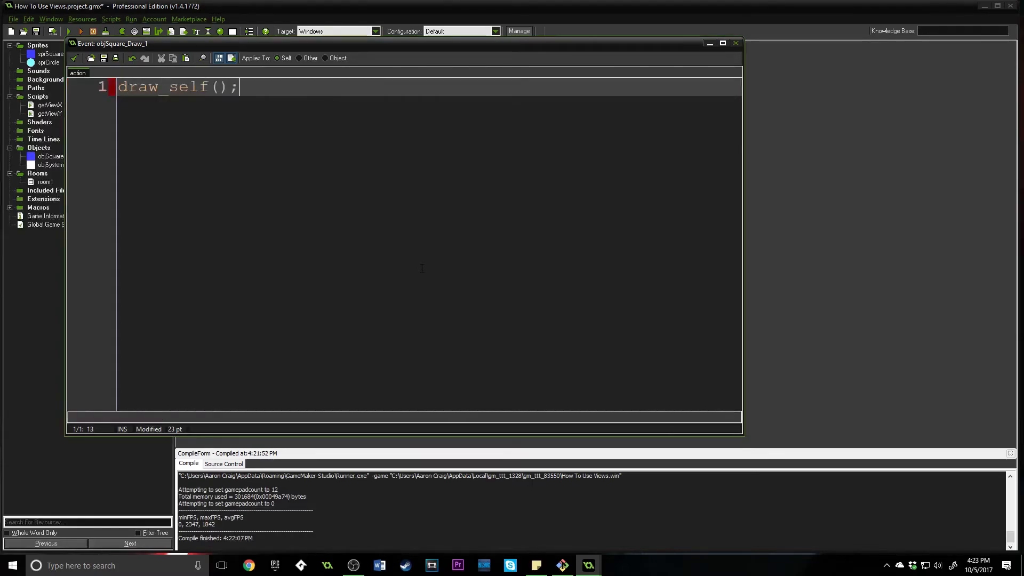
key("Enter")
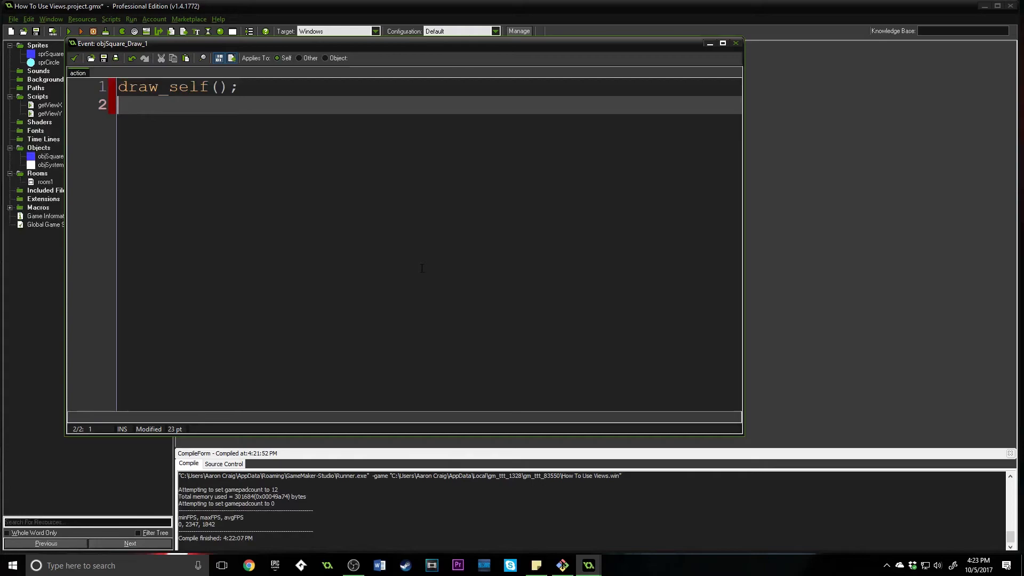
Inside if(trueCube) { }, write draw_text(getViewX(), getViewY(), "Greetings.");.
type("if(trueCube")
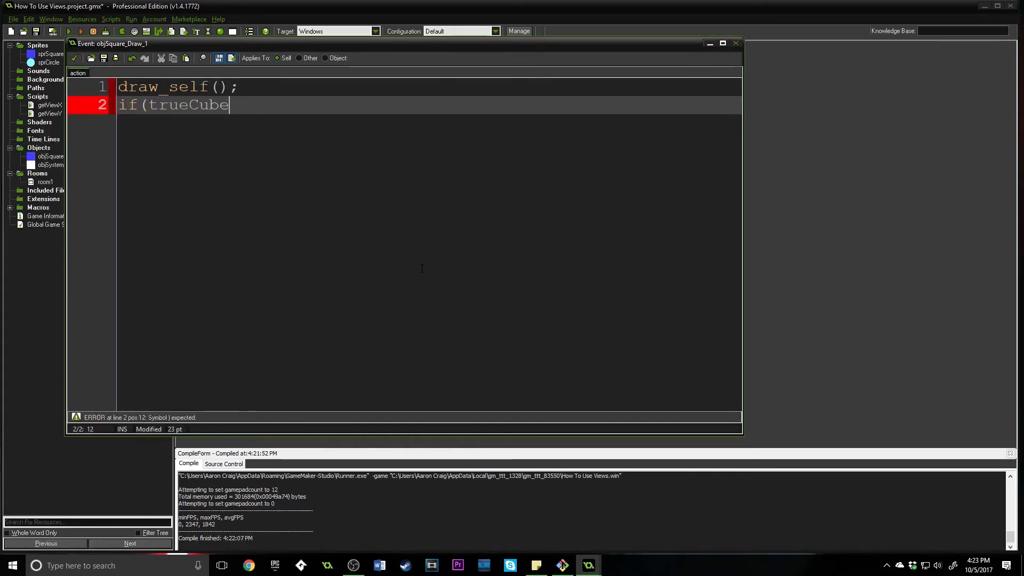
type(") {")
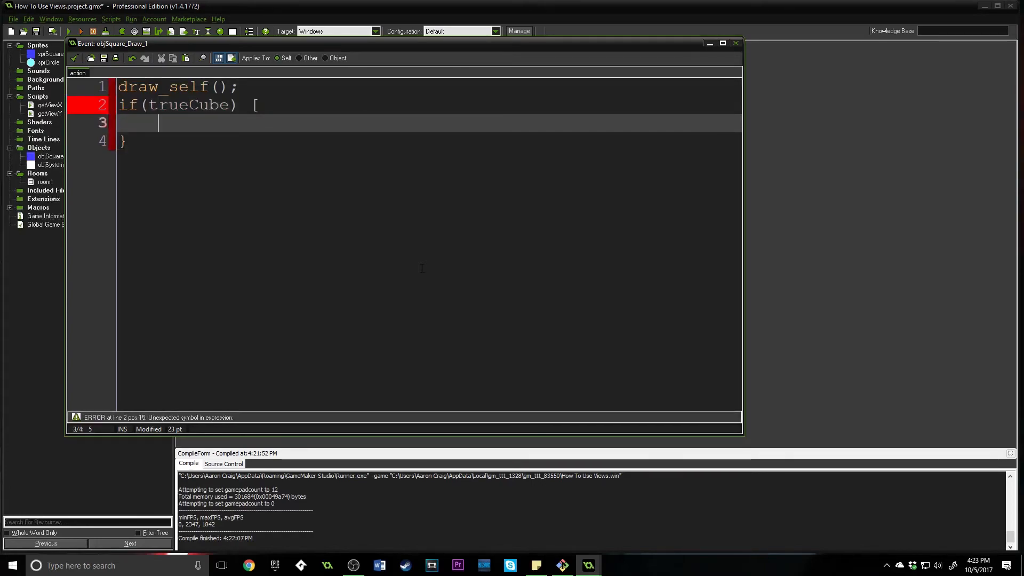
type("draw_")
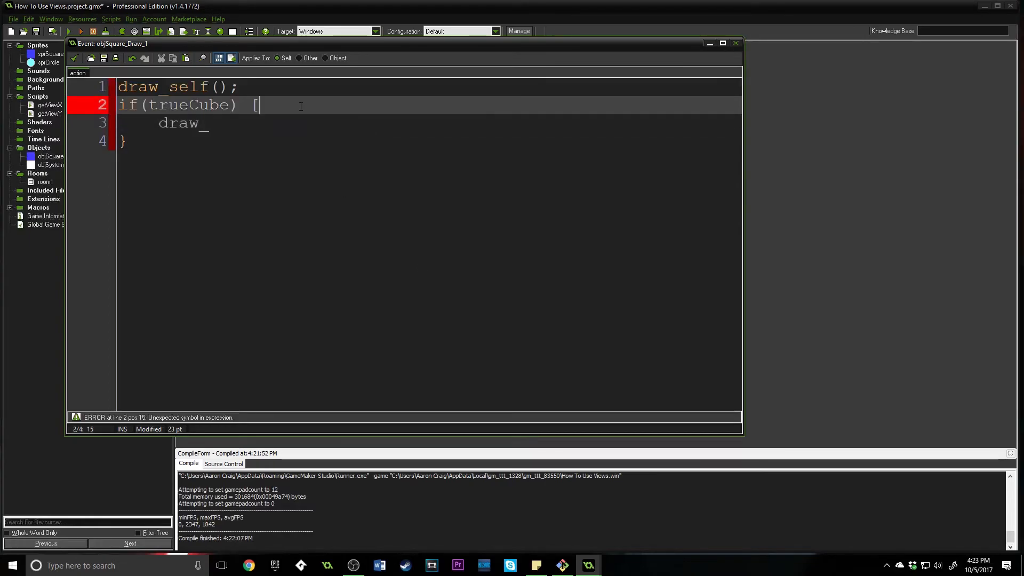
type("{")
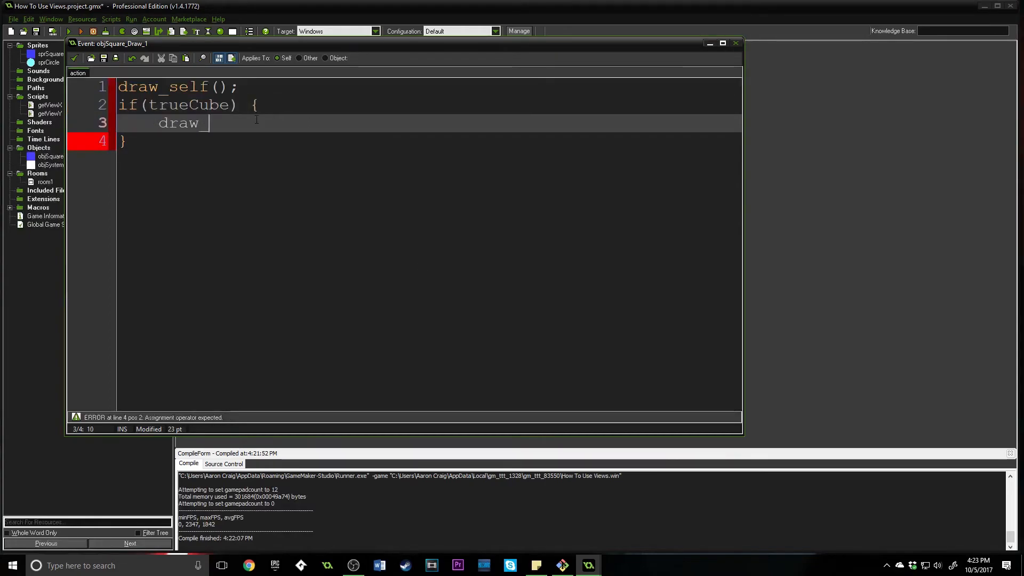
type("text")
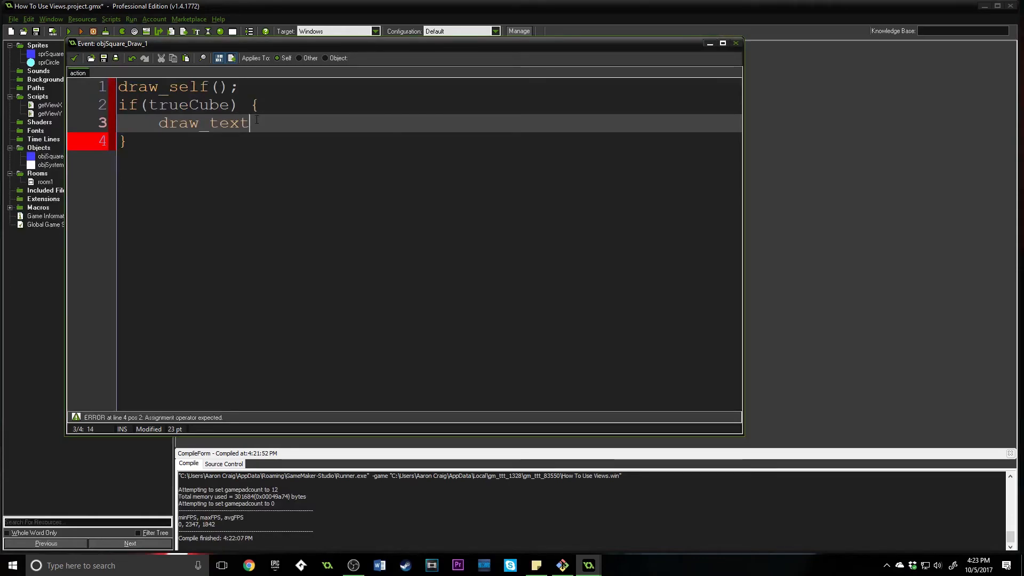
type("(getMixV")
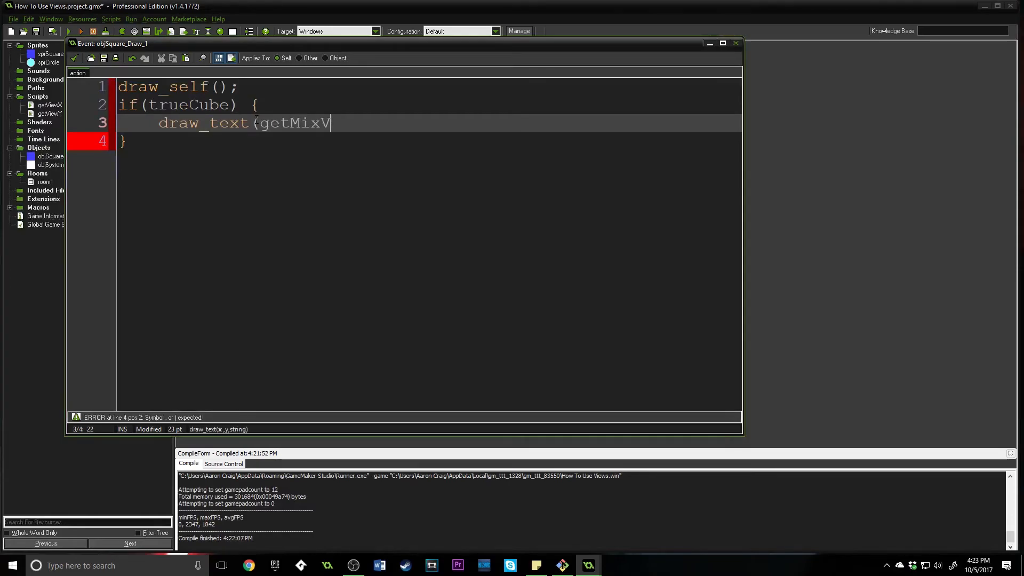
type("getViewX")
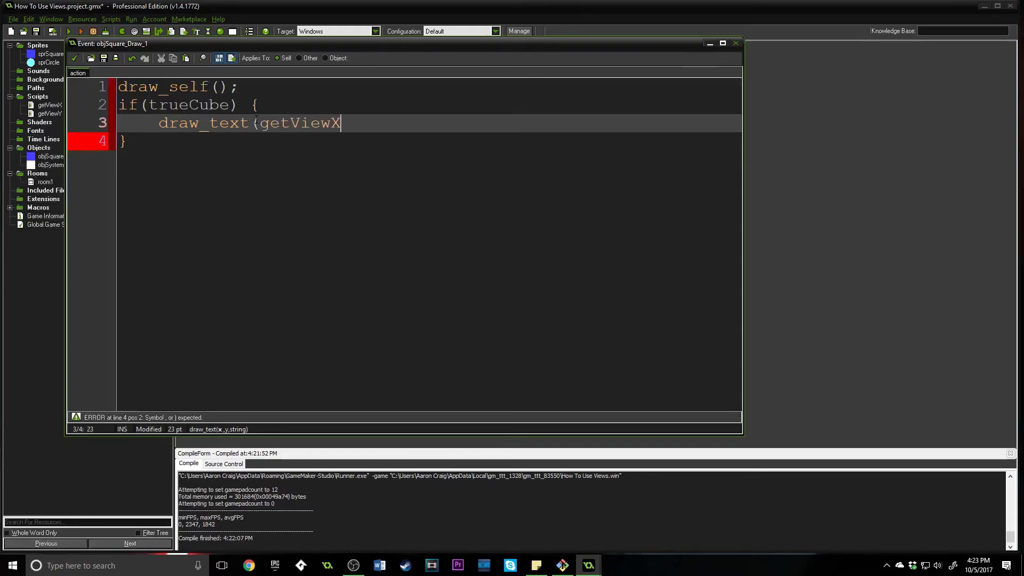
type("(), getViewY")
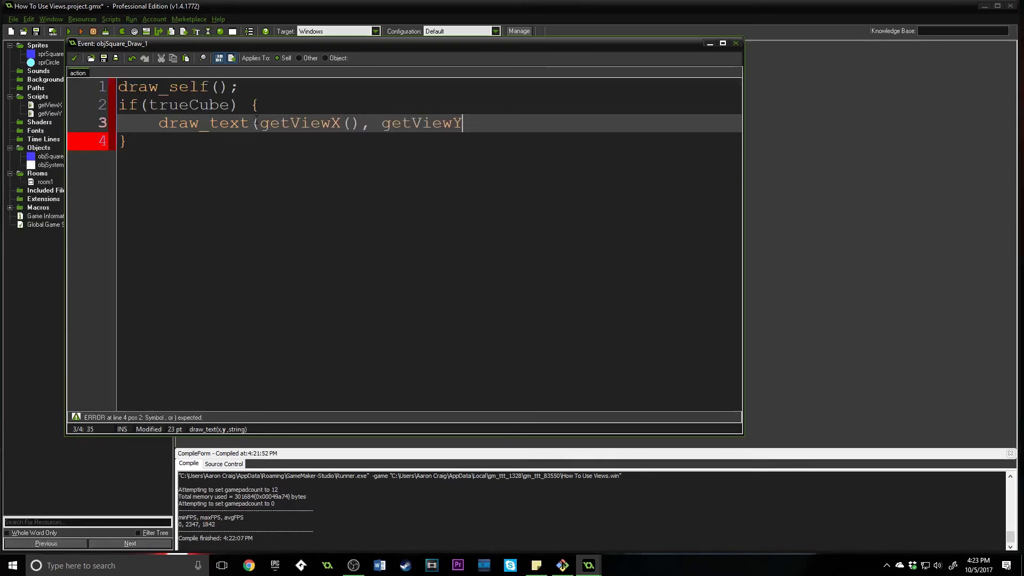
type("(),")
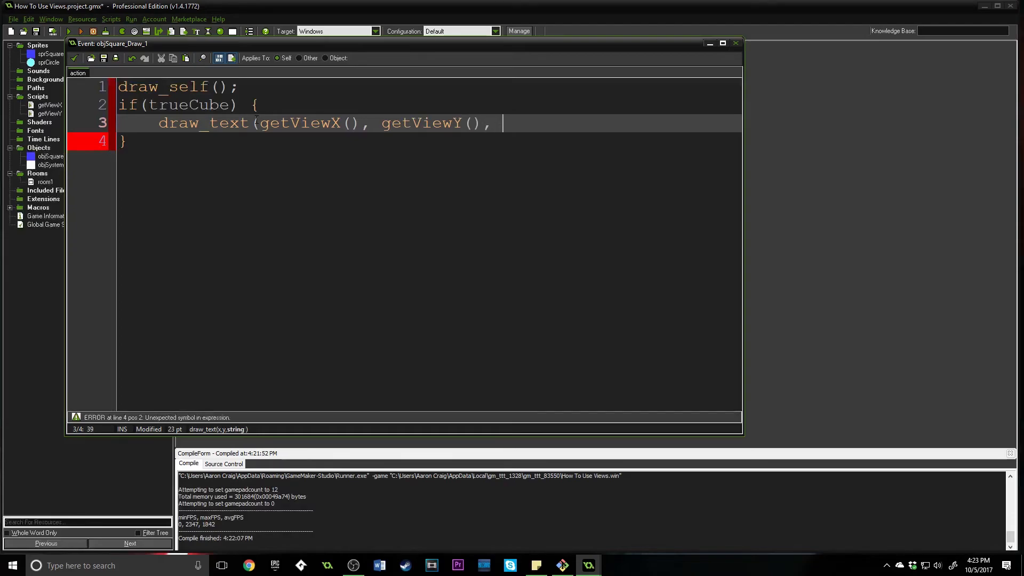
type("\"H")
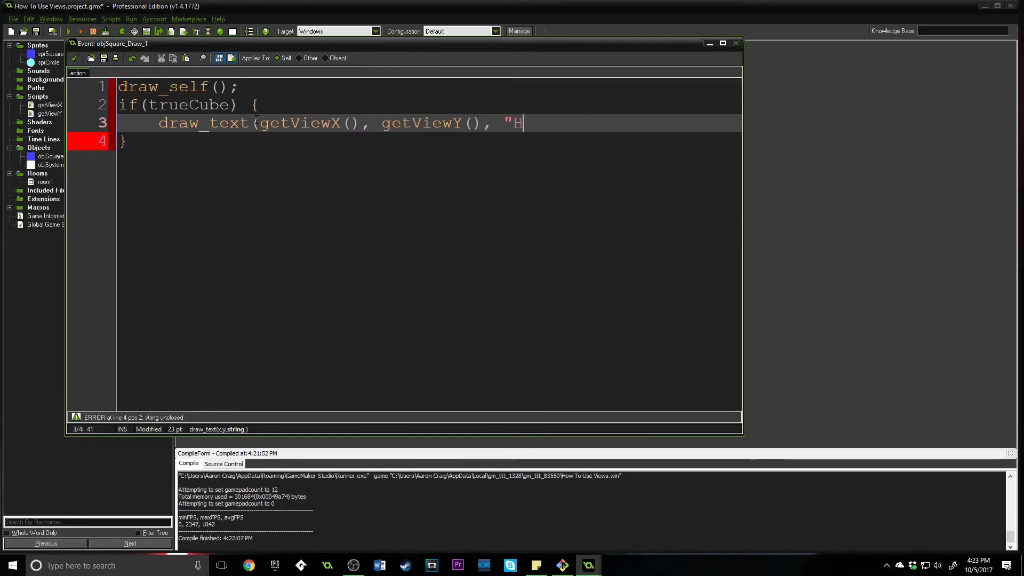
type("reetings.\"")
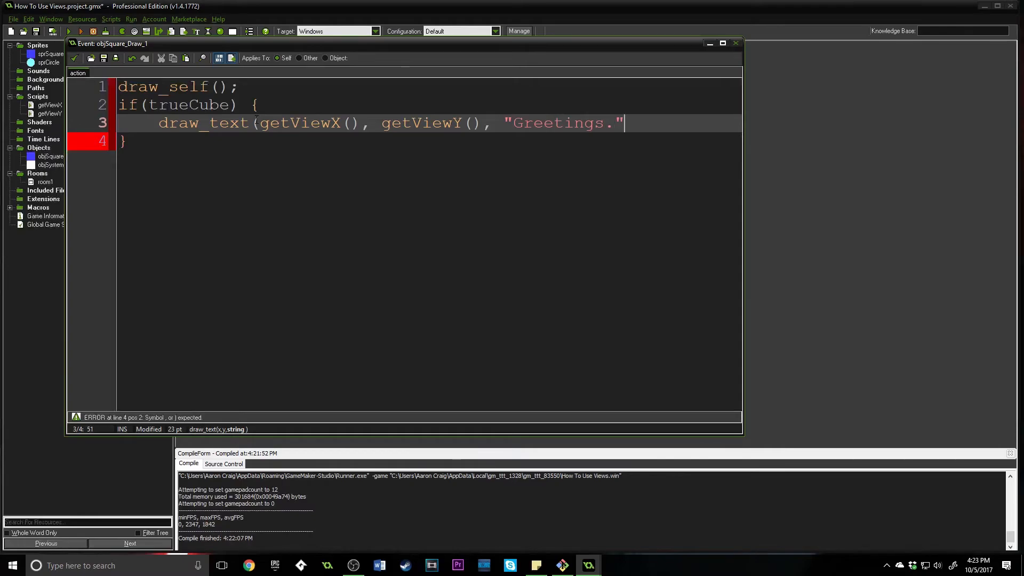
type(");")
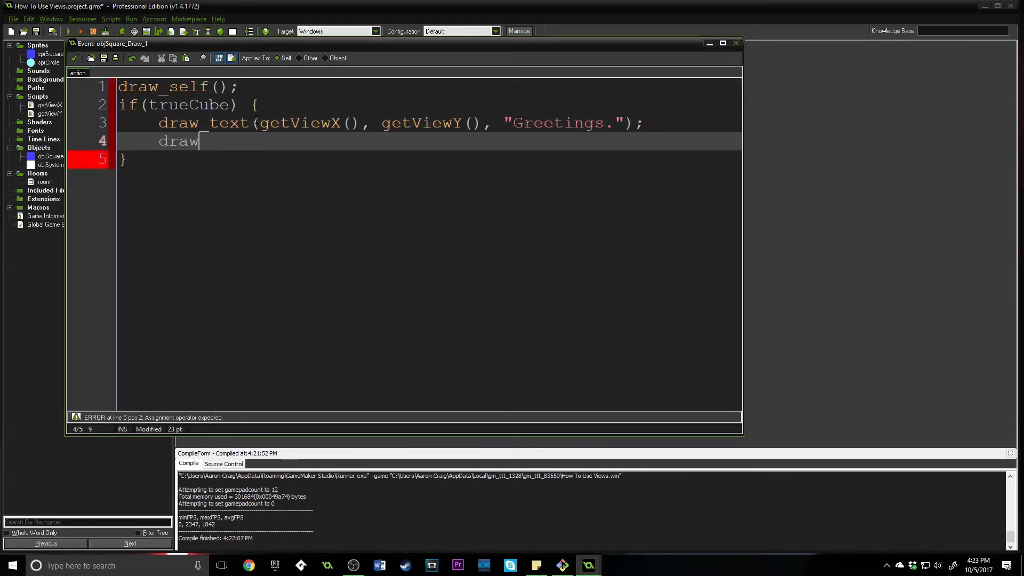
Write draw_sprite(sprCircle, 0, getViewX(), getViewY() + 60); below the text call.
type("_sprite(")
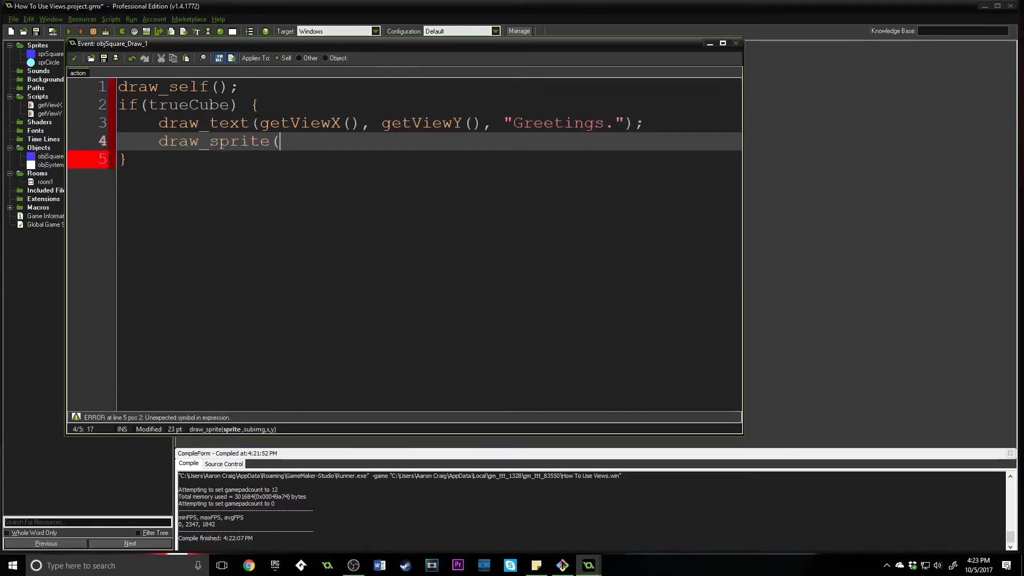
type("spr")
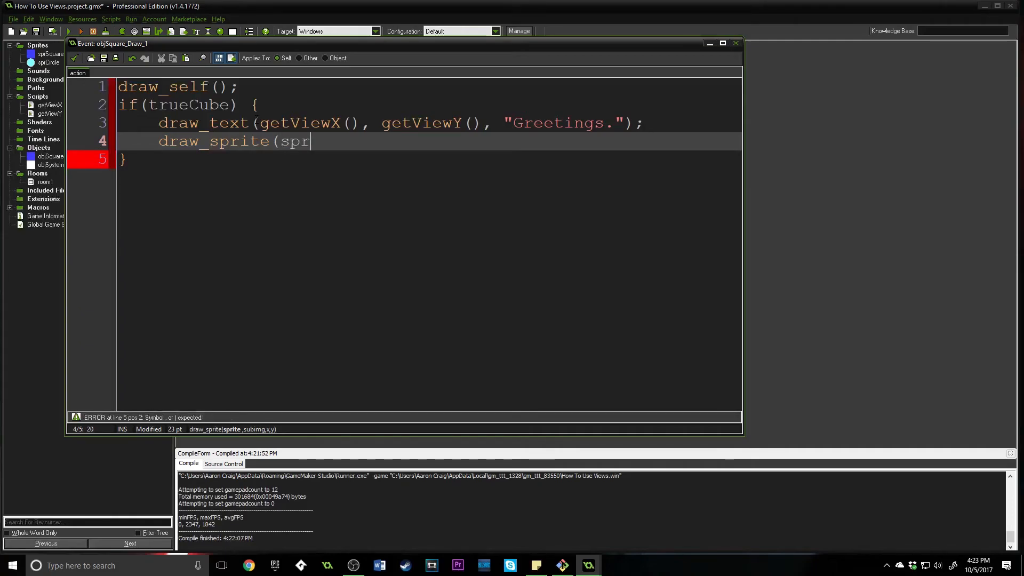
type("Circle, 0")
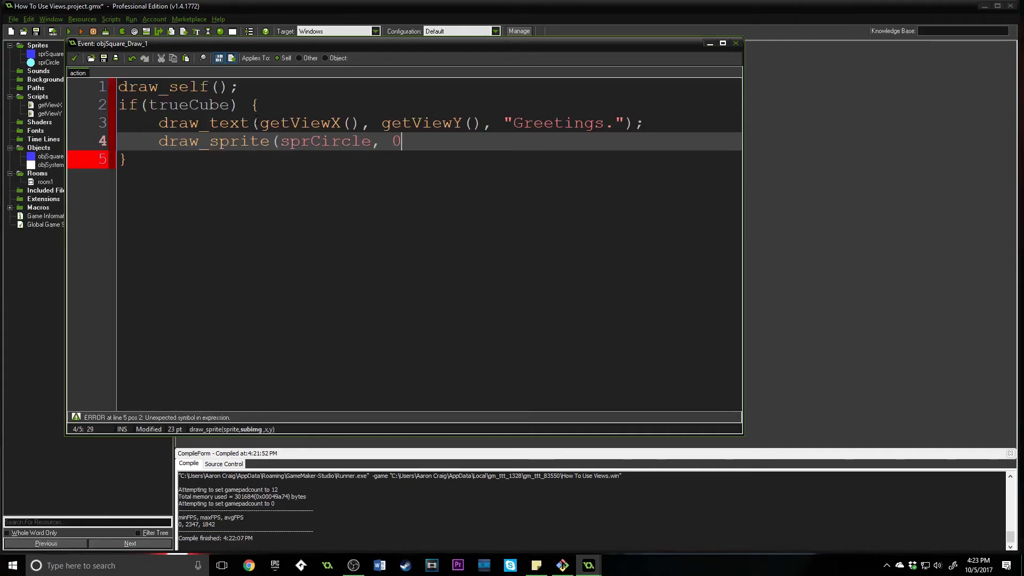
type(",")
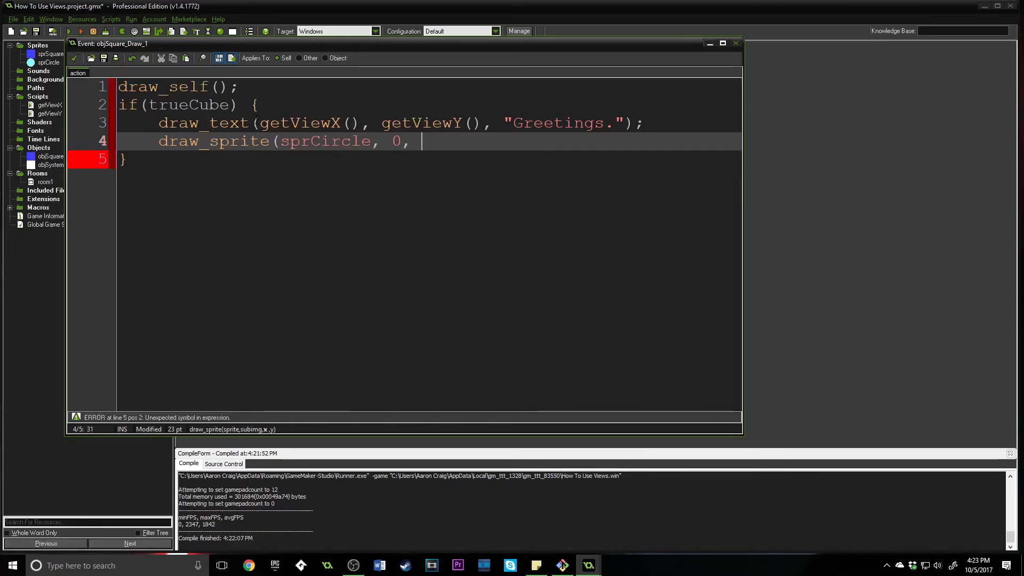
type("getViewX,")
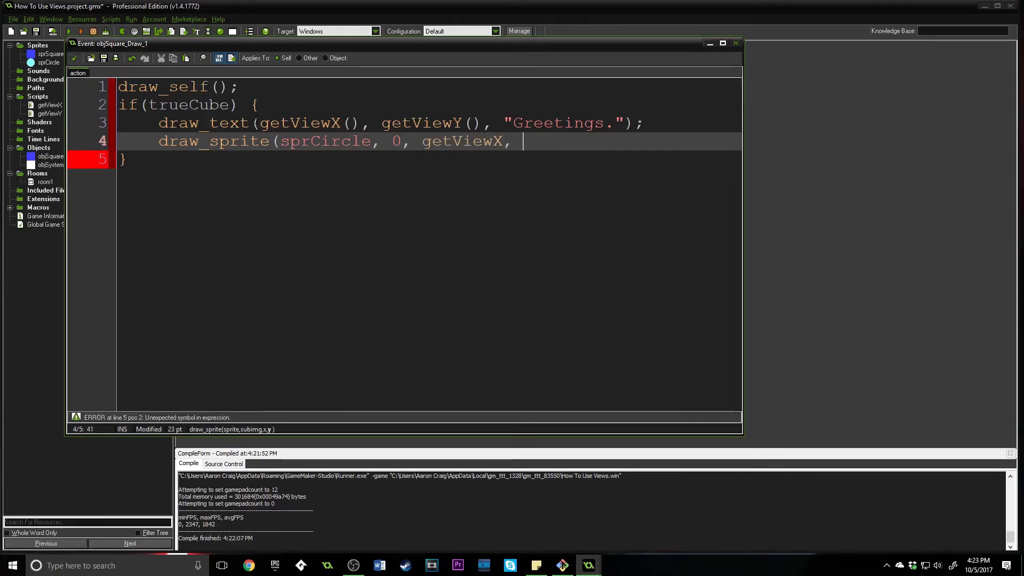
type("getView")
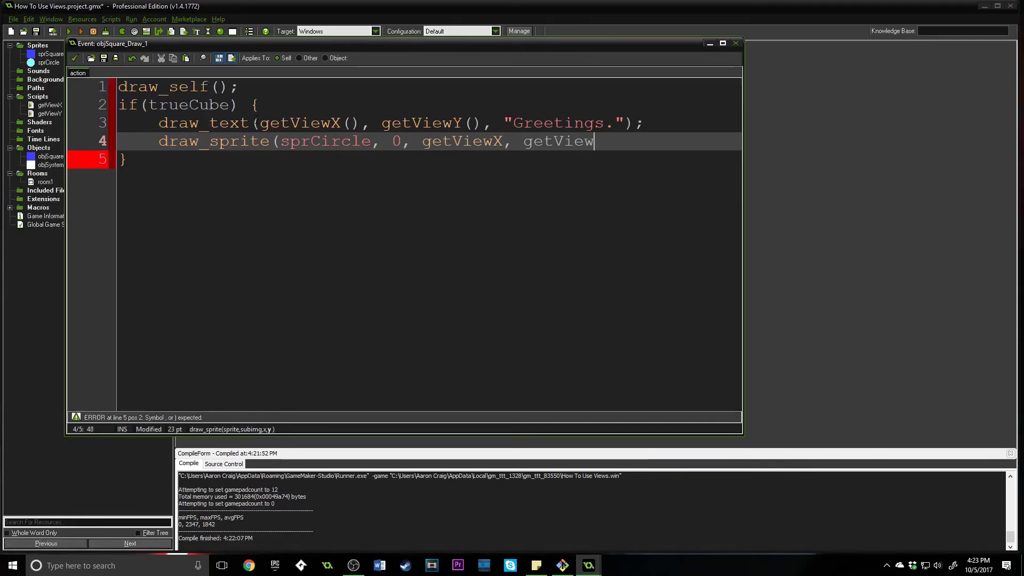
type("Y")
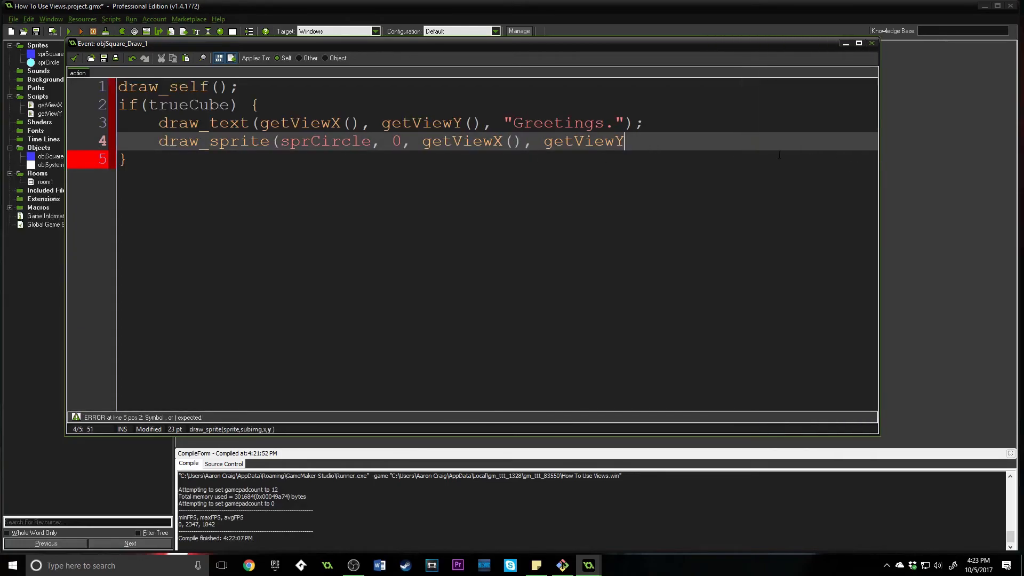
mouse_move(717, 148)
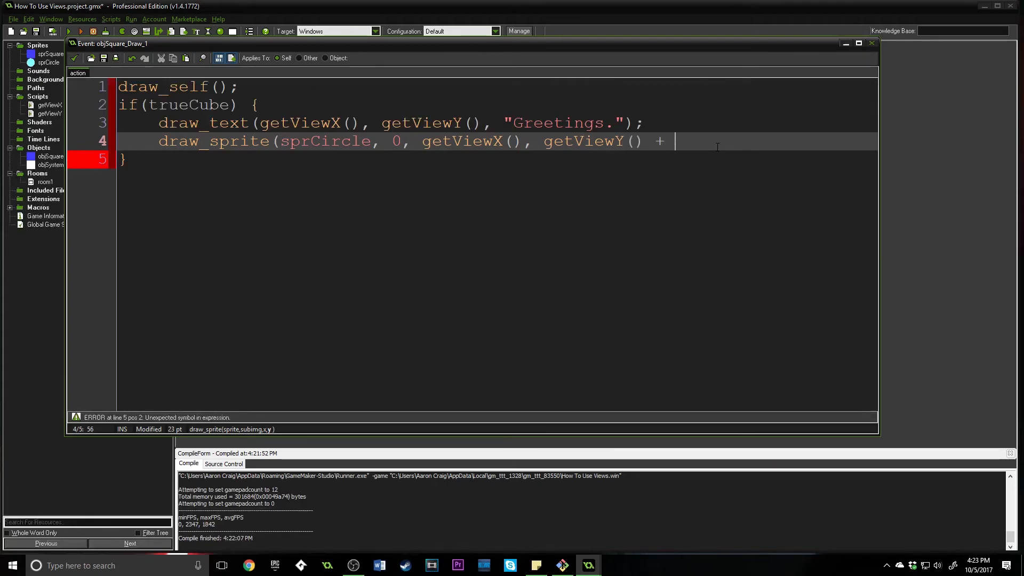
type("60")
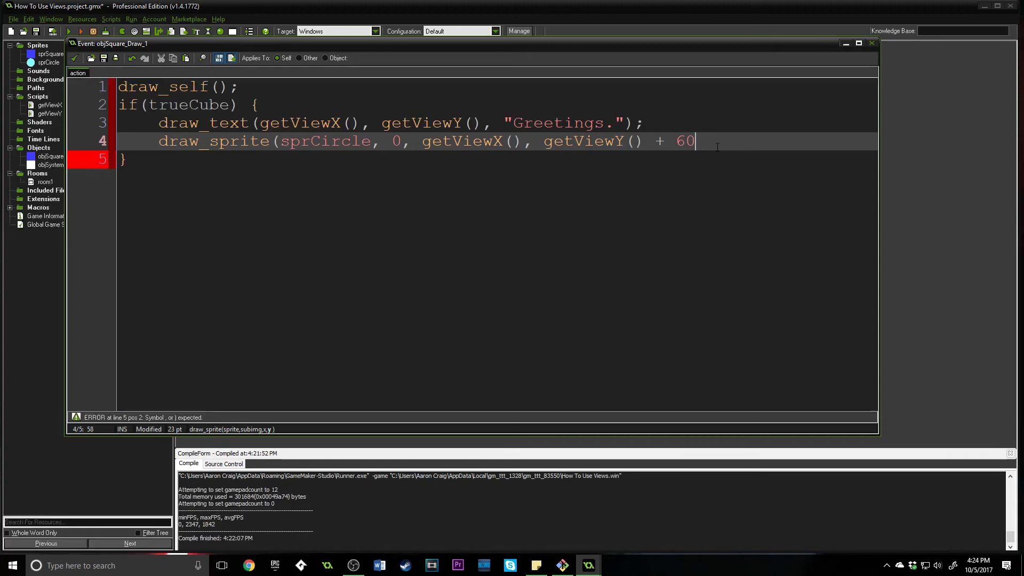
type(");")
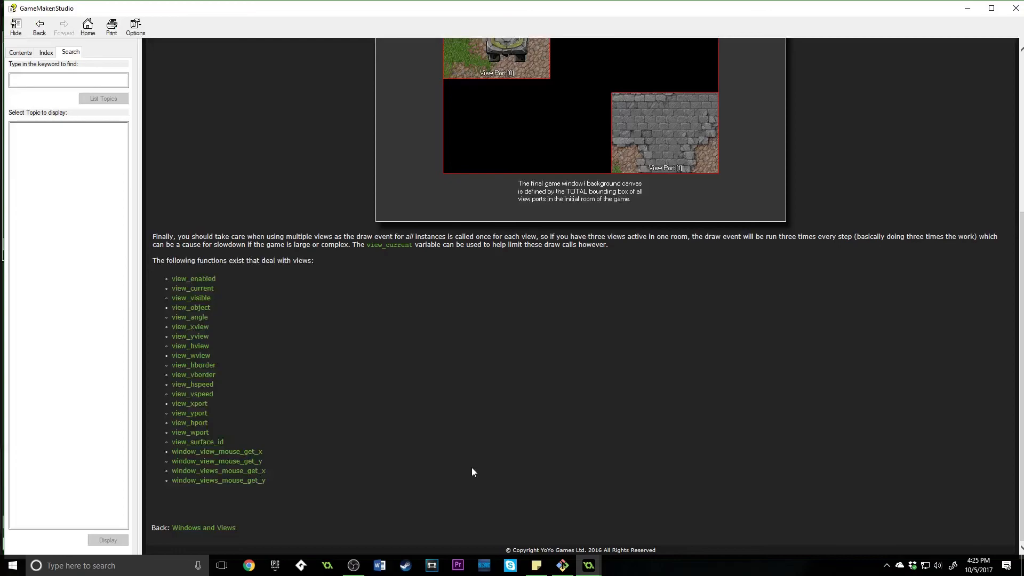
mouse_move(480, 416)
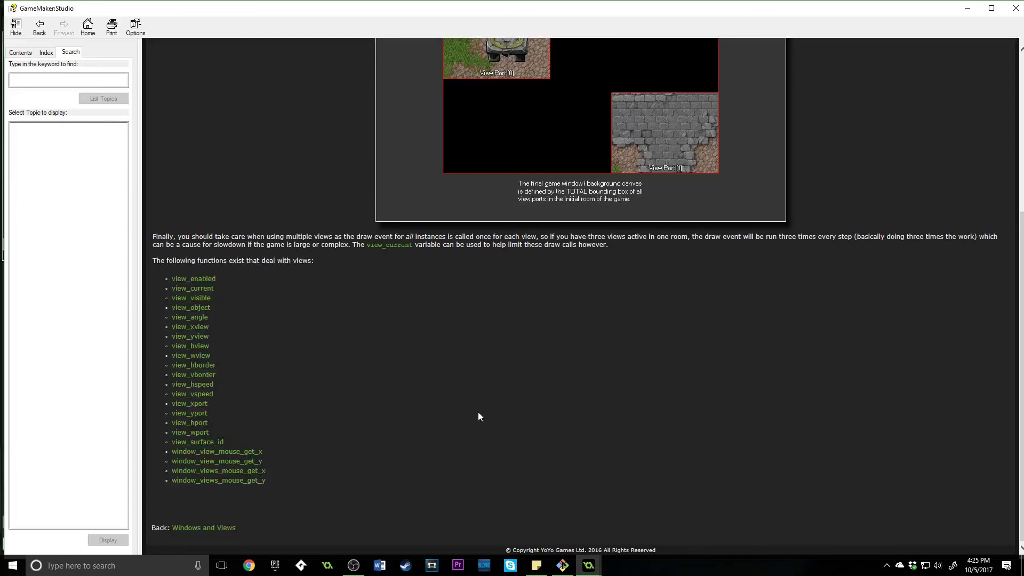
mouse_move(487, 383)
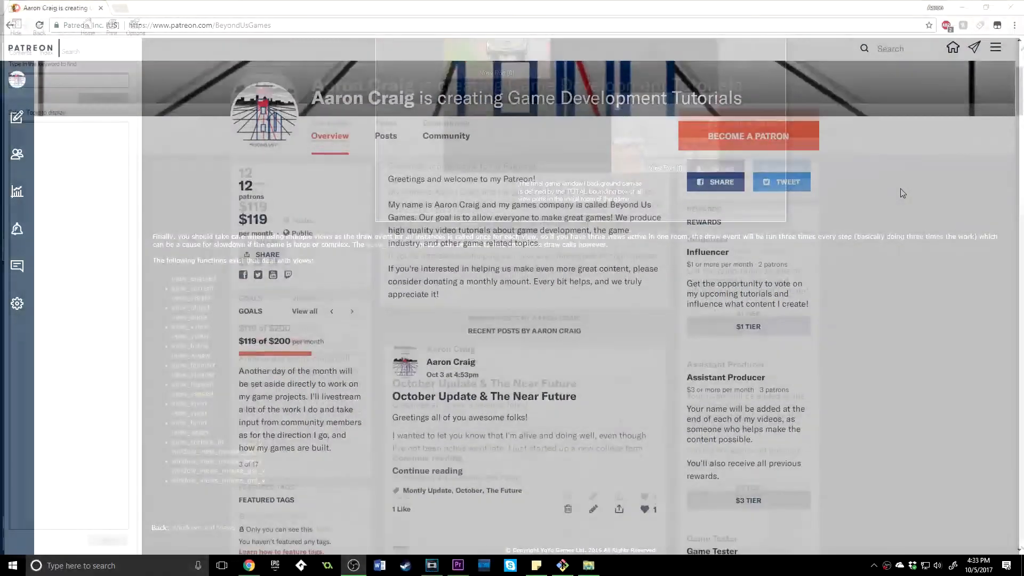
Scroll down the Beyond Us Games tutorials Patreon page in the browser.
scroll("down", 3)
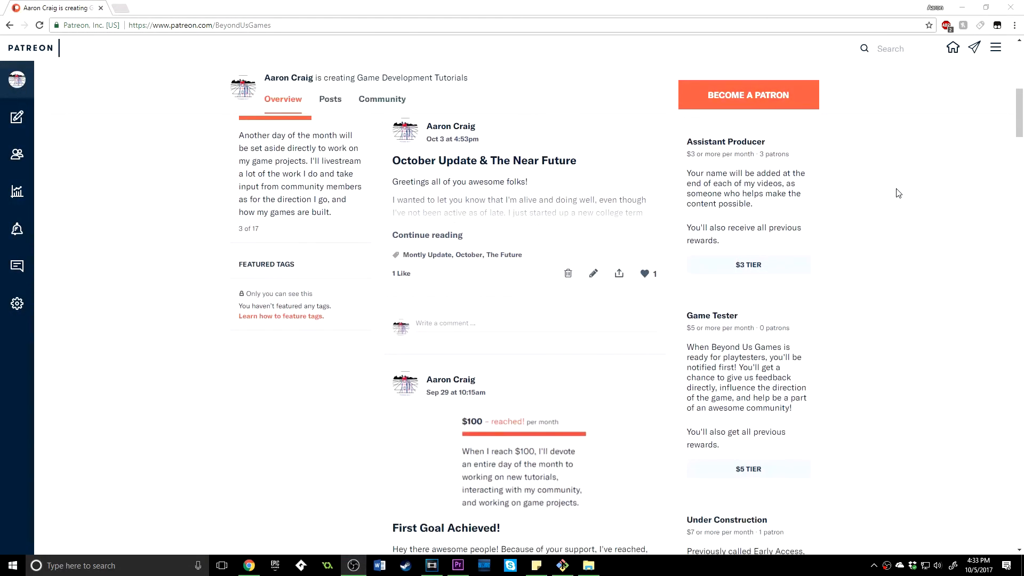